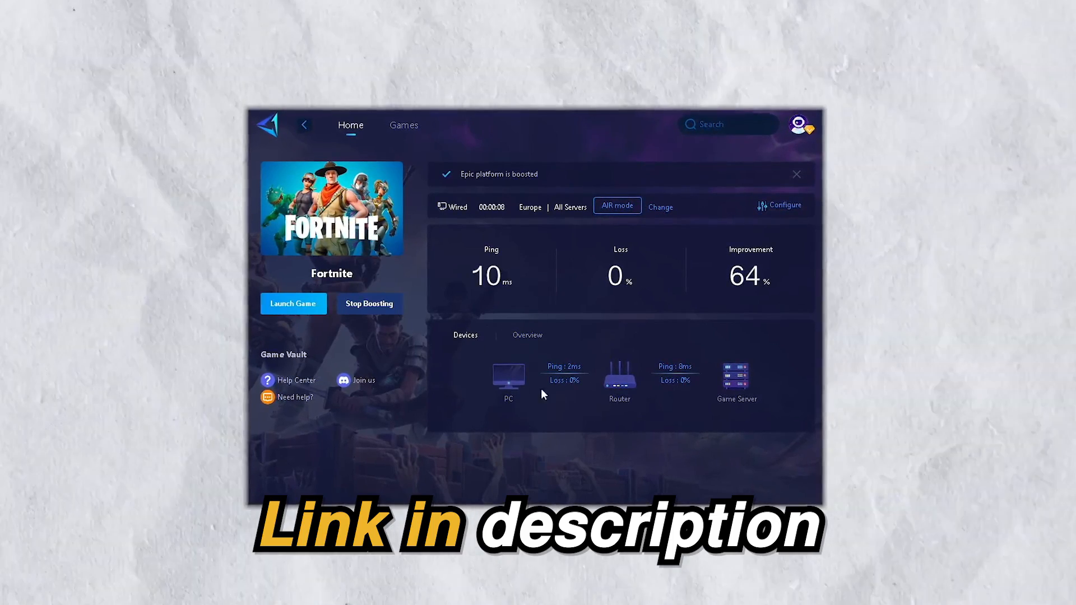
# - Run the Optimizer desktop shortcut as administrator
pyautogui.click(797, 174)
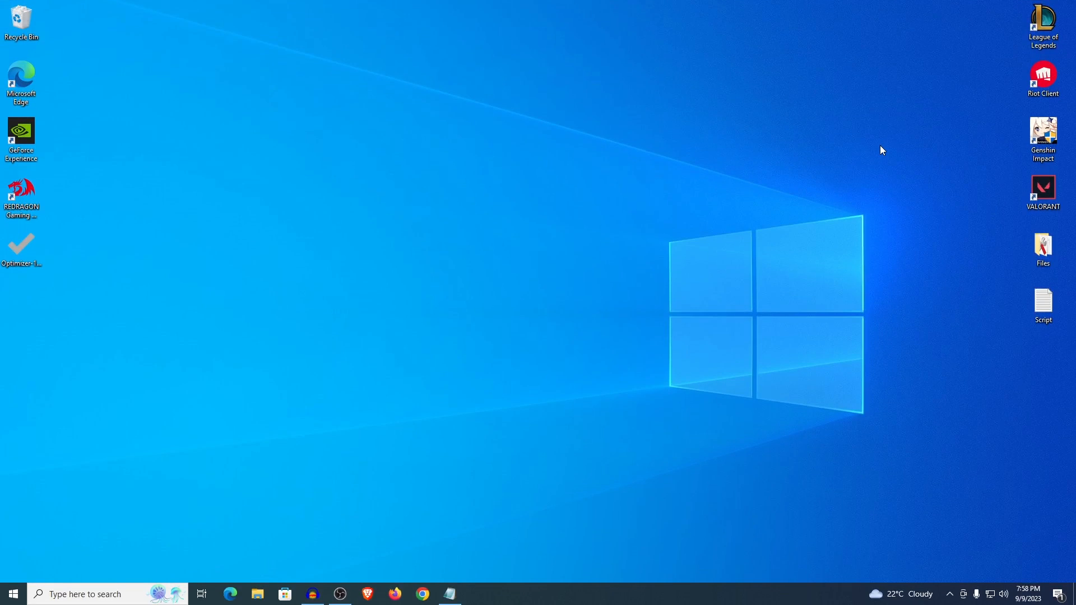
pyautogui.moveTo(503, 264)
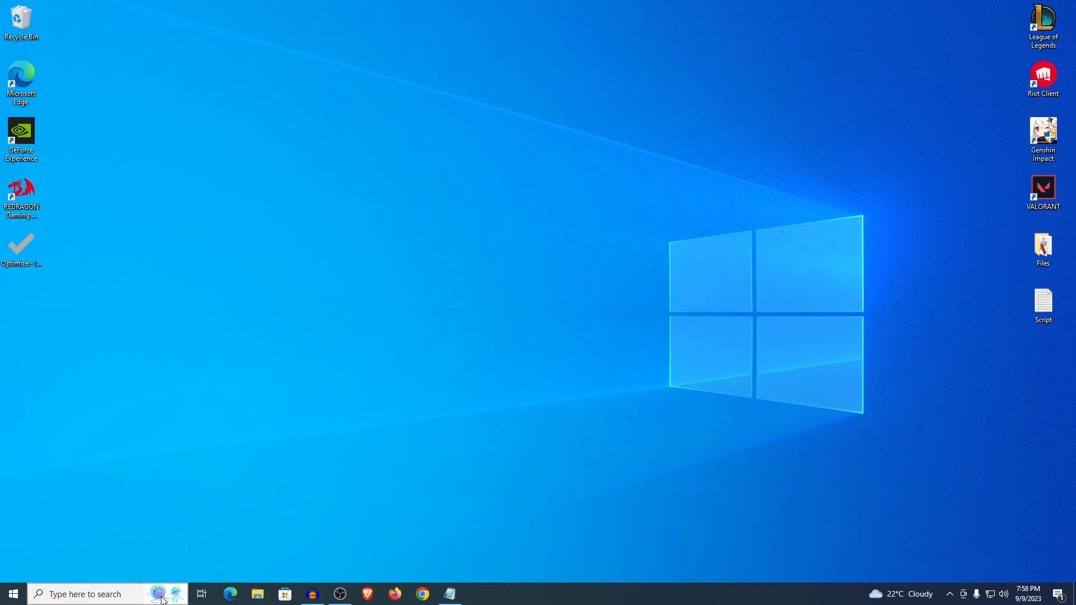
pyautogui.moveTo(549, 382)
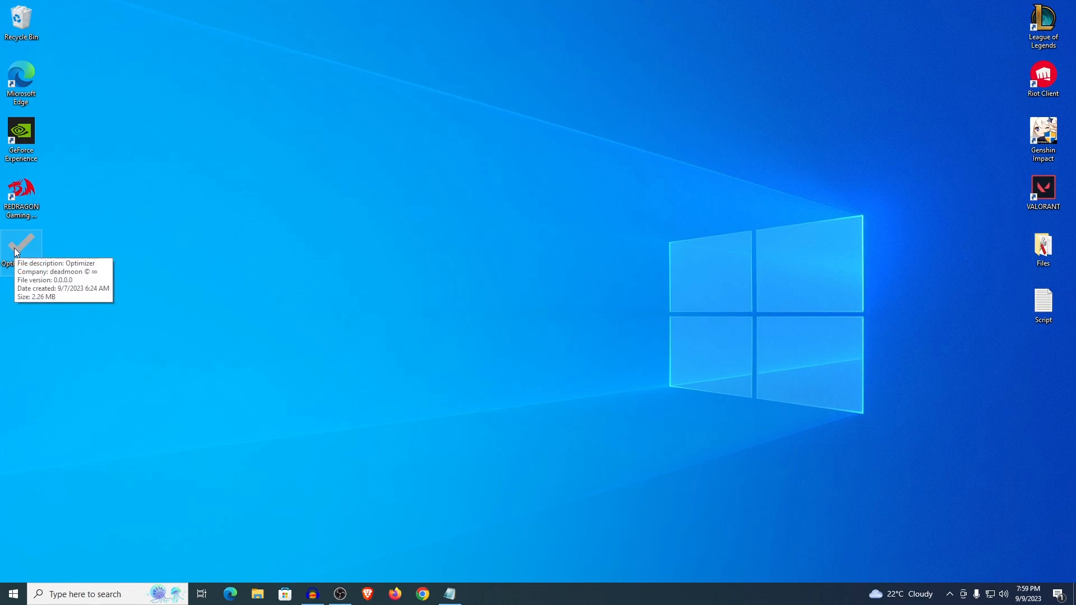
pyautogui.rightClick(21, 247)
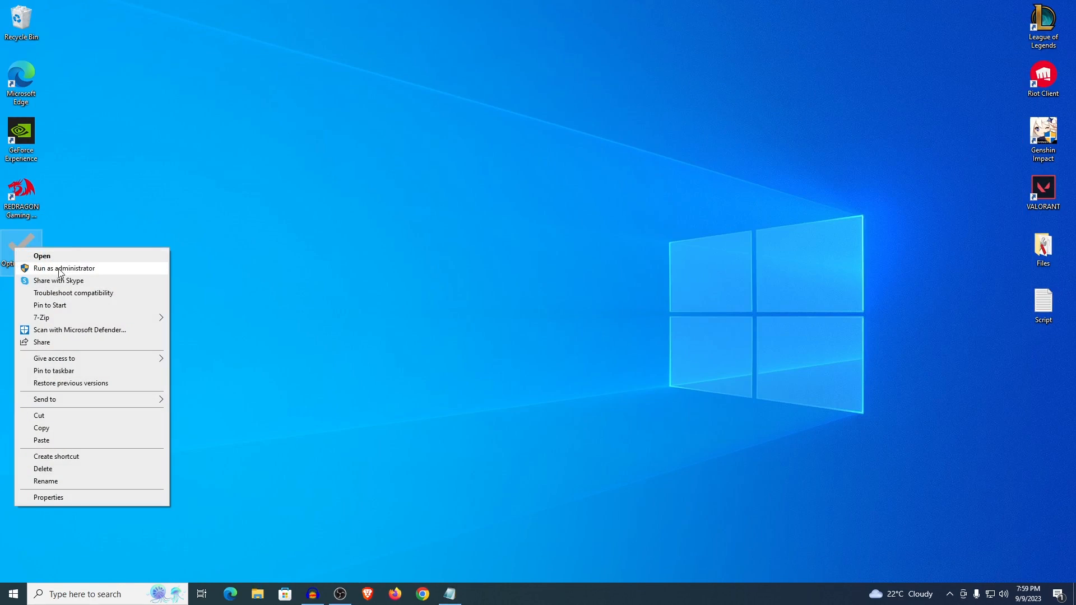
pyautogui.click(64, 269)
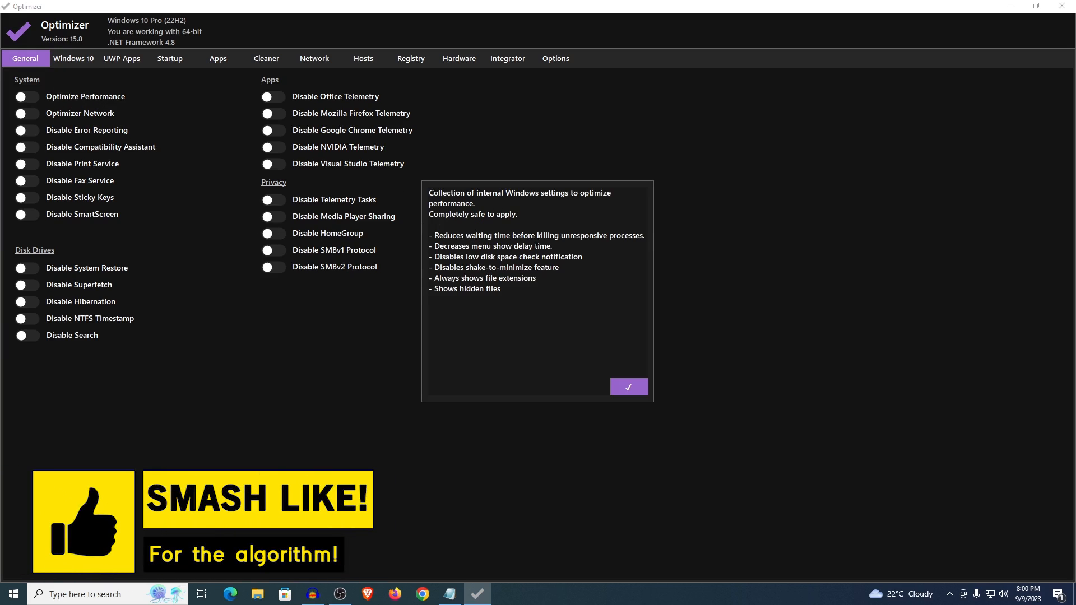
pyautogui.moveTo(606, 305)
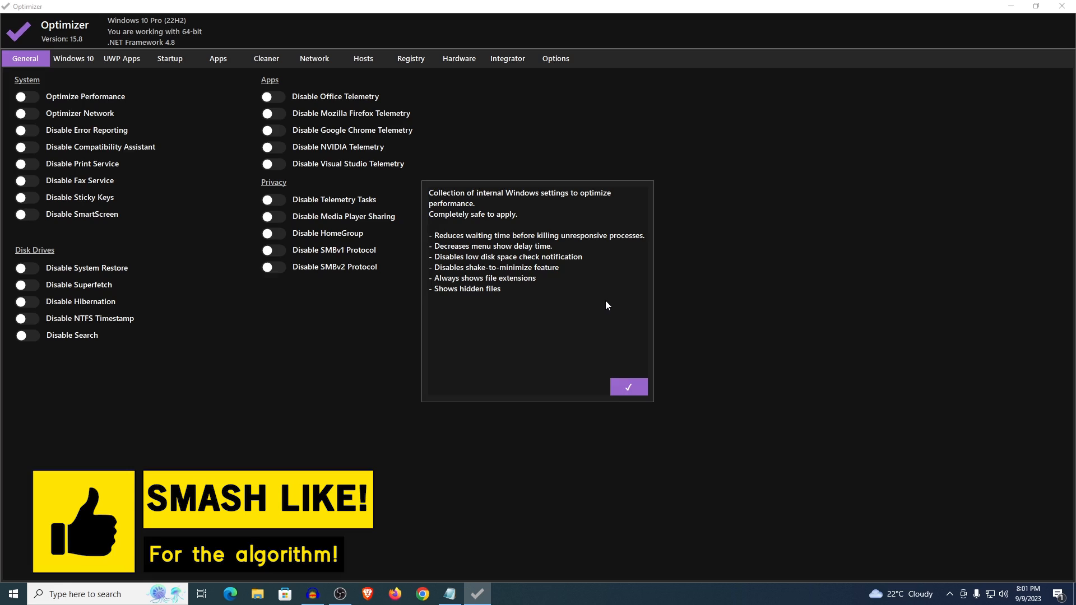
# - Dismiss the Optimize Performance description with the purple checkmark
pyautogui.click(627, 388)
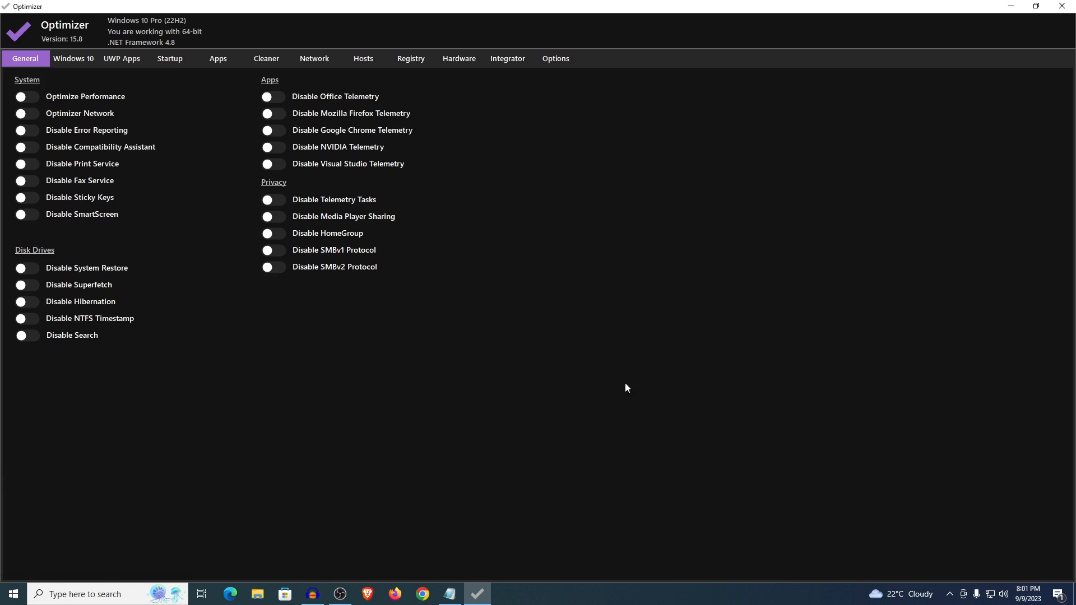
pyautogui.moveTo(422, 301)
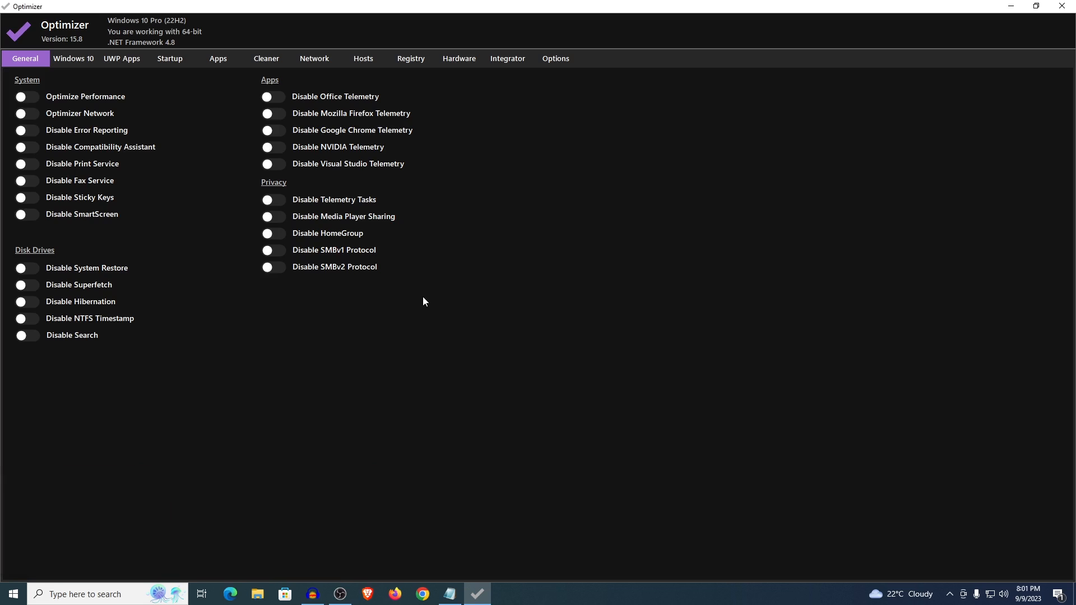
# - Enable Optimize Performance, Network, Error Reporting, Compatibility Assistant and SmartScreen tweaks
pyautogui.click(27, 97)
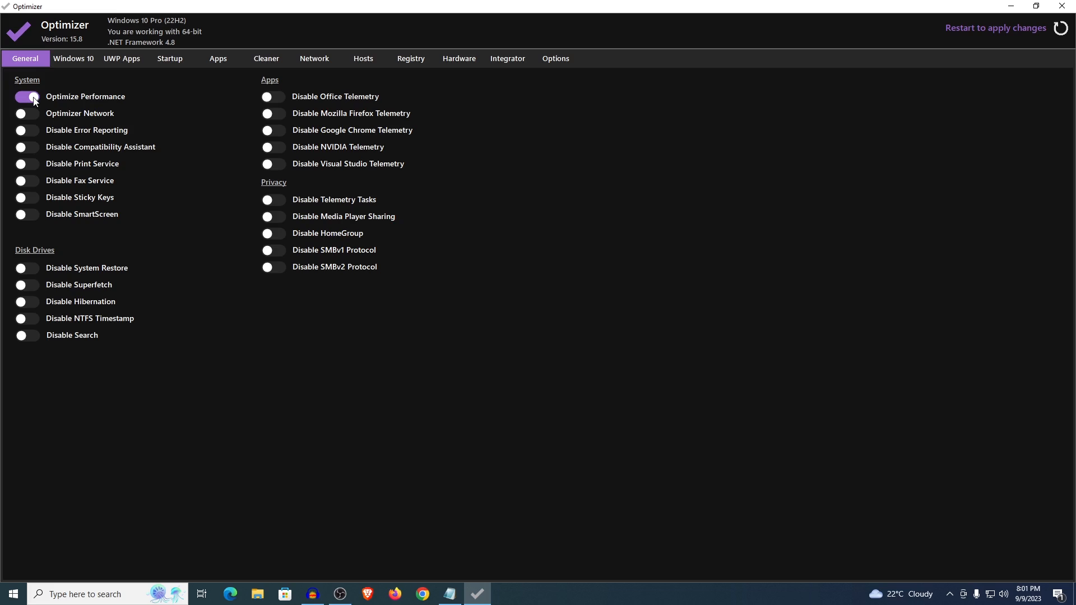
pyautogui.click(27, 115)
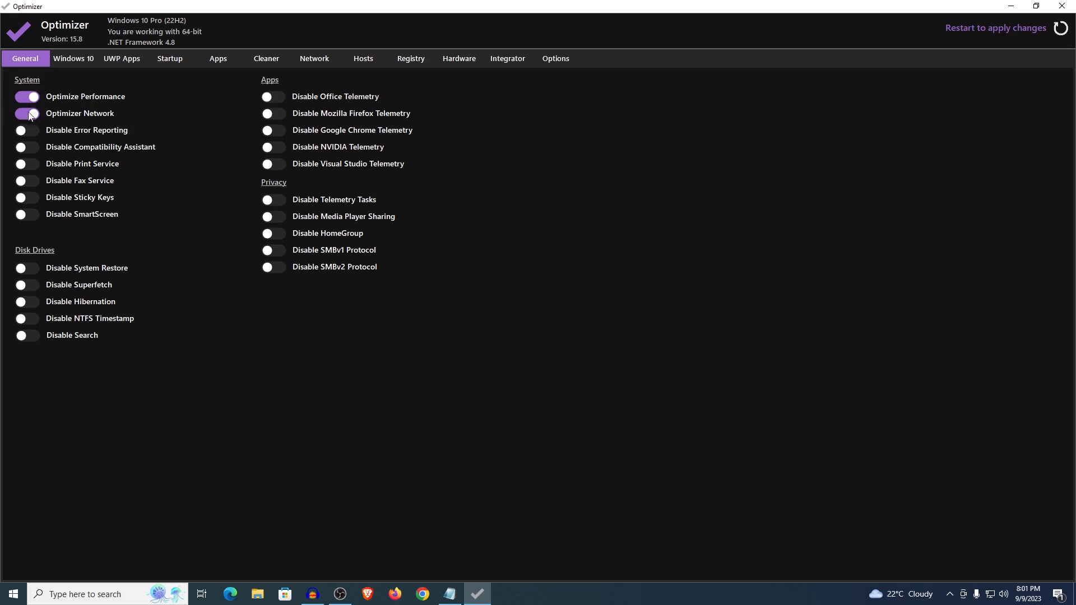
pyautogui.click(27, 130)
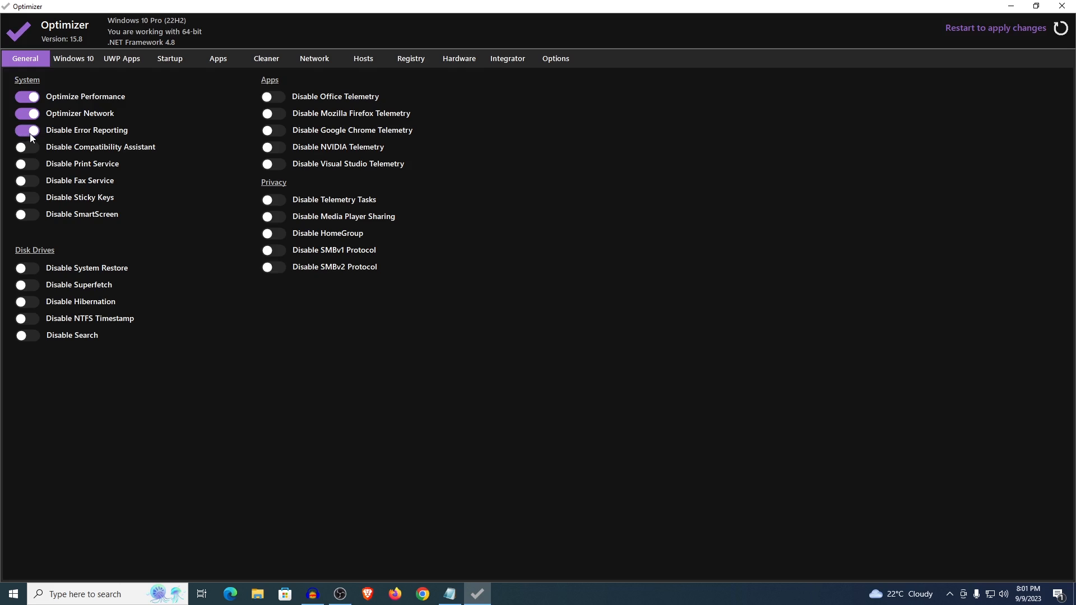
pyautogui.click(26, 147)
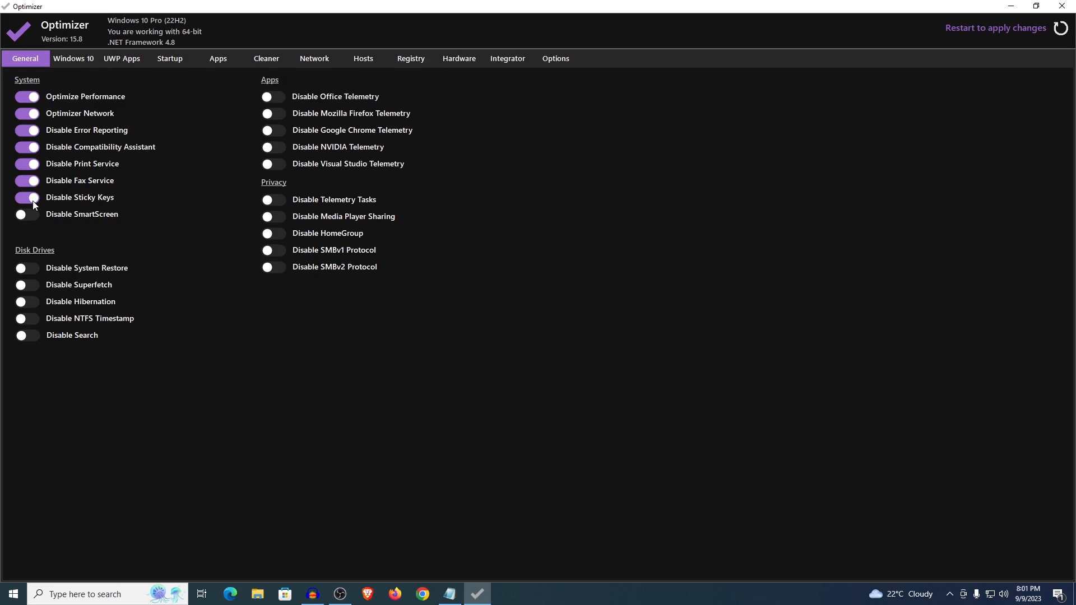
pyautogui.click(27, 214)
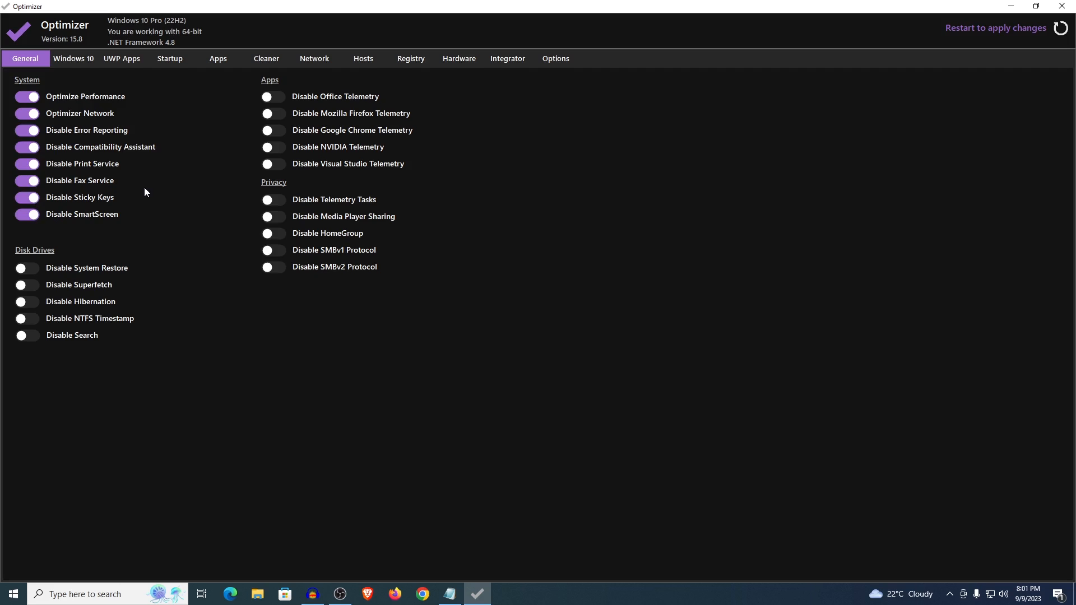
pyautogui.moveTo(79, 181)
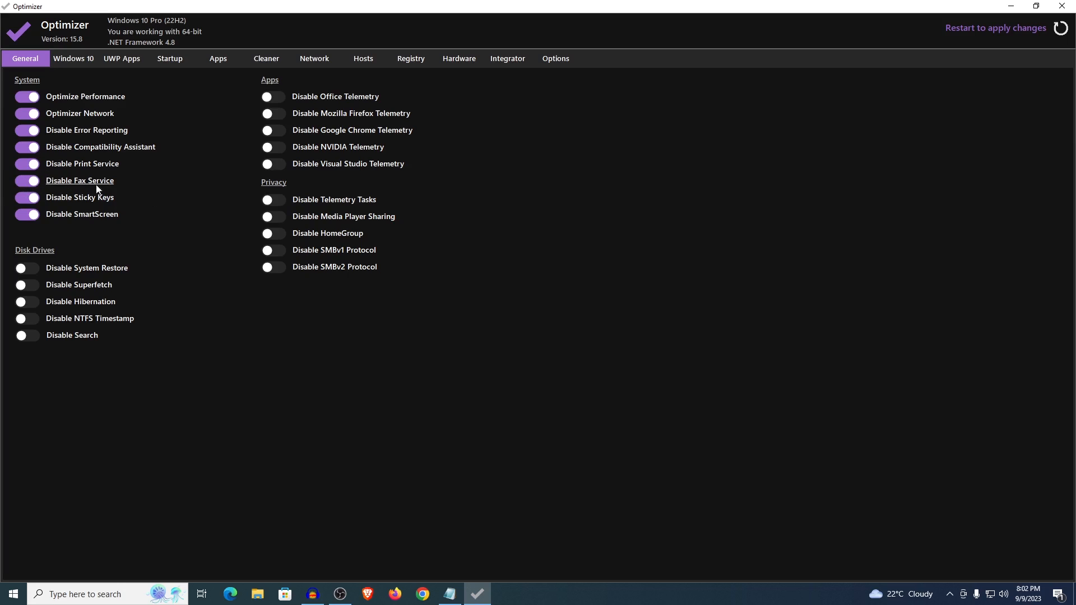
pyautogui.moveTo(82, 267)
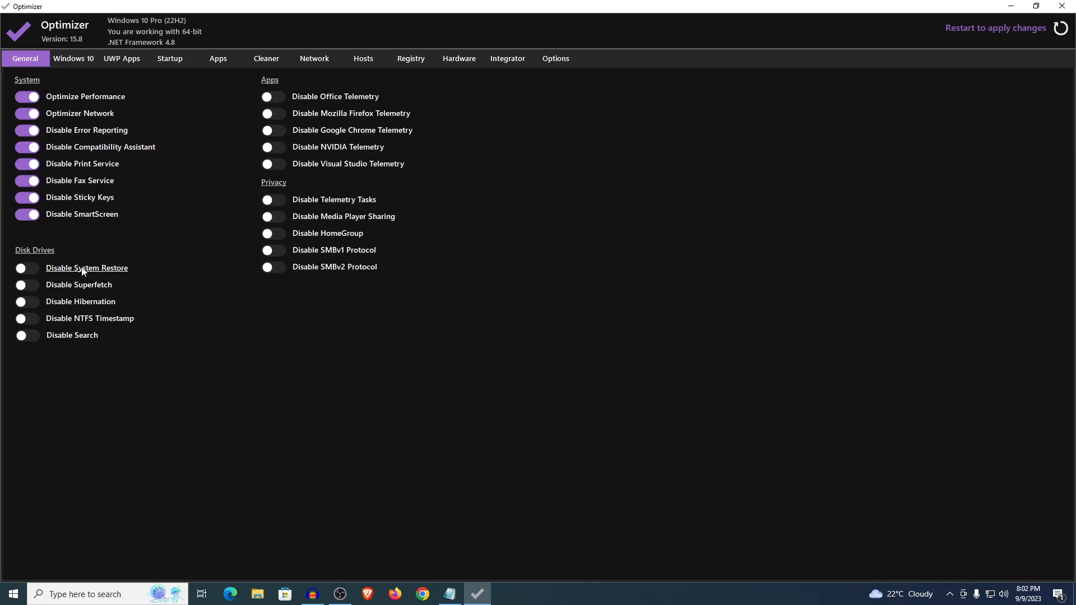
pyautogui.moveTo(85, 288)
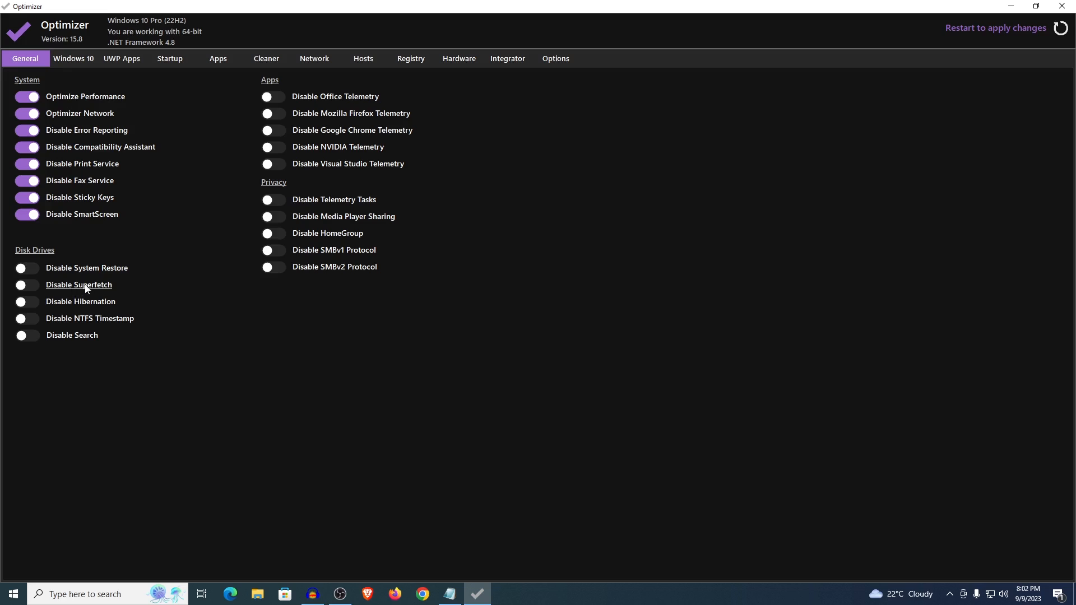
pyautogui.moveTo(110, 290)
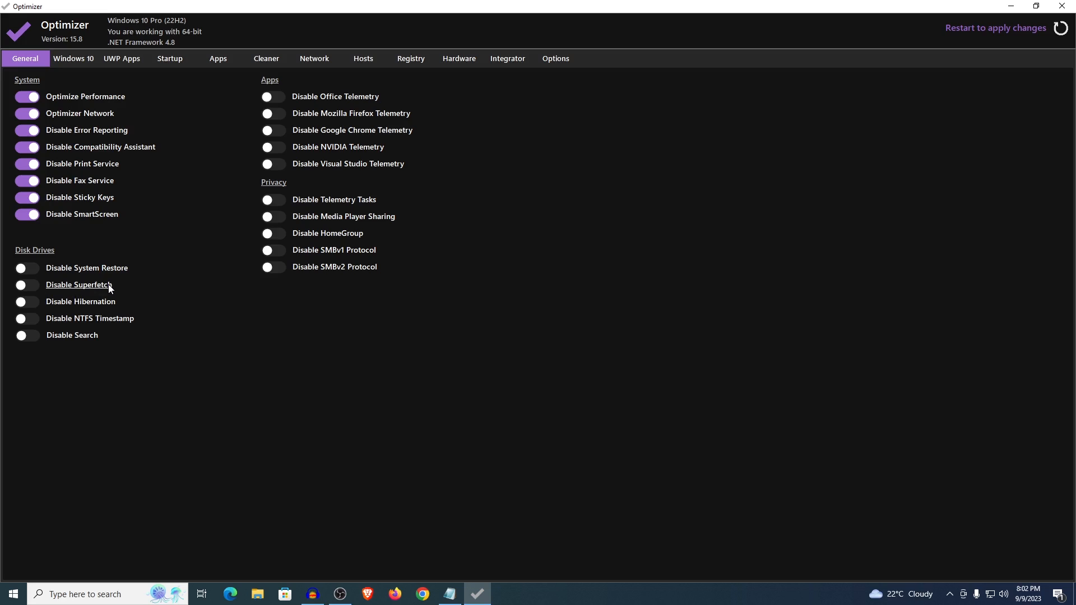
pyautogui.moveTo(176, 295)
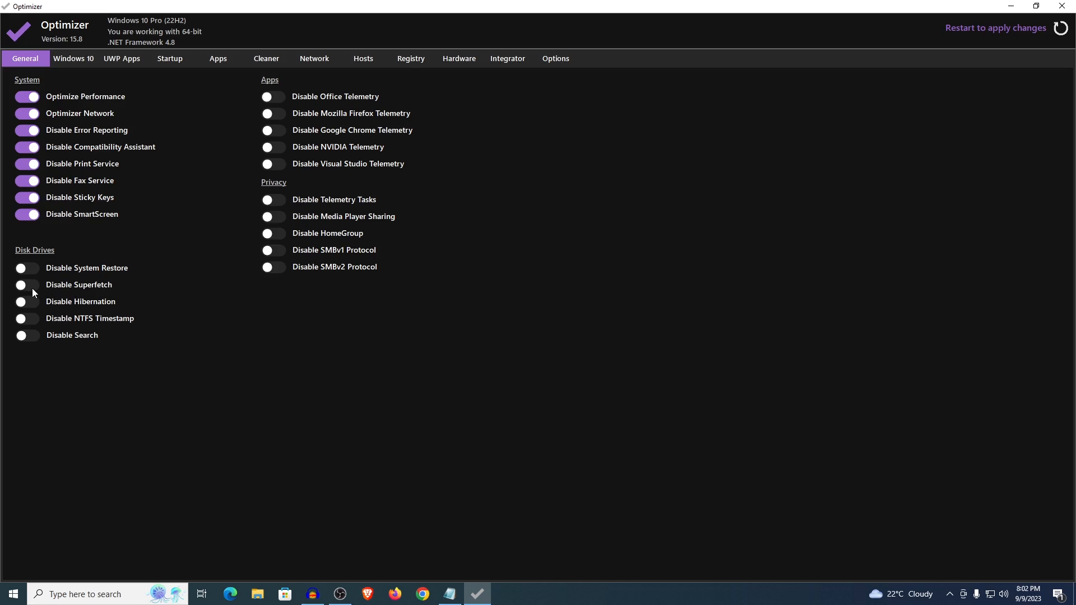
# - Switch on Disable Superfetch and Disable Hibernation under Disk Drives
pyautogui.click(27, 286)
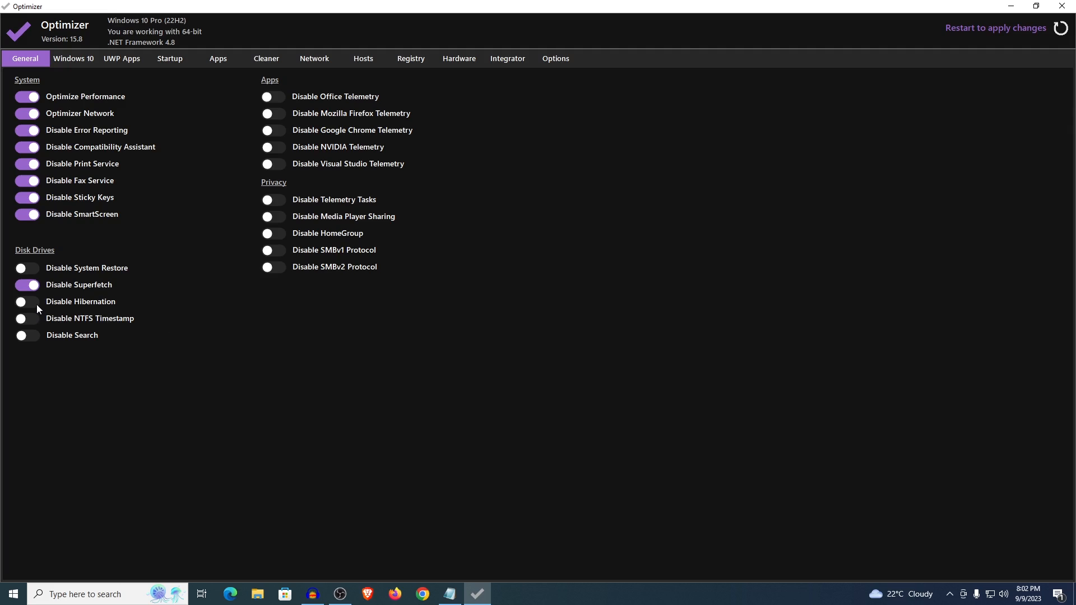
pyautogui.click(26, 302)
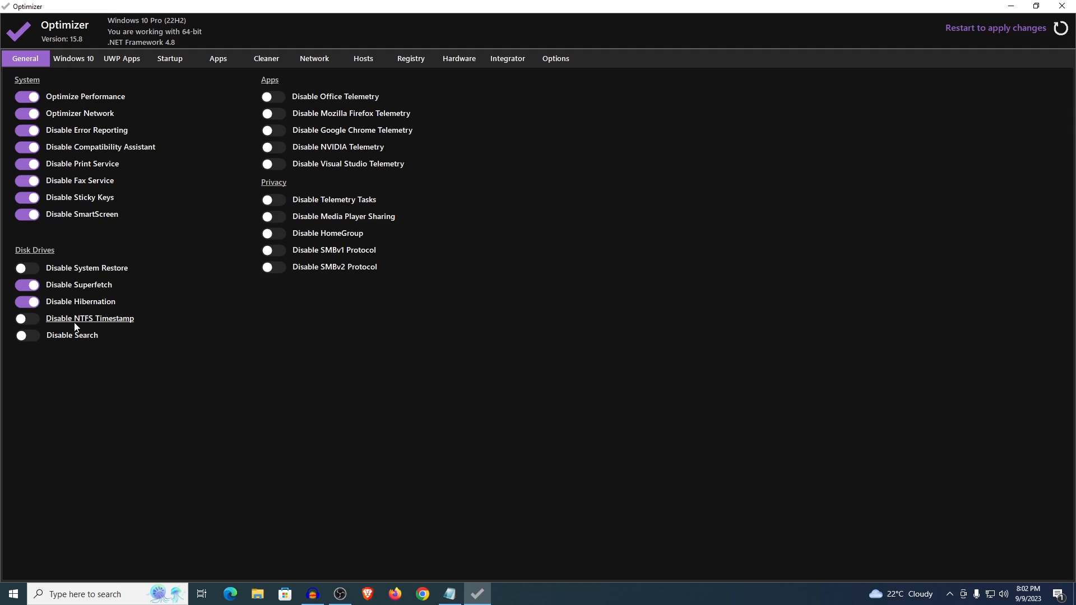
pyautogui.moveTo(122, 322)
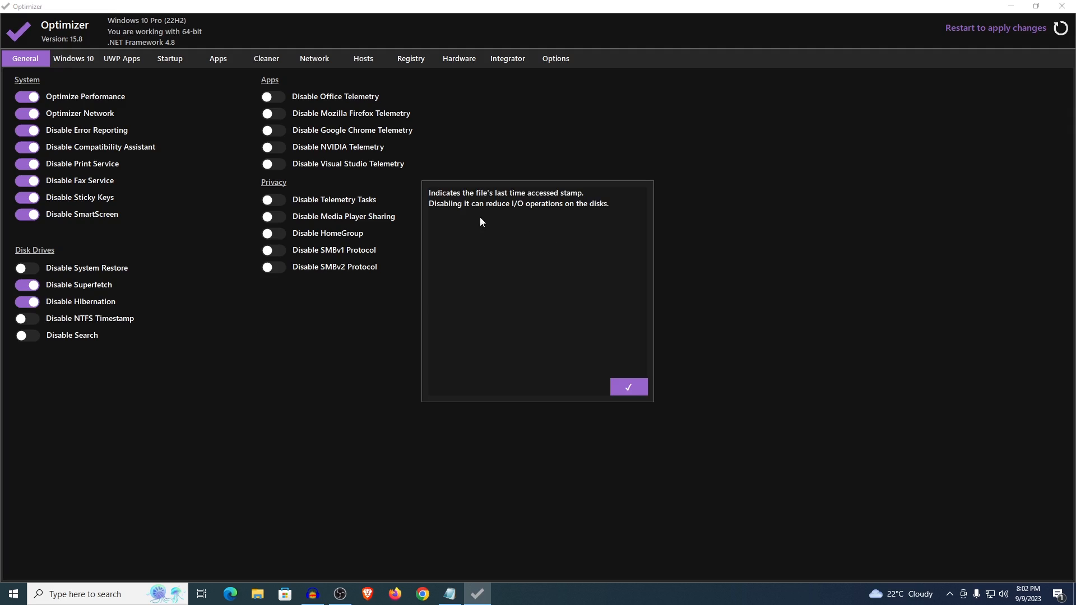
pyautogui.moveTo(509, 215)
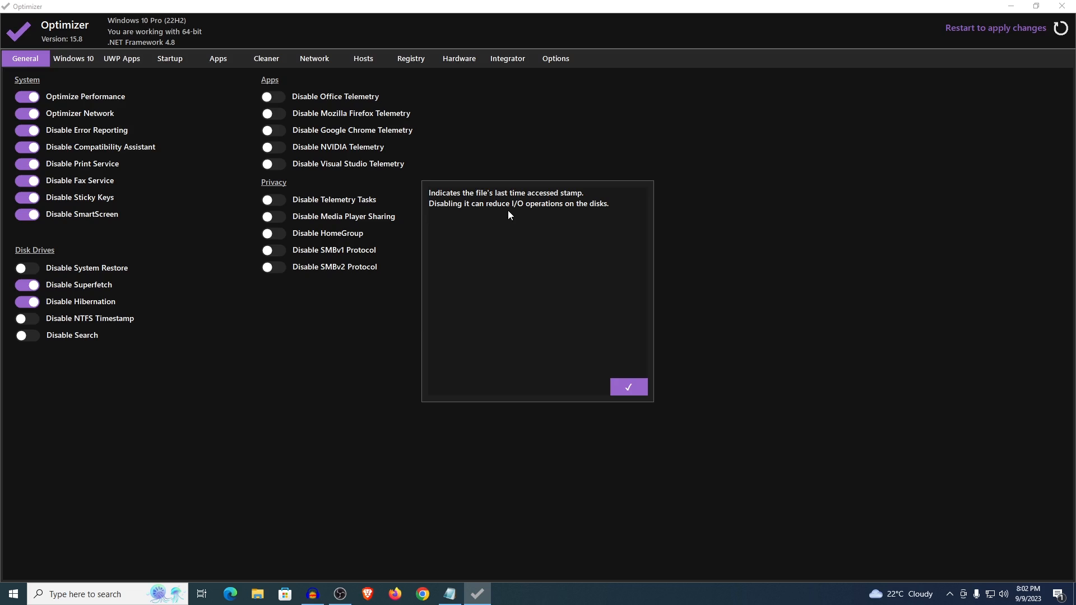
pyautogui.moveTo(478, 205)
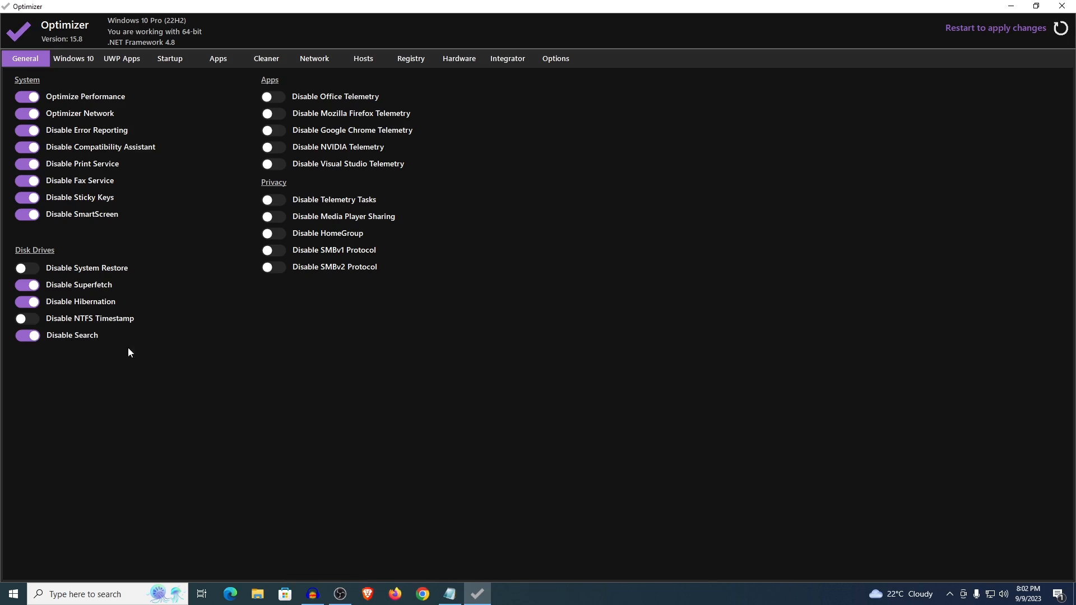
pyautogui.moveTo(82, 340)
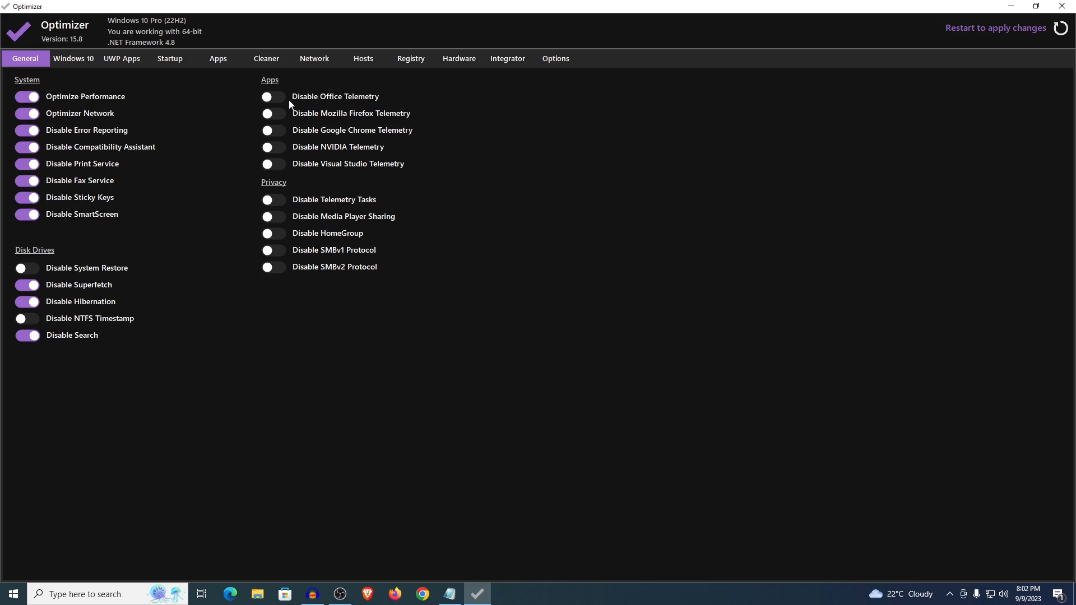
# - Enable Office, browser, NVIDIA and telemetry-task tweaks plus HomeGroup, then show Windows 10 tweaks
pyautogui.click(272, 96)
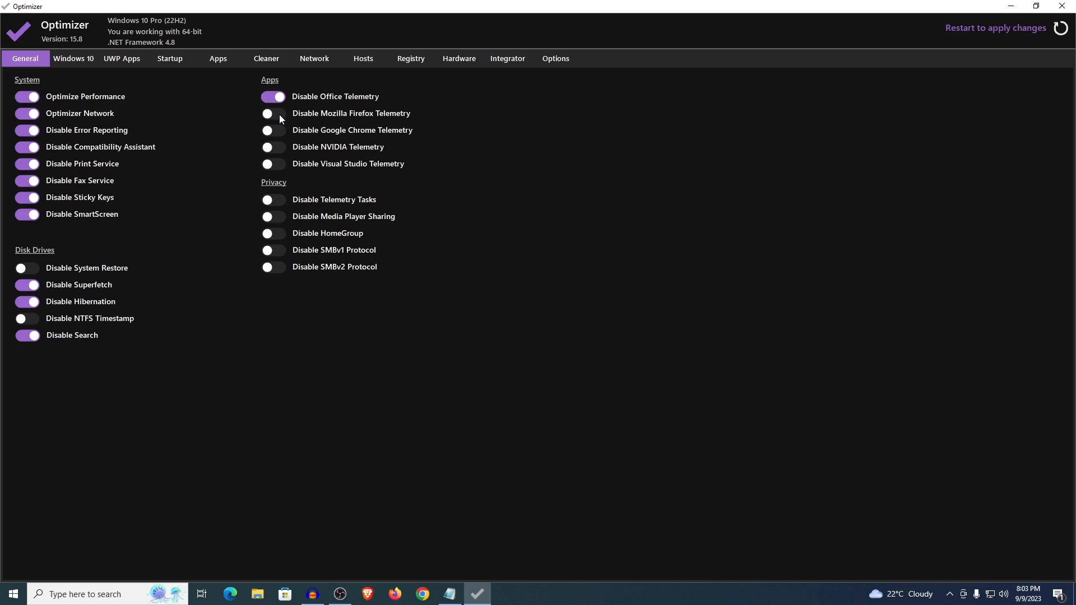
pyautogui.click(273, 114)
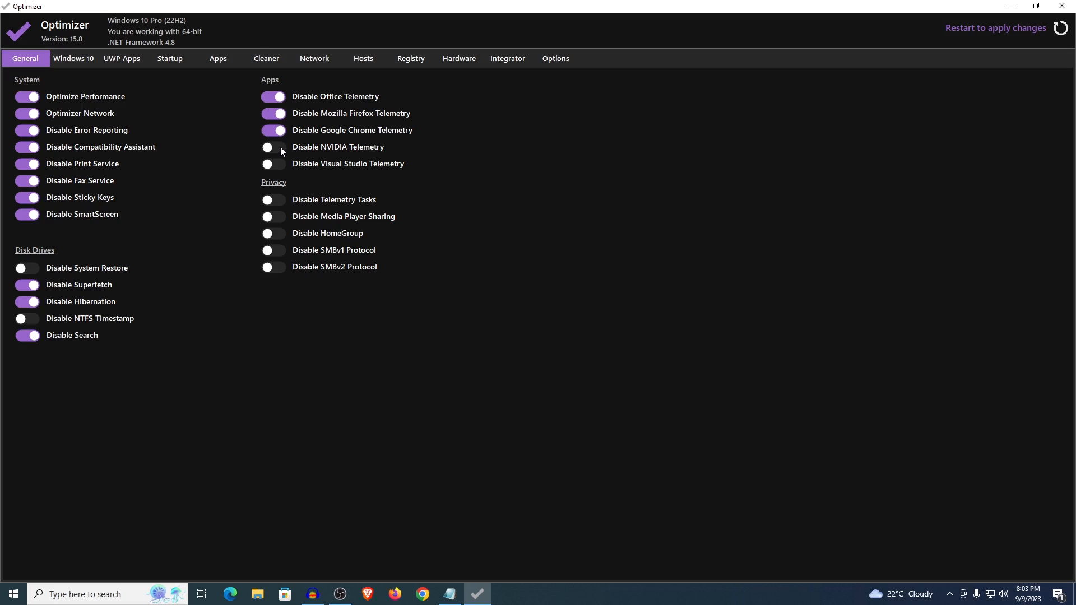
pyautogui.click(273, 147)
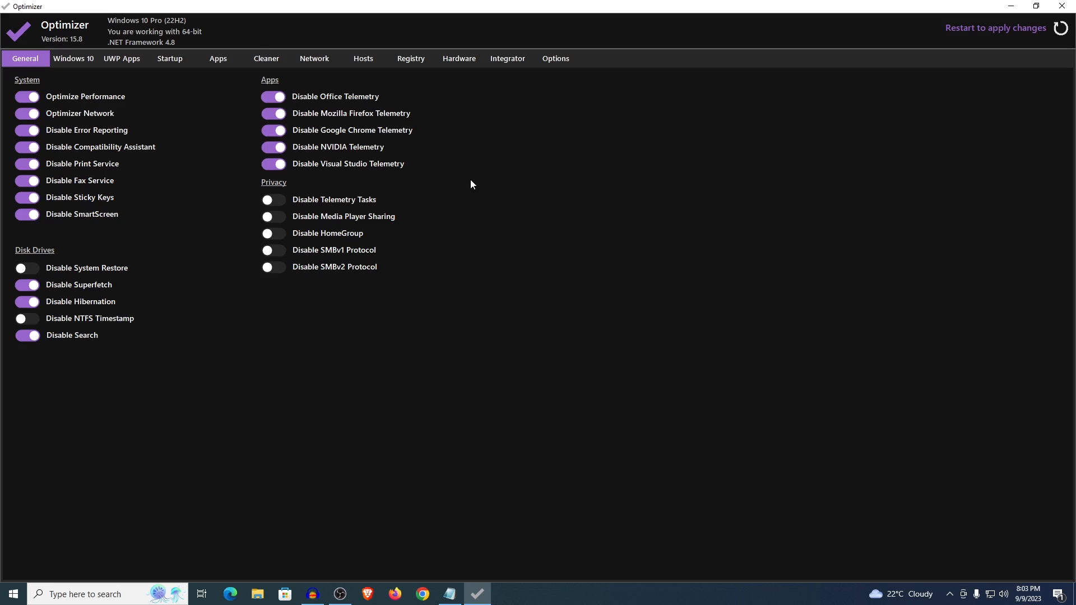
pyautogui.moveTo(334, 199)
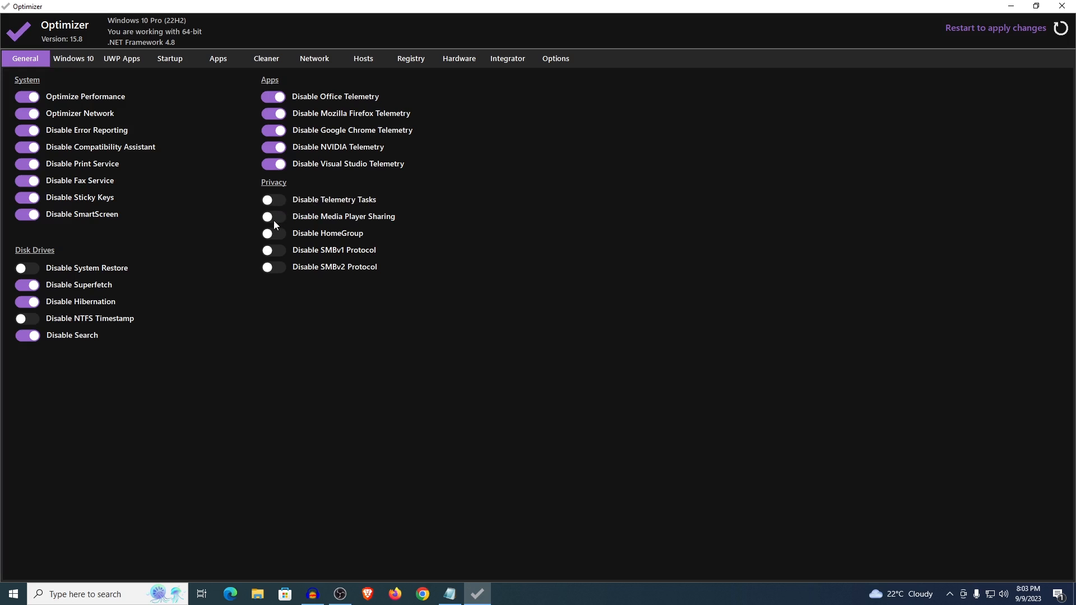
pyautogui.click(273, 216)
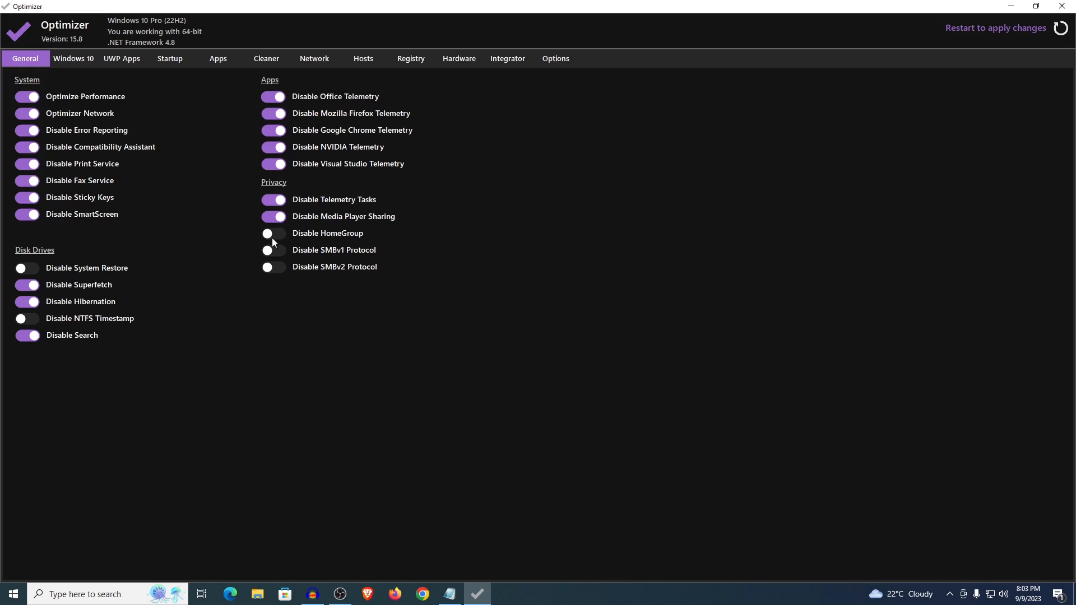
pyautogui.click(273, 233)
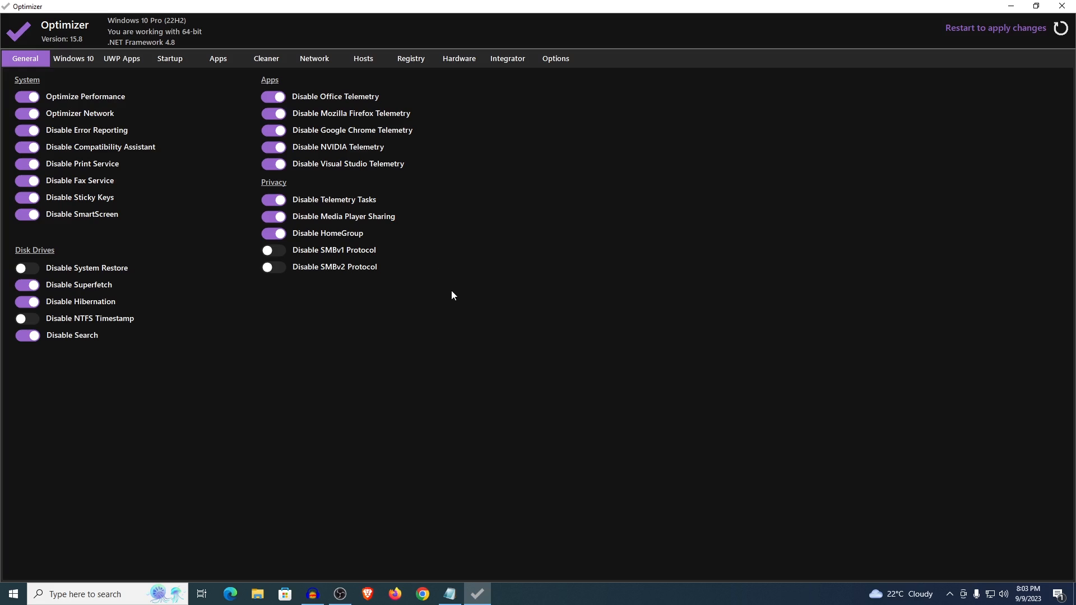
pyautogui.moveTo(361, 259)
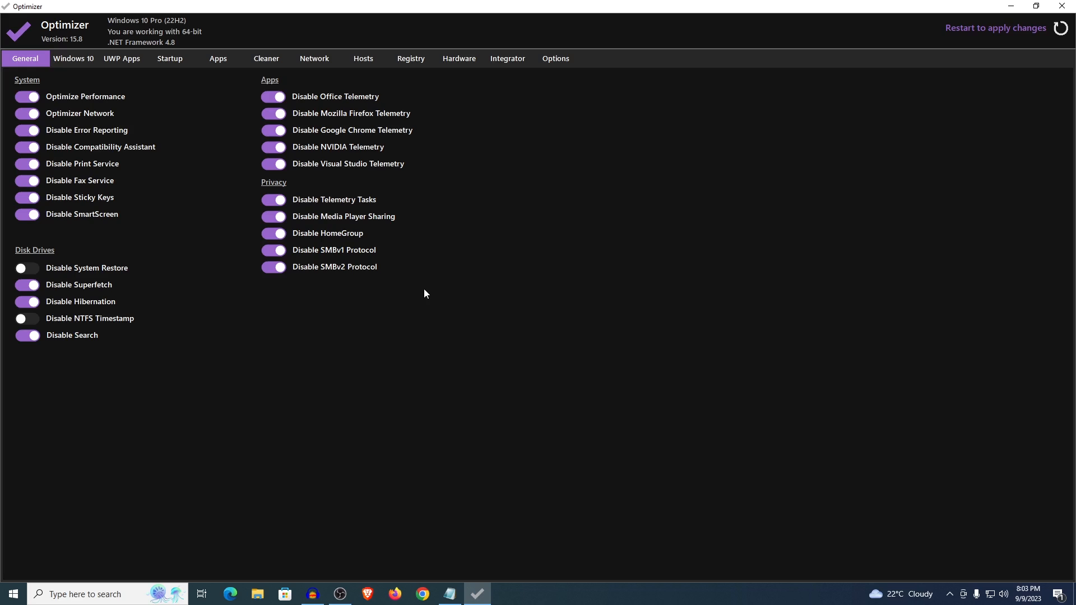
pyautogui.click(72, 58)
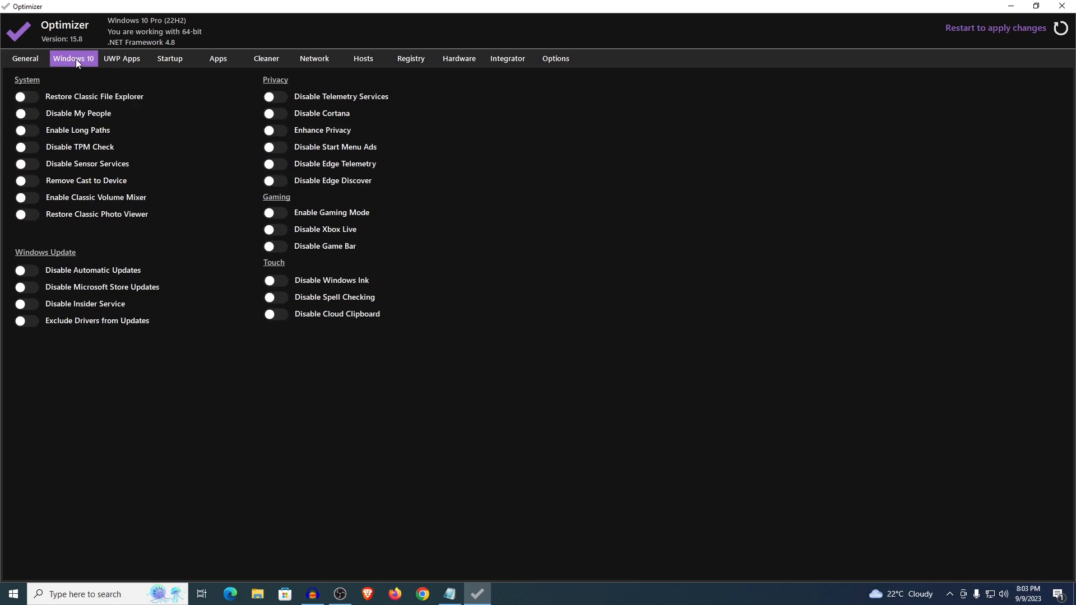
pyautogui.moveTo(422, 269)
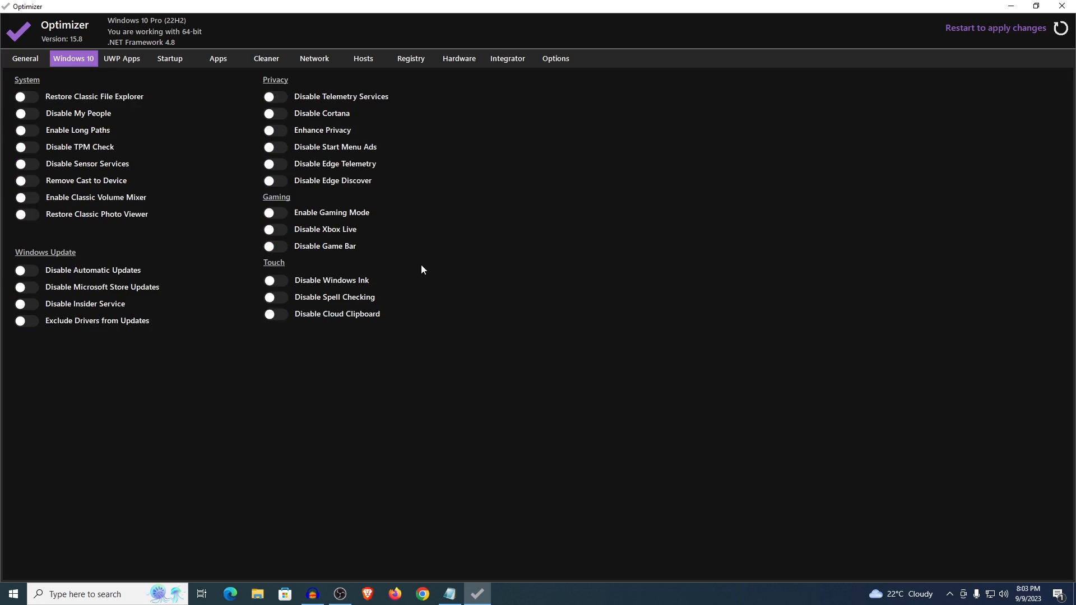
pyautogui.moveTo(31, 122)
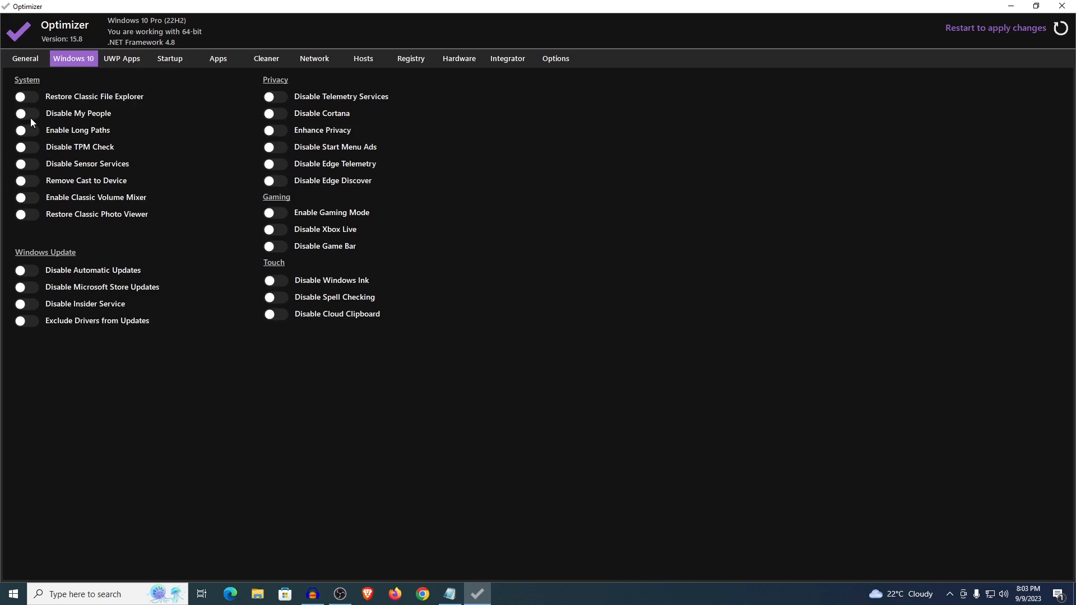
# - Enable My People, Long Paths, TPM Check, Sensor Services, Cast to Device and Photo Viewer tweaks
pyautogui.click(27, 113)
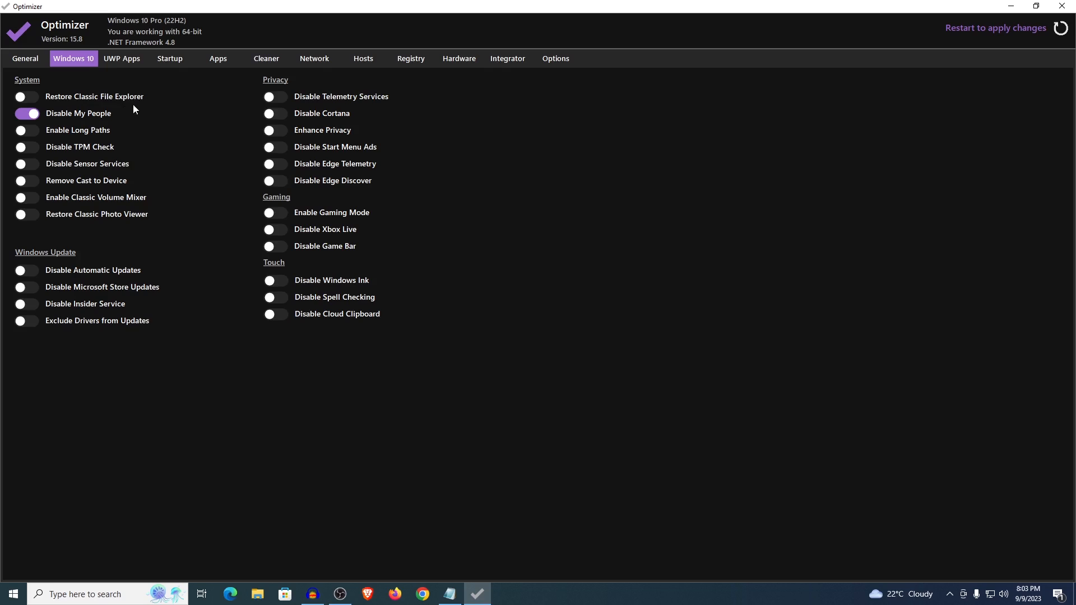
pyautogui.moveTo(28, 138)
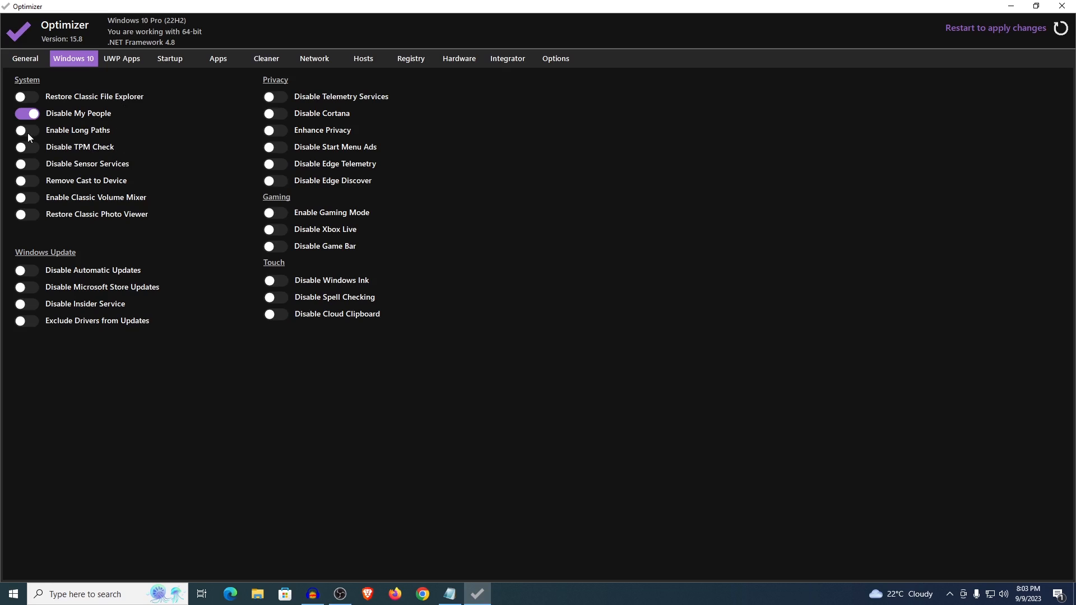
pyautogui.click(26, 147)
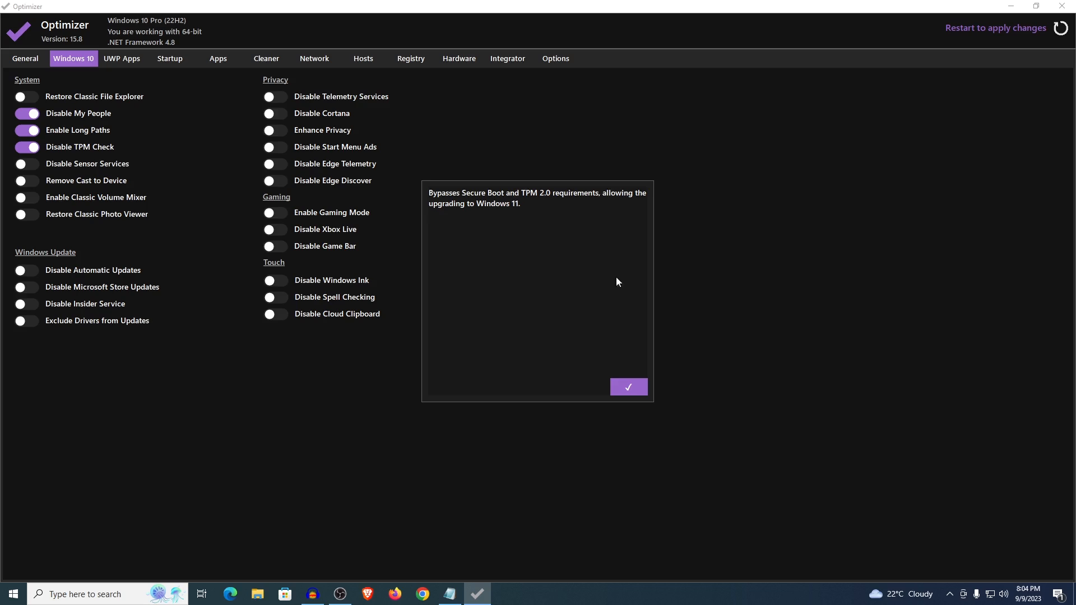
pyautogui.click(626, 386)
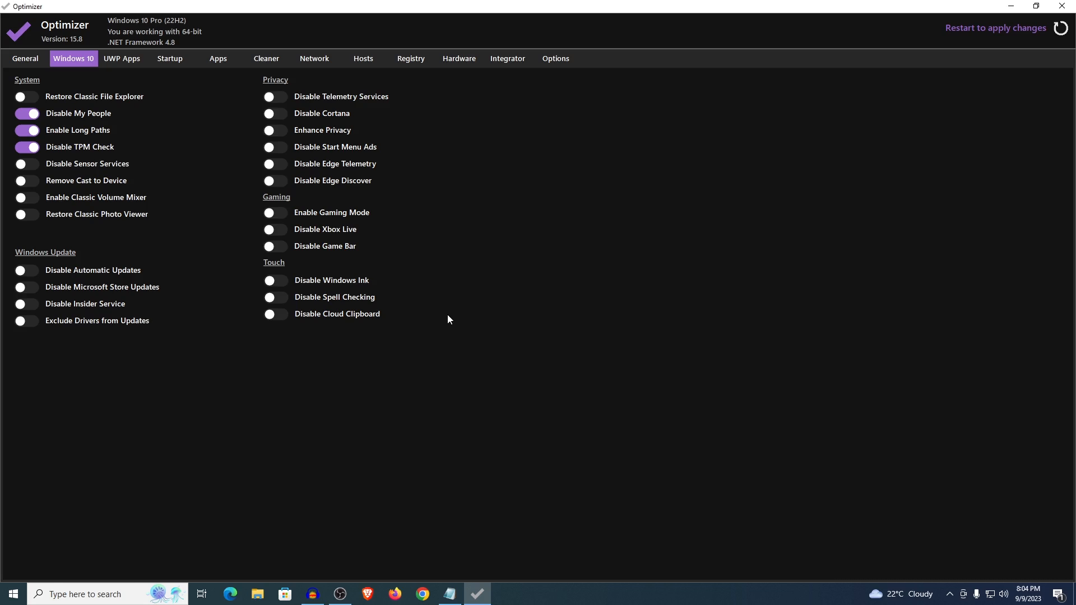
pyautogui.moveTo(101, 146)
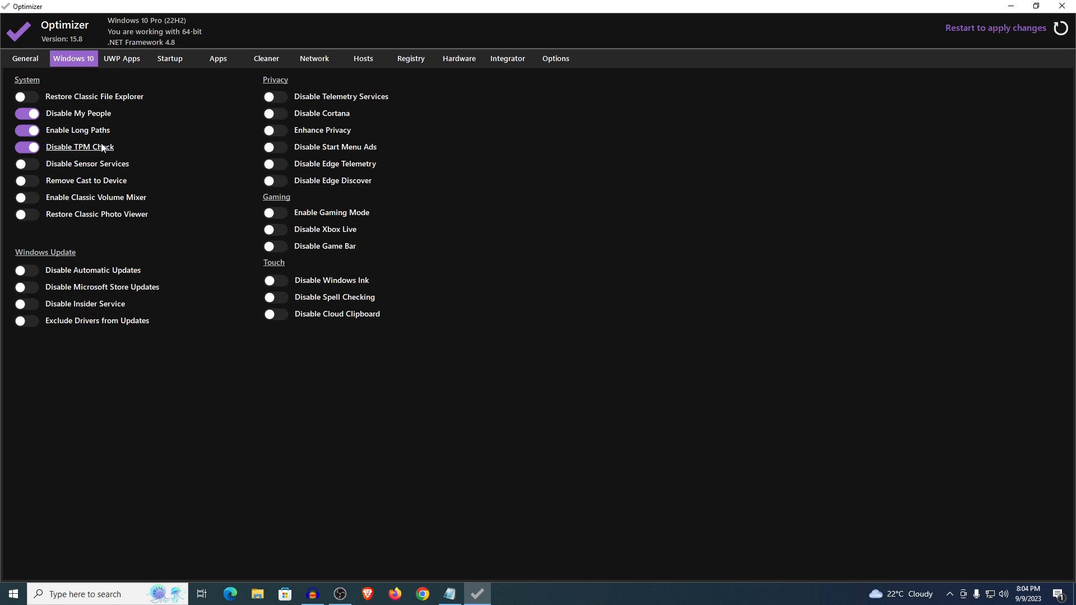
pyautogui.moveTo(95, 148)
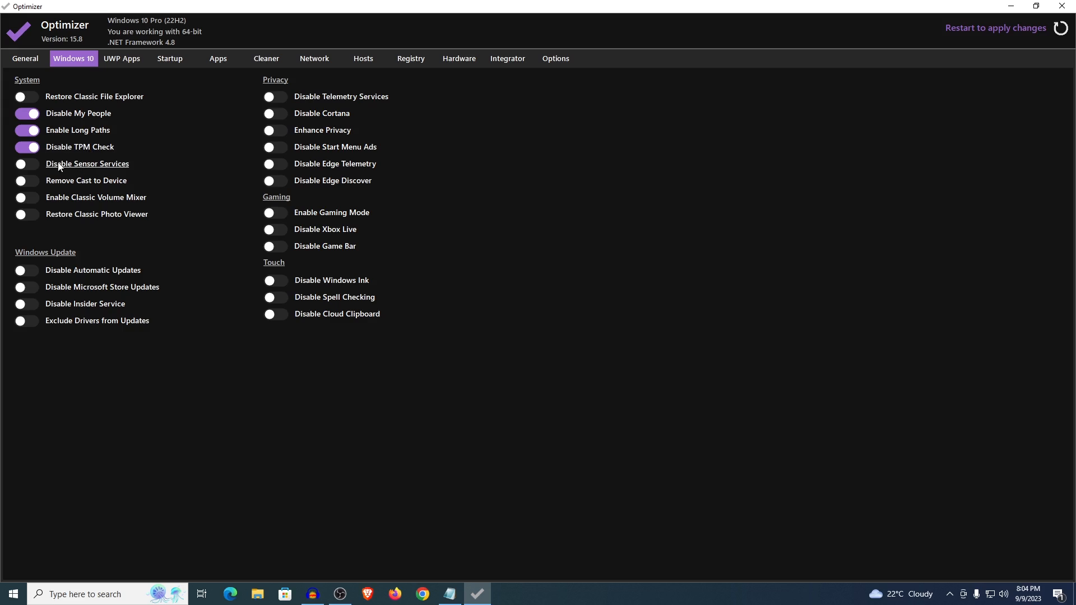
pyautogui.click(26, 163)
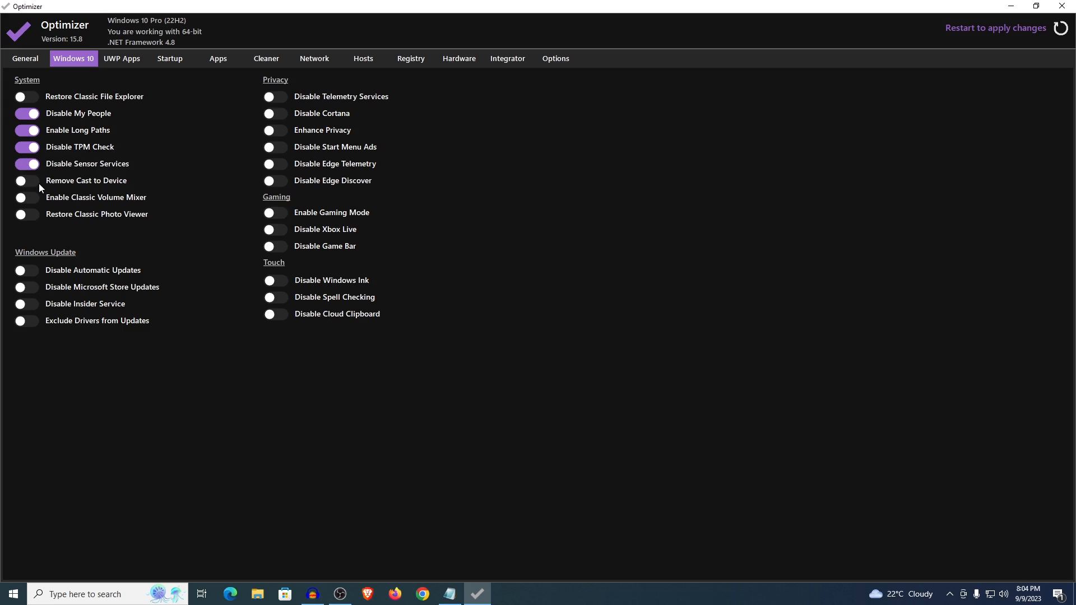
pyautogui.click(26, 181)
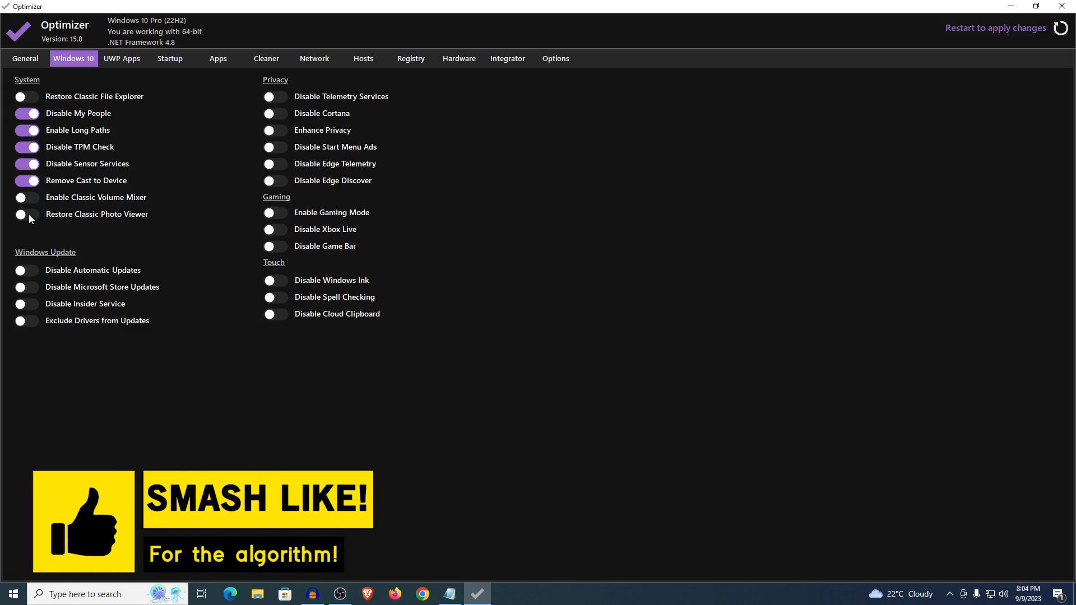
pyautogui.click(26, 214)
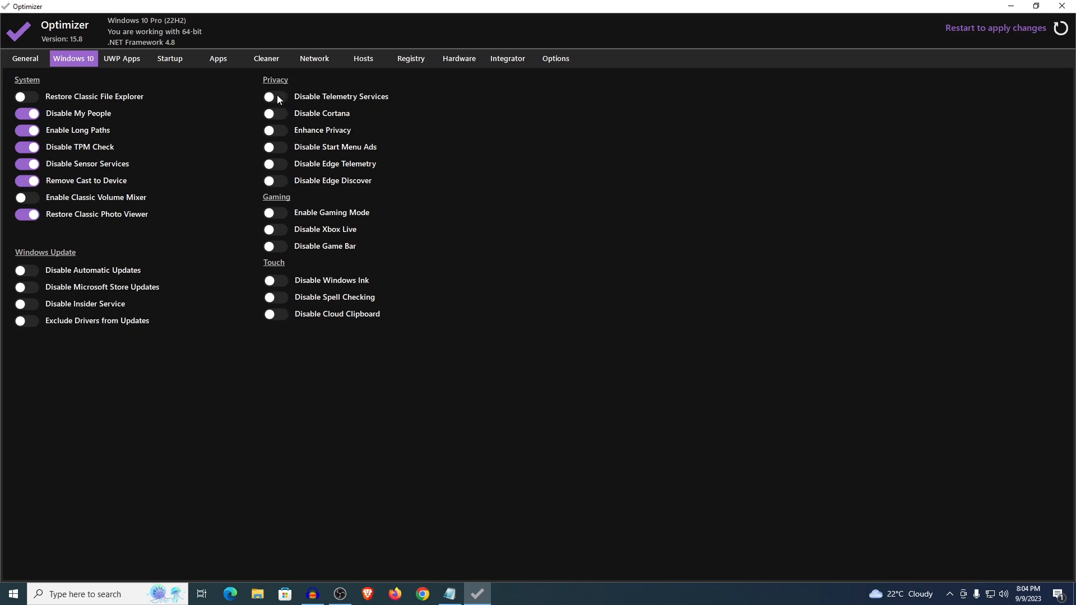
pyautogui.moveTo(303, 208)
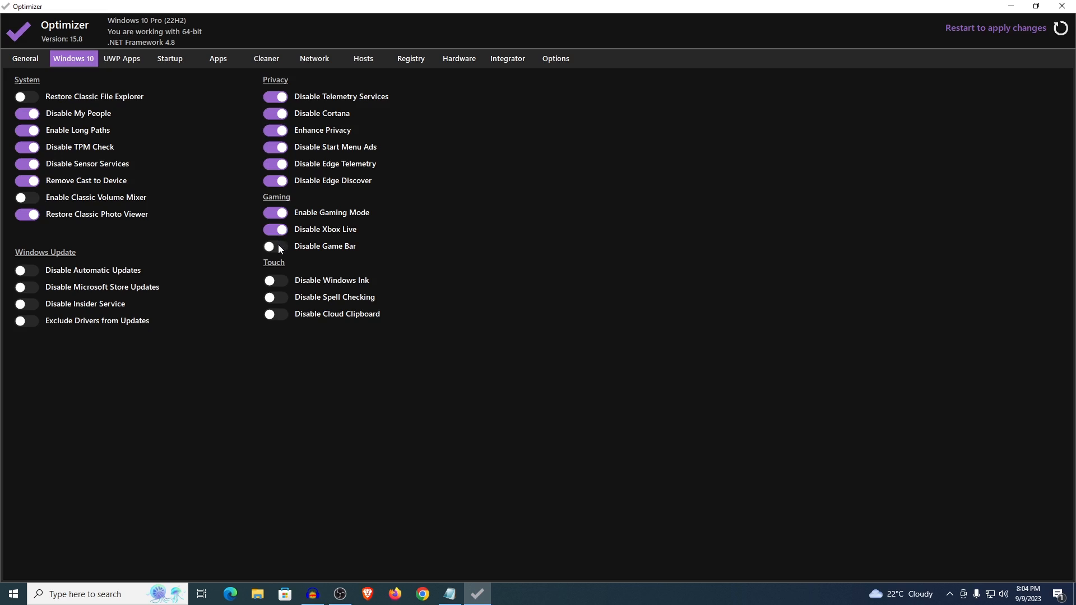
# - Switch on Disable Game Bar and Disable Windows Ink on the Windows 10 tab
pyautogui.click(275, 247)
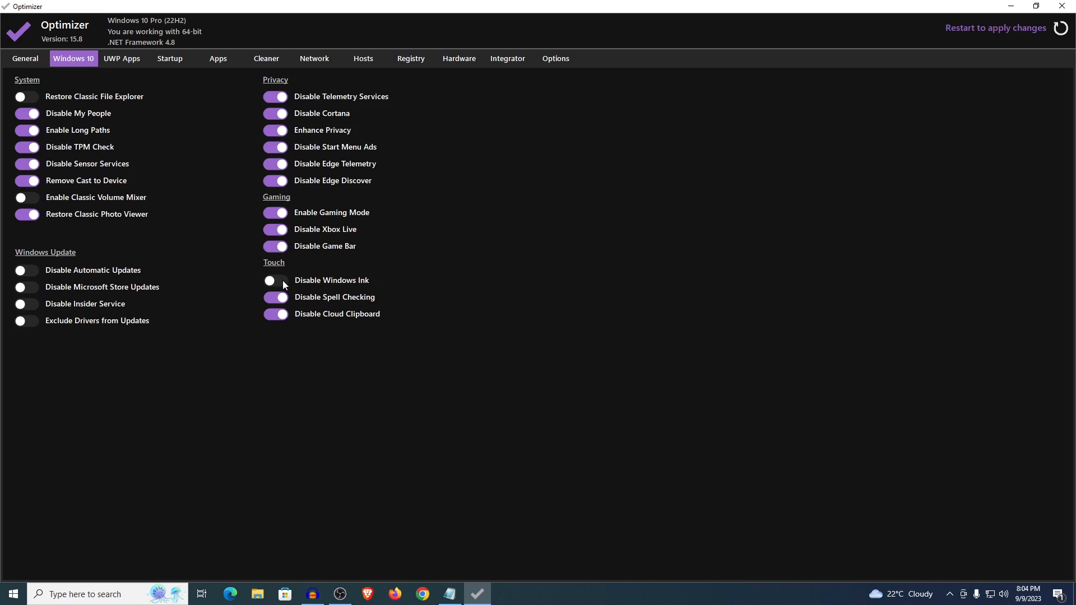
pyautogui.click(275, 280)
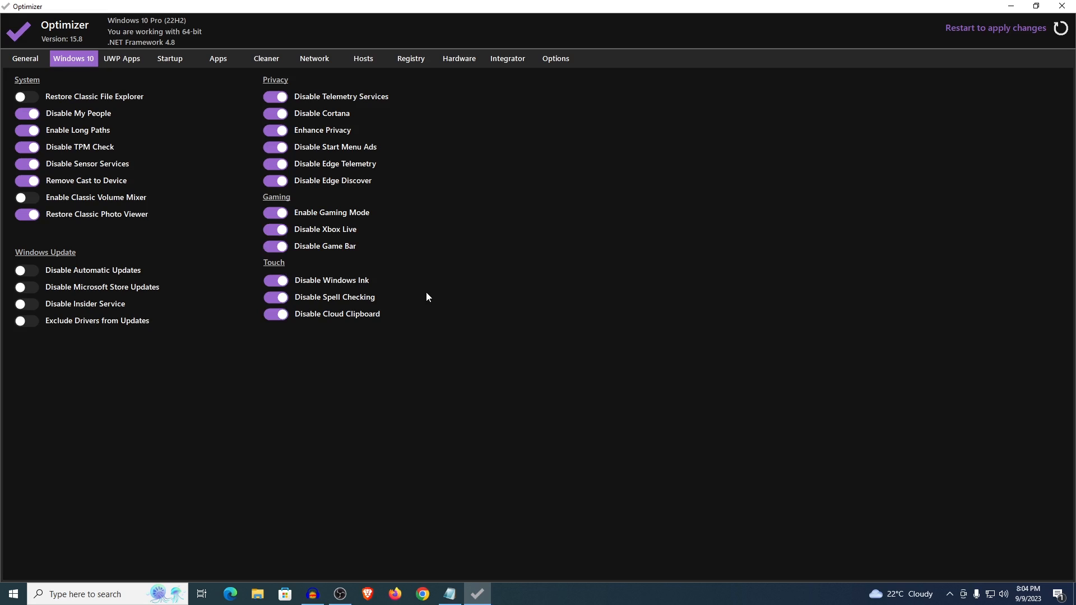
pyautogui.moveTo(141, 256)
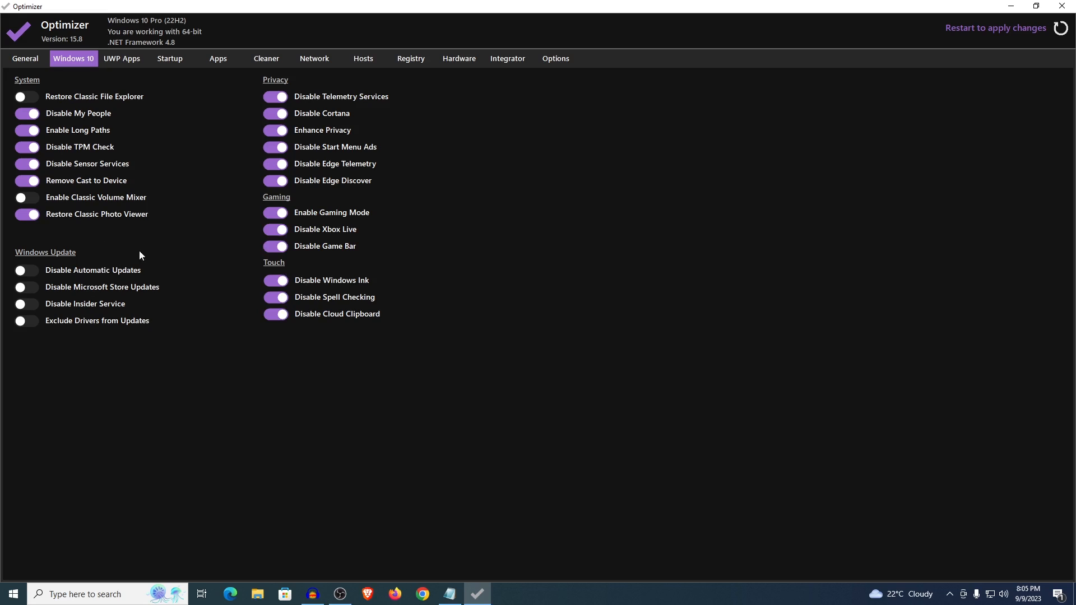
pyautogui.moveTo(152, 251)
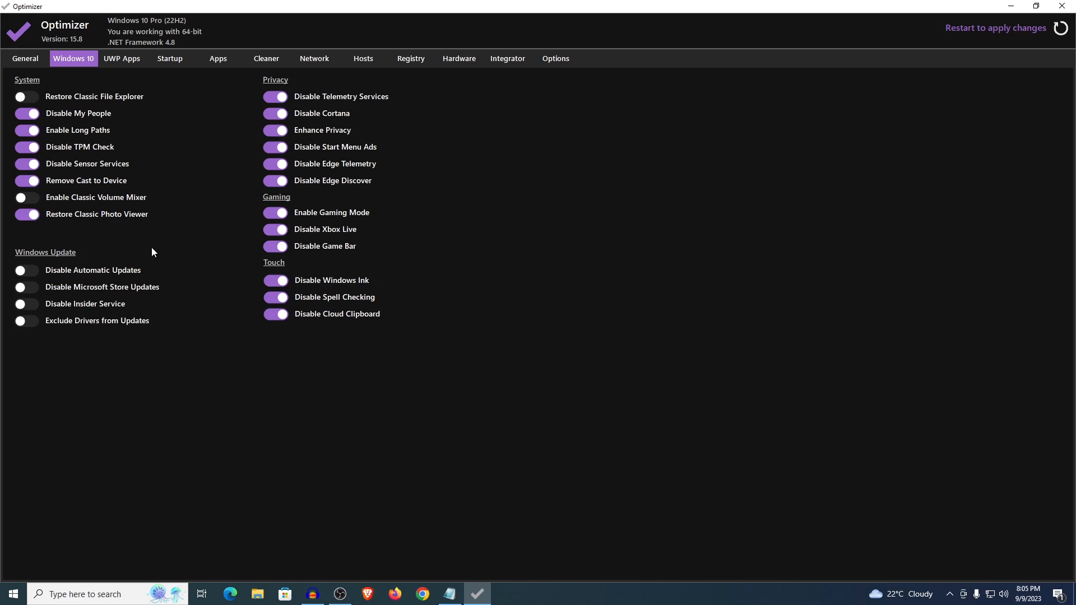
# - Enable Disable Microsoft Store Updates, Disable Insider Service and Exclude Drivers from Updates
pyautogui.click(26, 287)
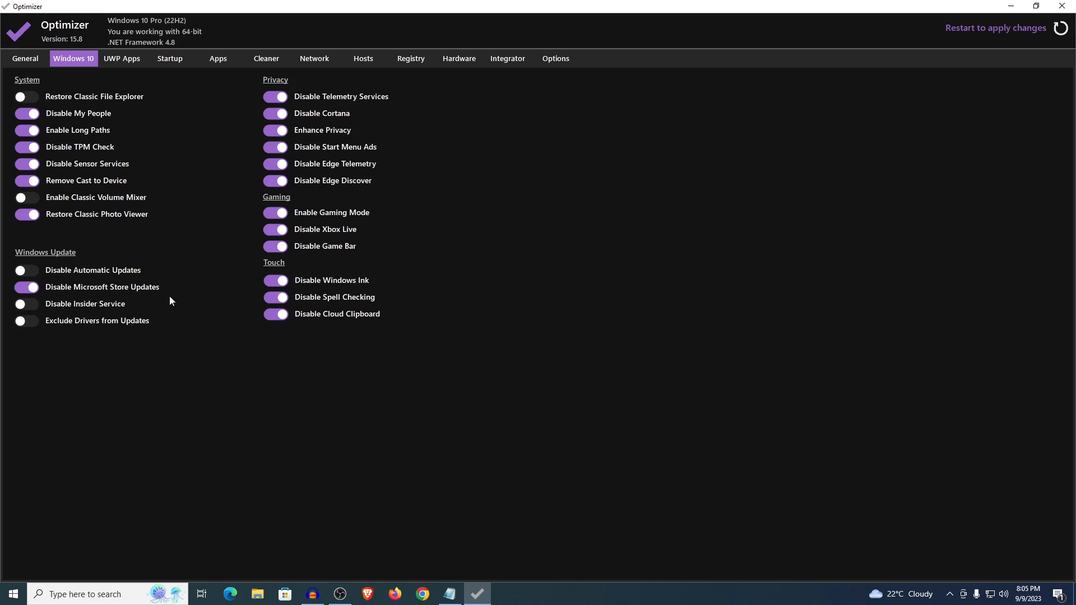
pyautogui.click(27, 304)
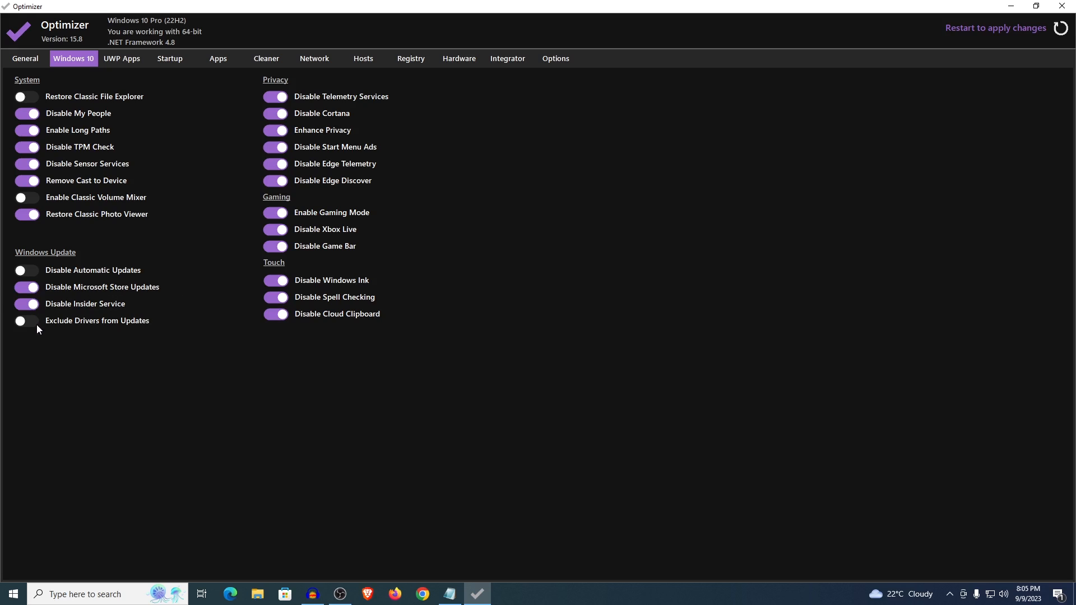
pyautogui.click(26, 321)
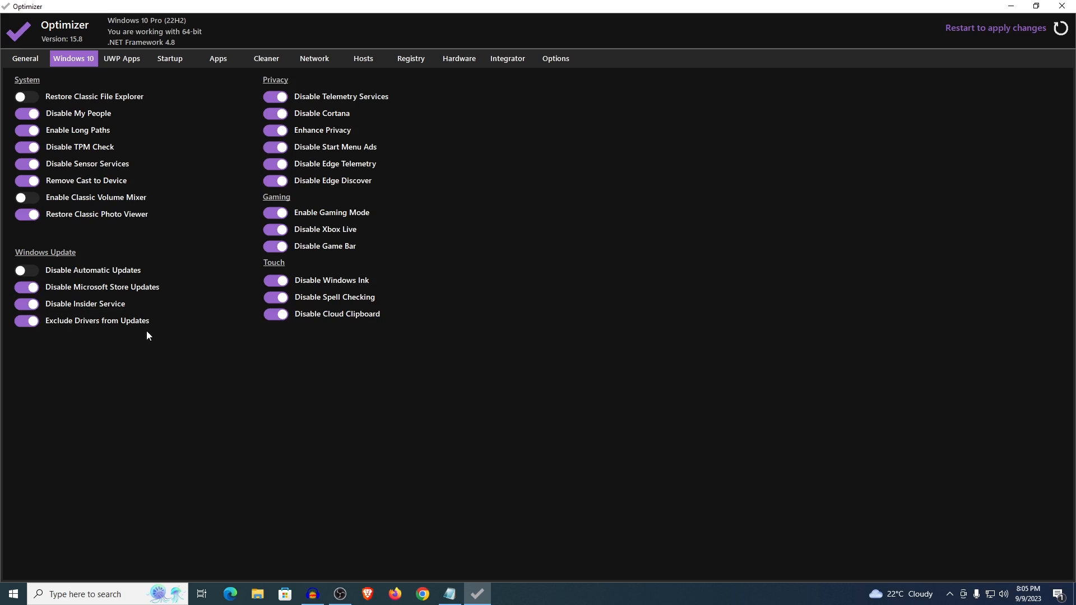
pyautogui.moveTo(93, 270)
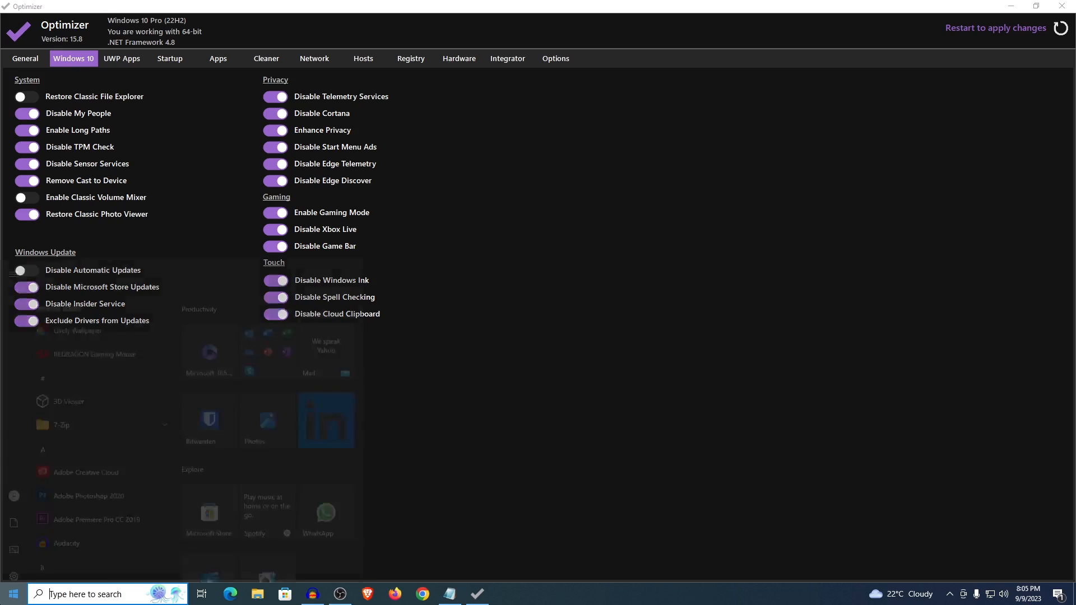
pyautogui.click(535, 594)
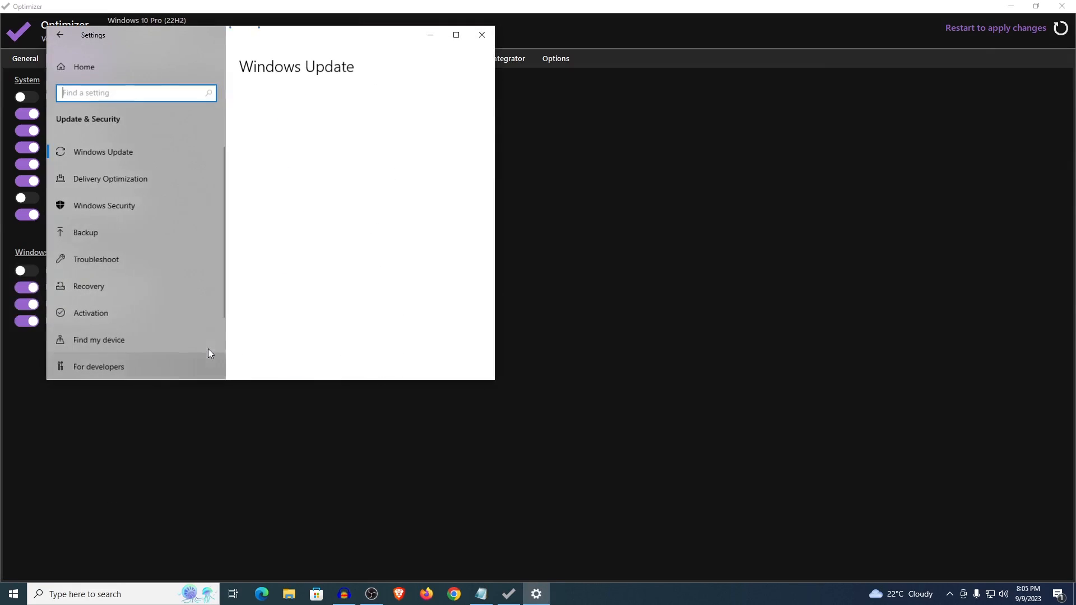
pyautogui.click(103, 152)
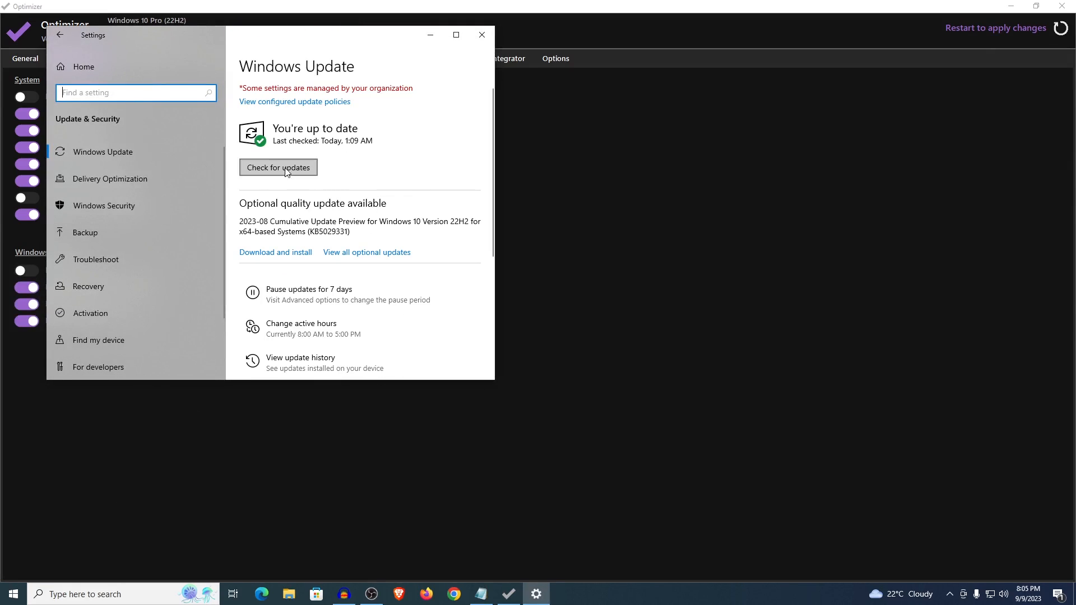
pyautogui.click(481, 35)
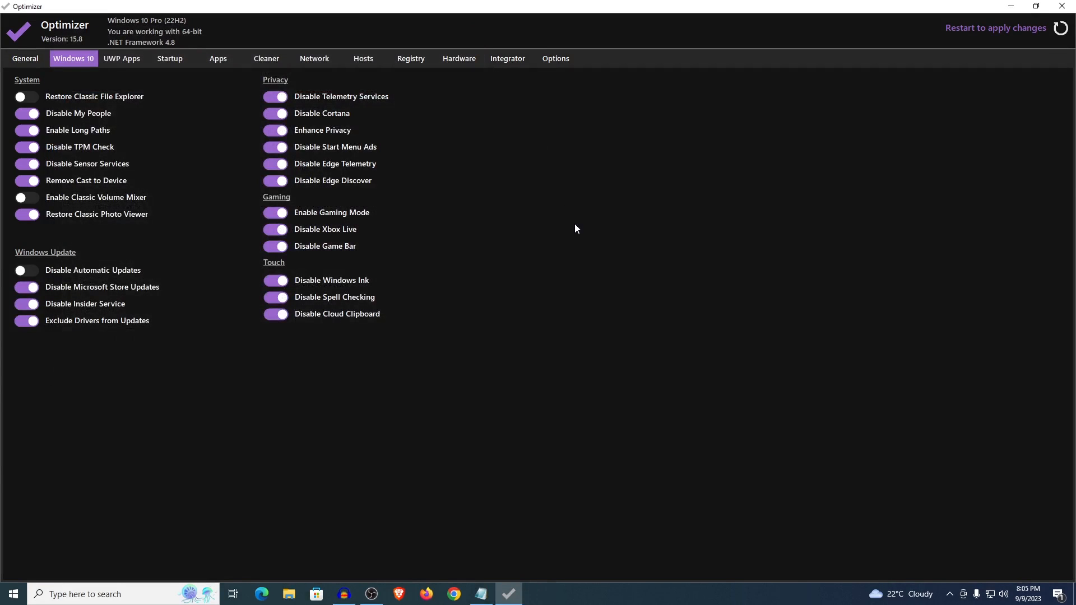
pyautogui.moveTo(95, 296)
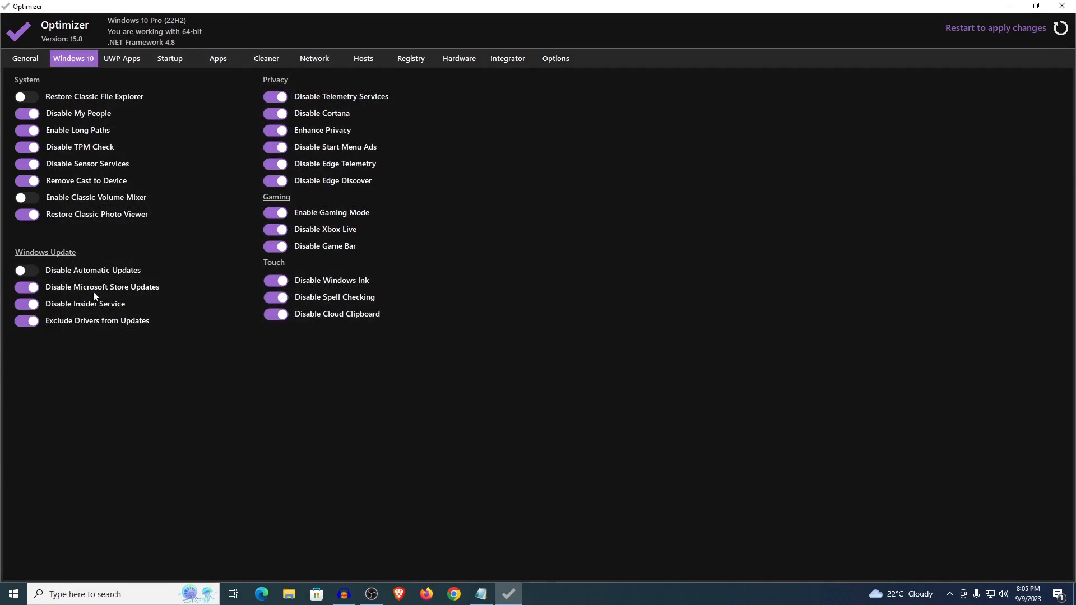
# - Enable Disable Automatic Updates and show the UWP Apps list
pyautogui.click(26, 270)
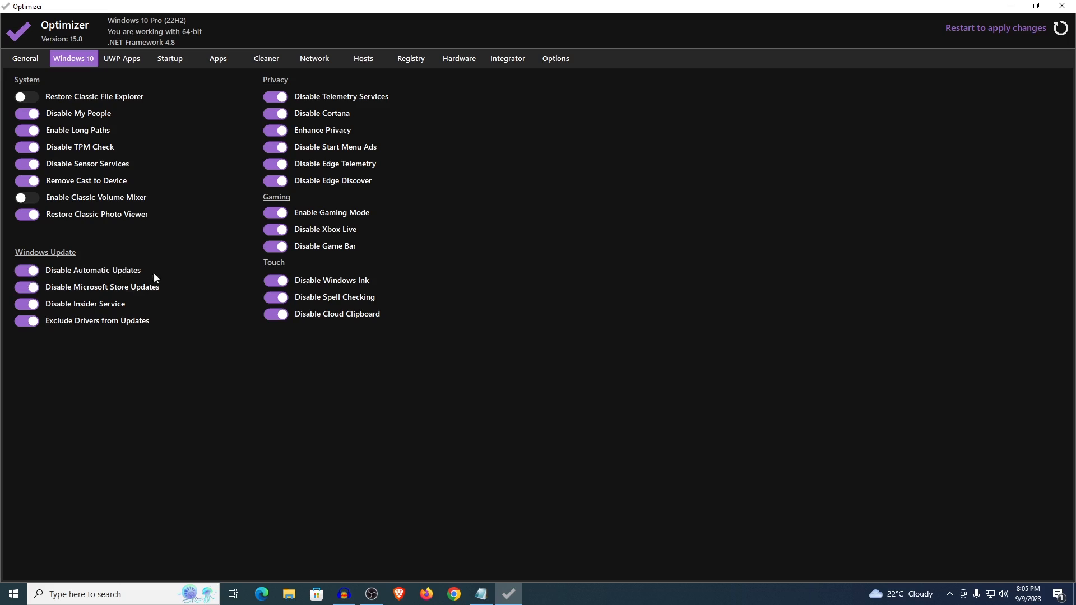
pyautogui.click(121, 58)
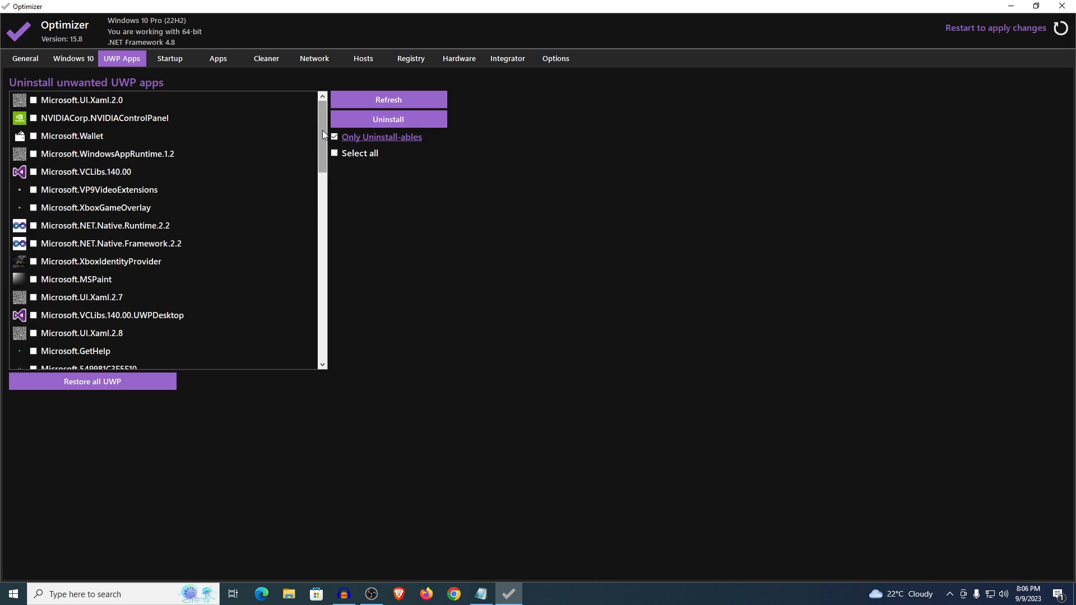
# - Check Skype, Spotify and Bing Weather in the UWP list and uninstall them
pyautogui.scroll(-3)
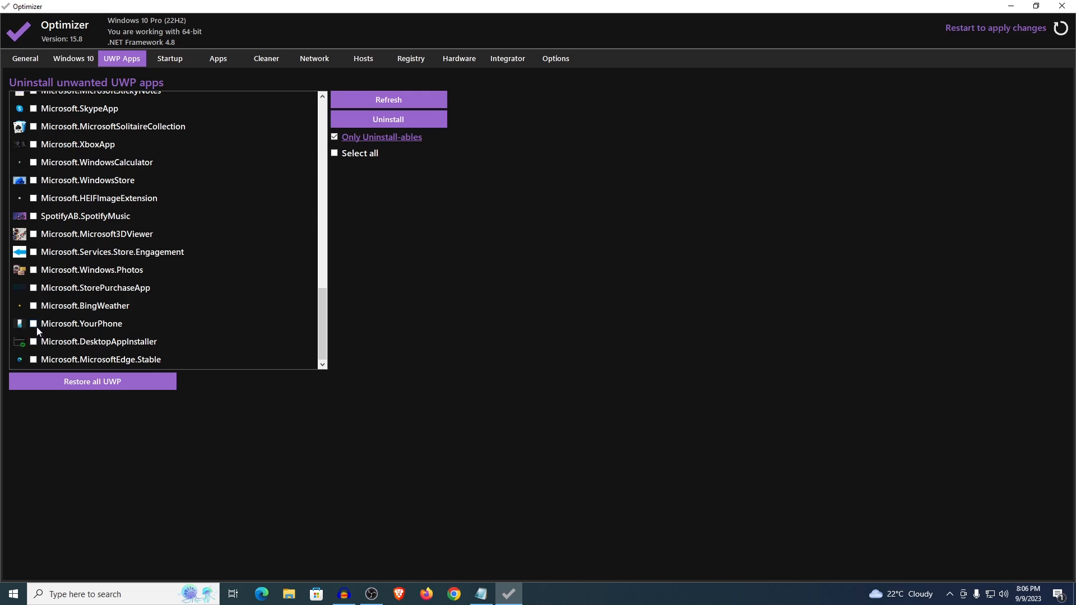
pyautogui.click(33, 306)
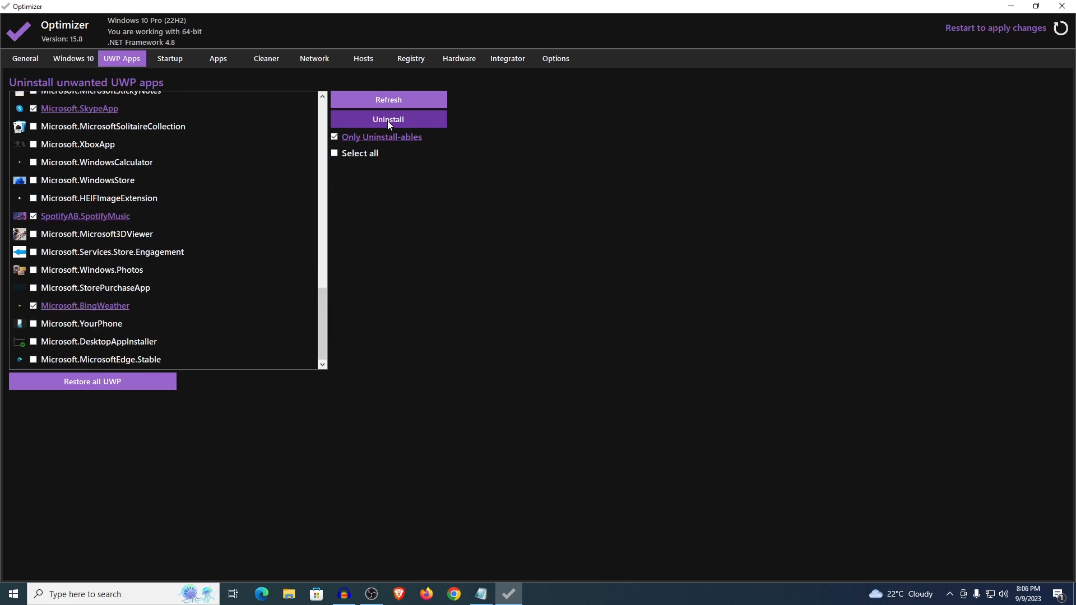
pyautogui.moveTo(586, 340)
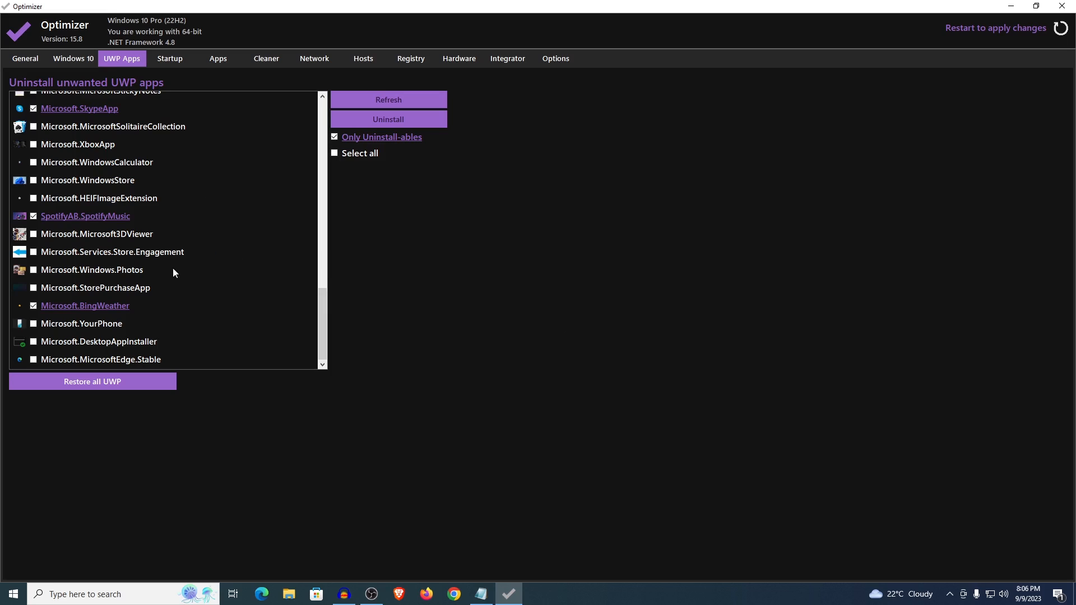
pyautogui.moveTo(92, 381)
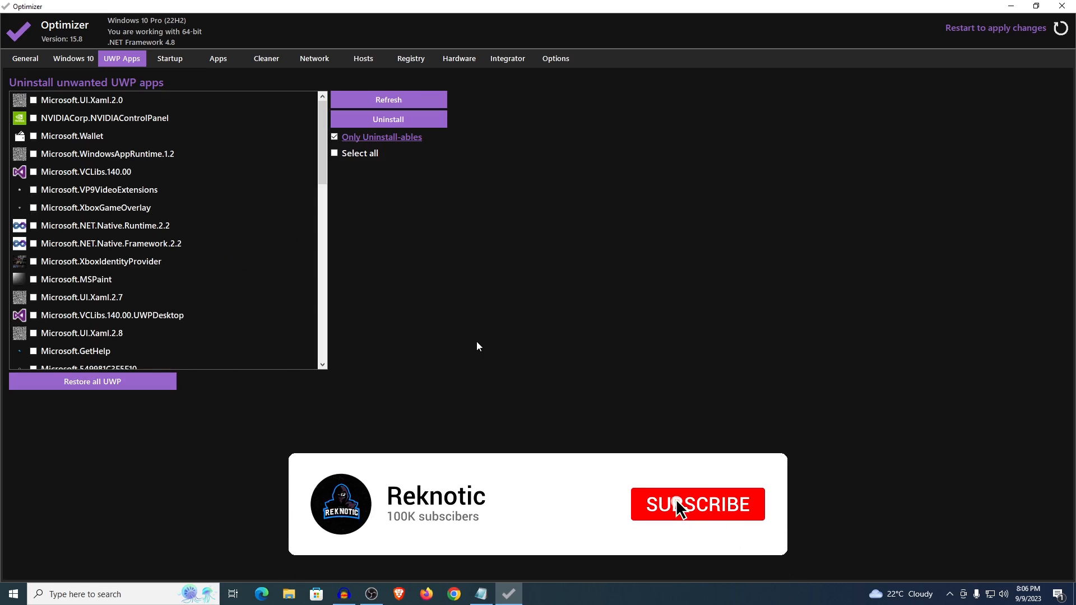
pyautogui.click(697, 504)
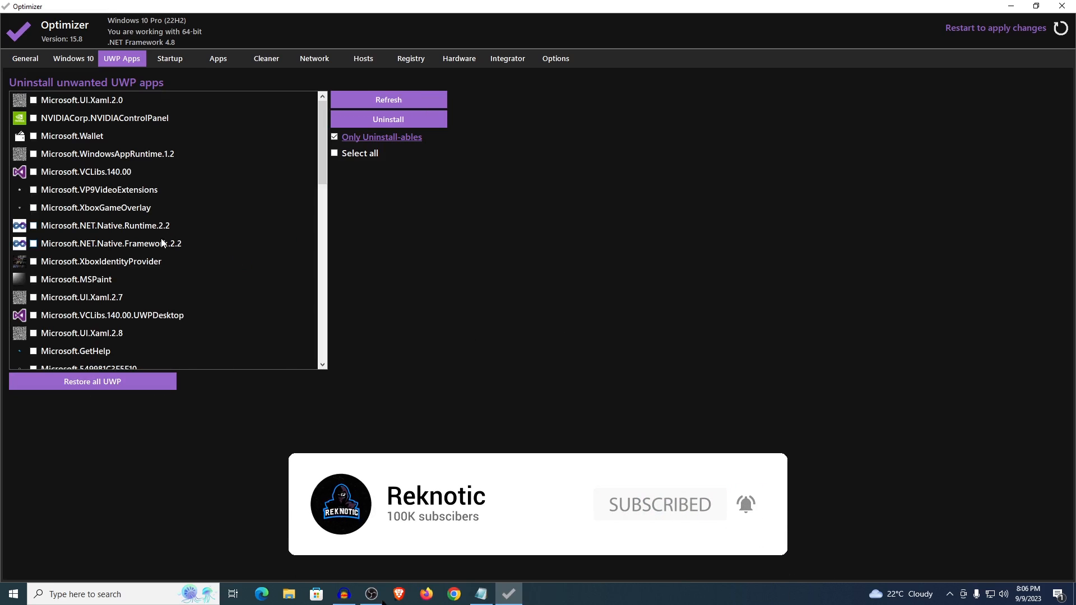
pyautogui.scroll(-3)
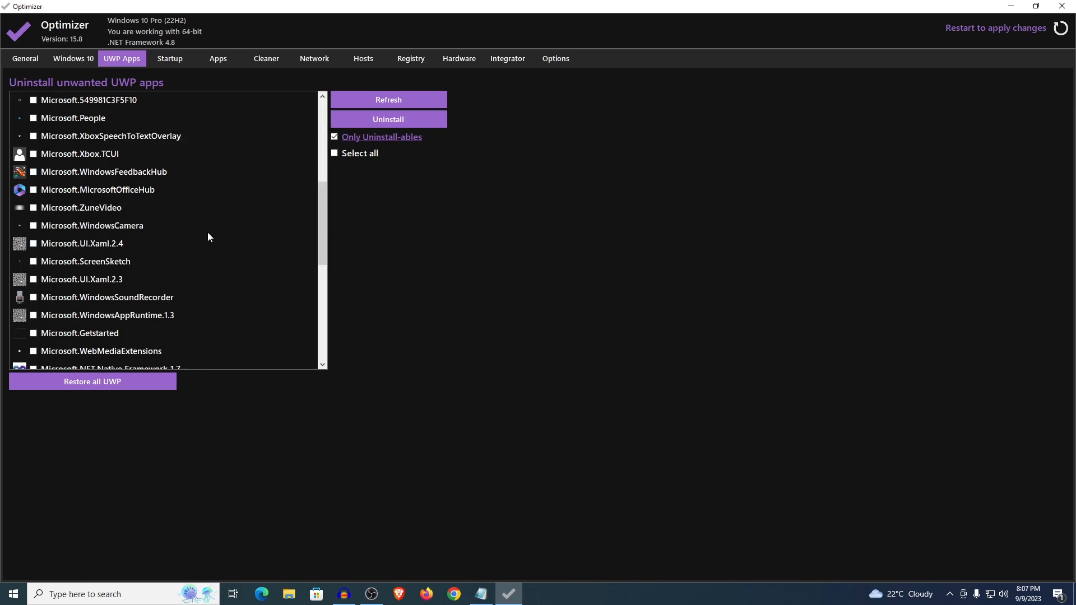
pyautogui.scroll(-3)
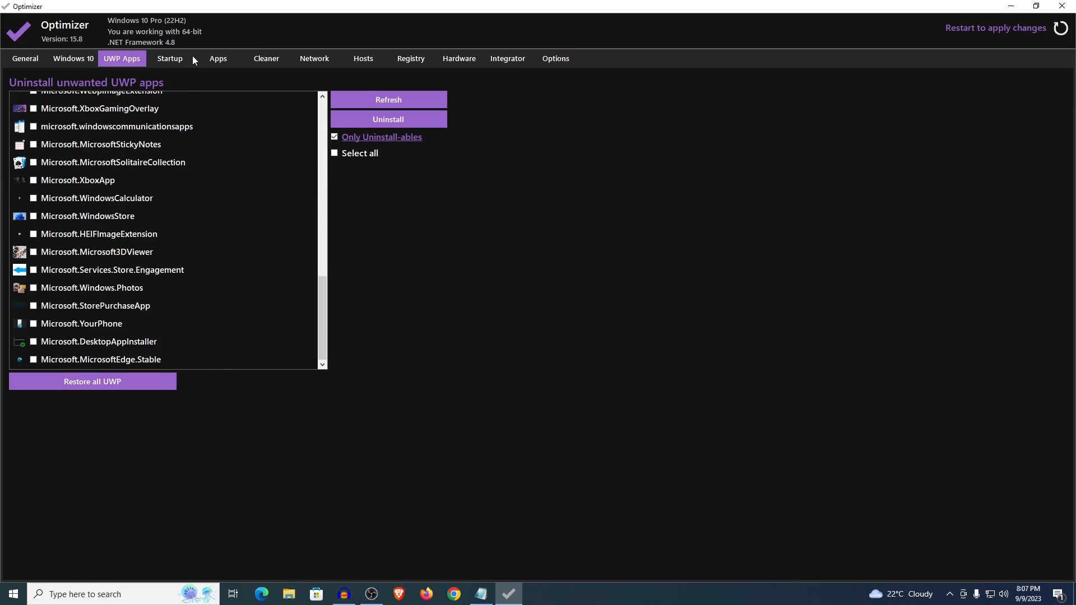
# - Delete the Adobe, OneDrive, Free Download Manager, Brave and Chrome startup entries, then show DNS settings
pyautogui.click(169, 58)
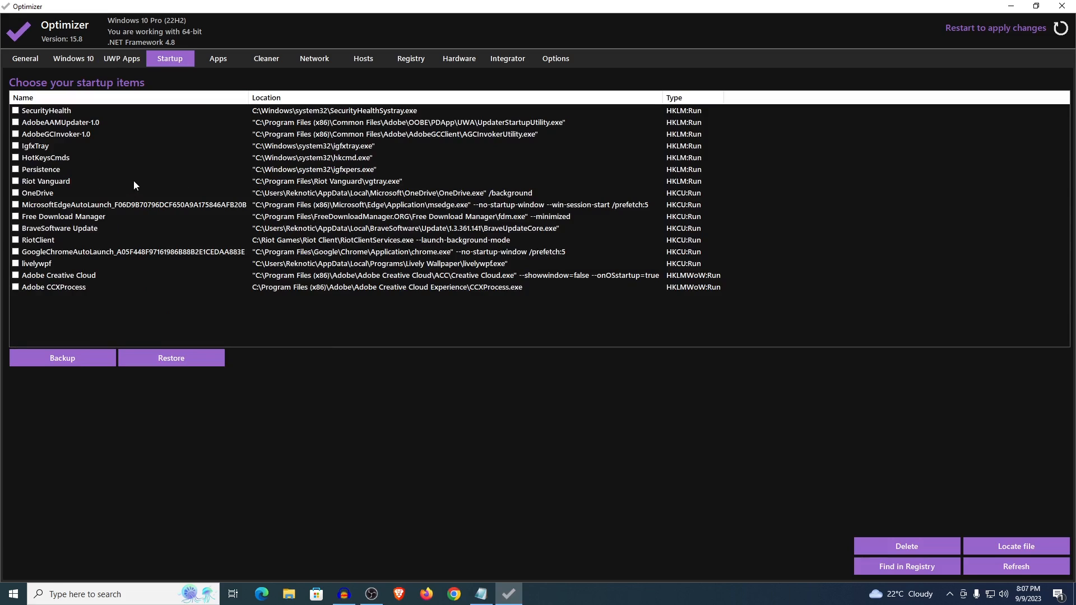
pyautogui.click(15, 287)
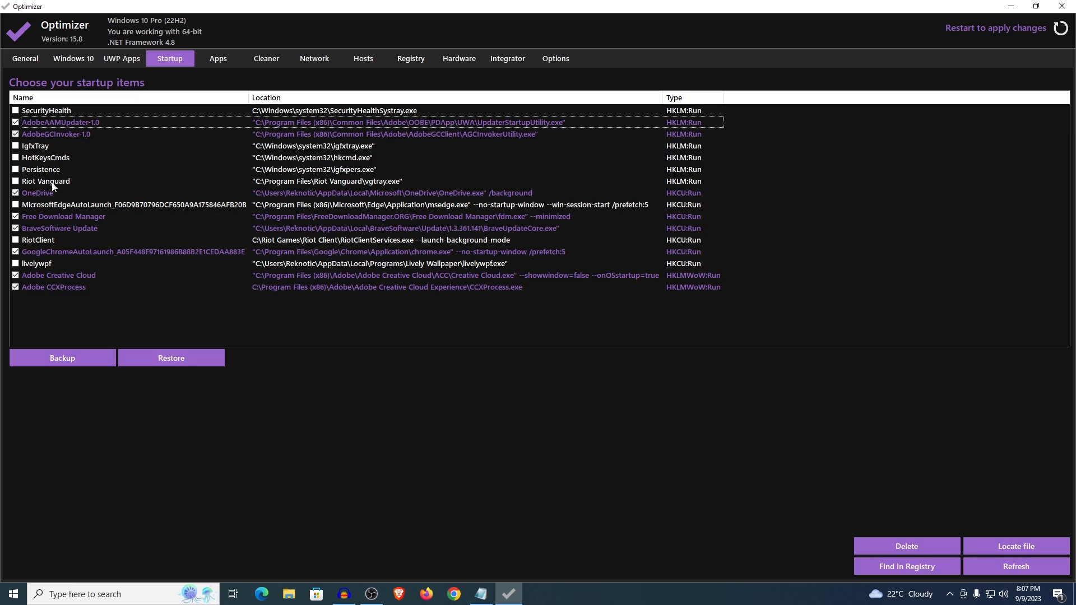
pyautogui.moveTo(300, 183)
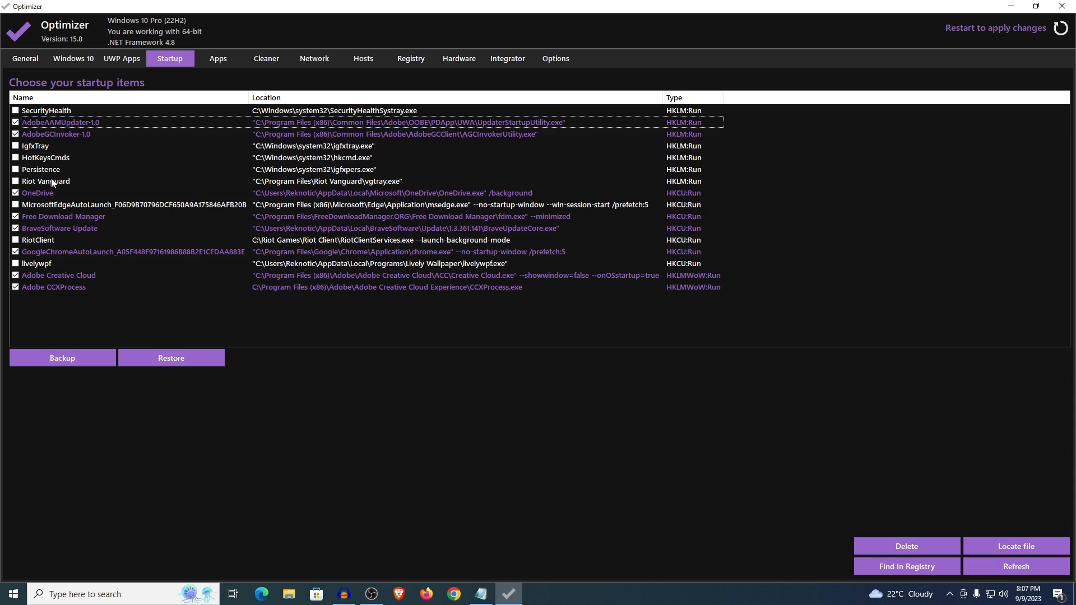
pyautogui.moveTo(313, 219)
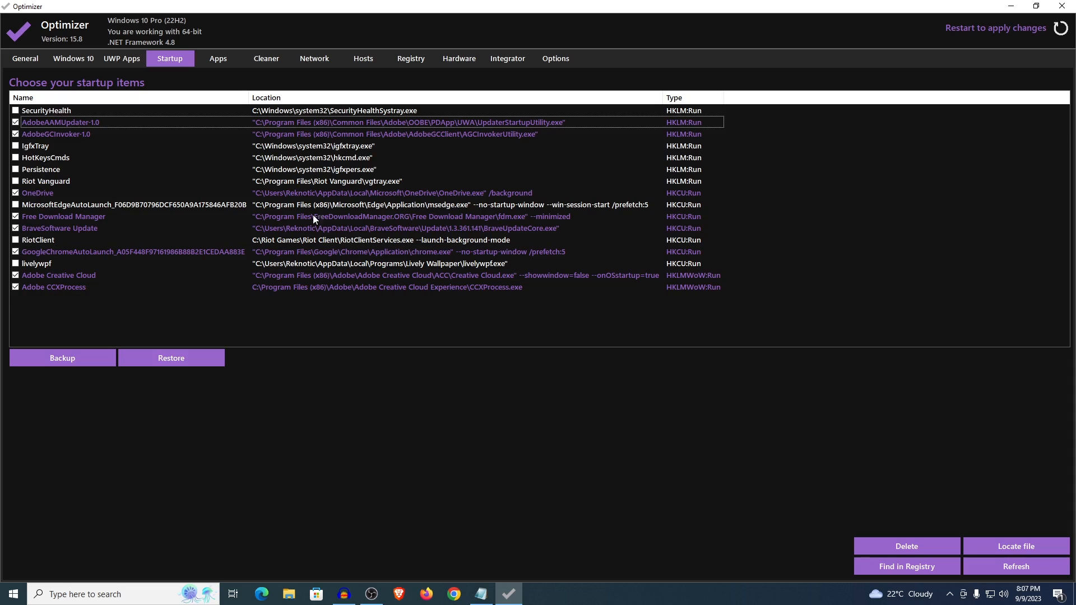
pyautogui.click(905, 547)
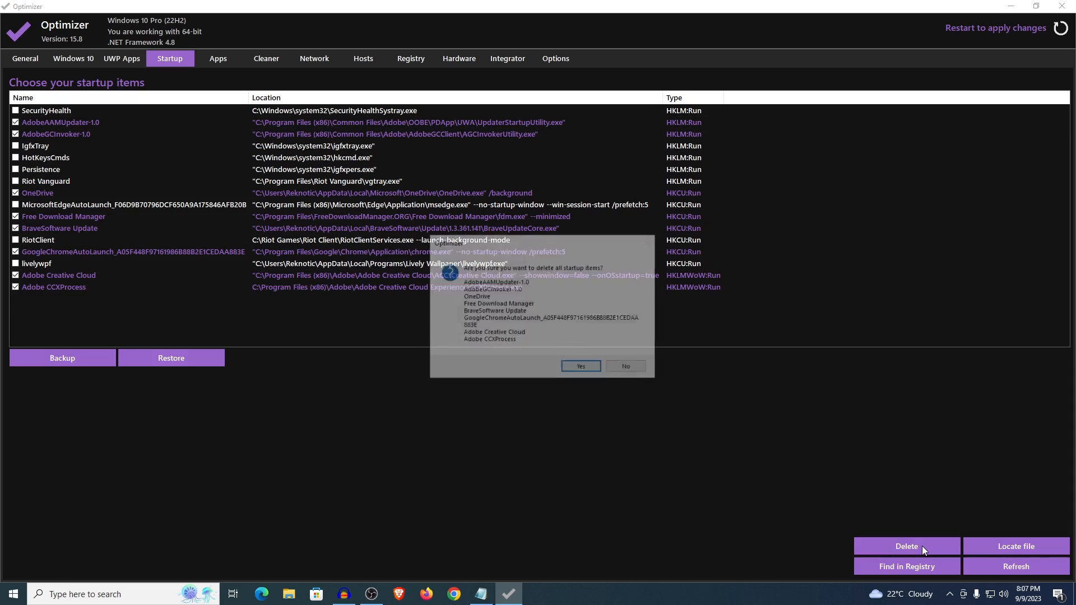
pyautogui.click(580, 366)
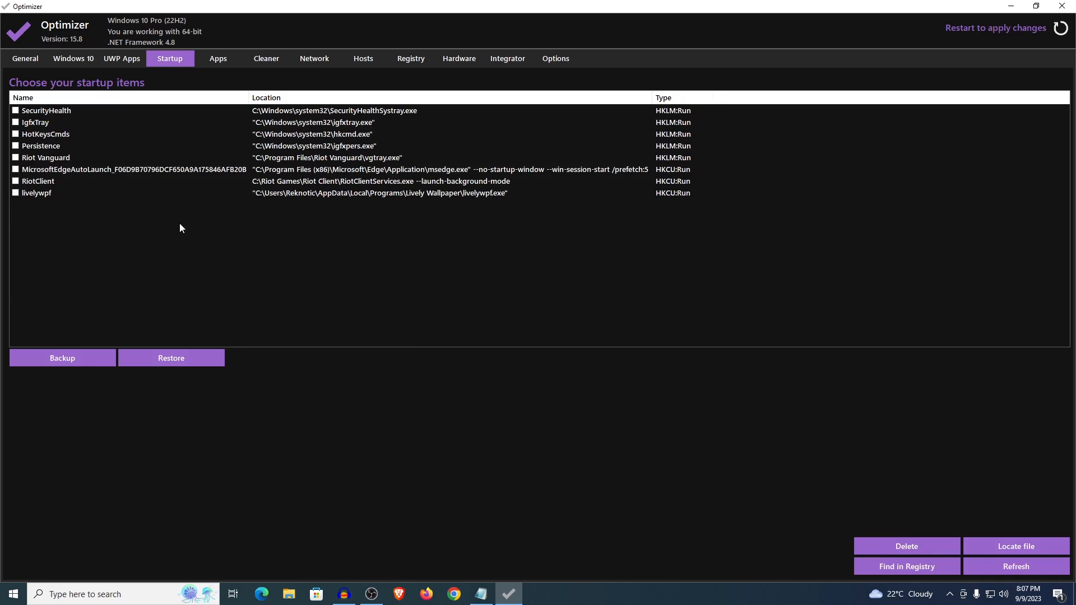
pyautogui.moveTo(405, 260)
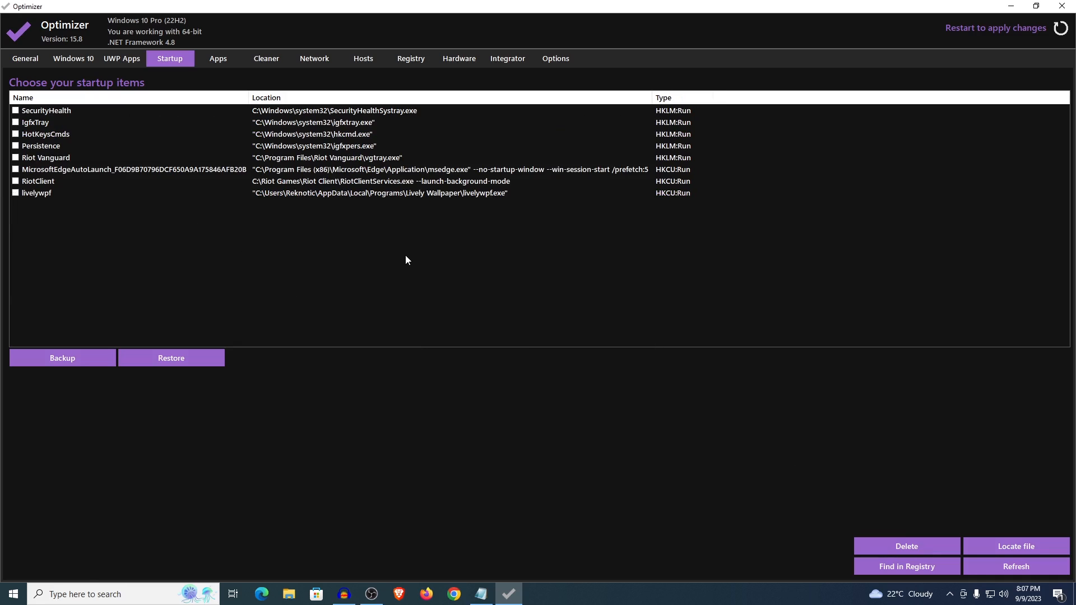
pyautogui.click(314, 59)
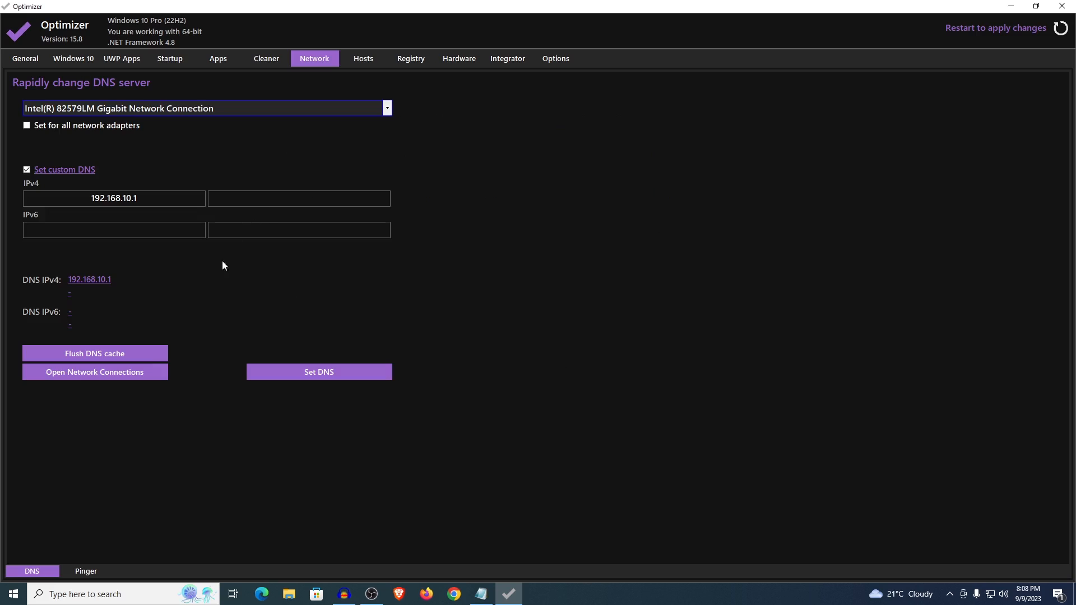
# - Flush the Windows DNS cache and confirm with Yes
pyautogui.click(95, 354)
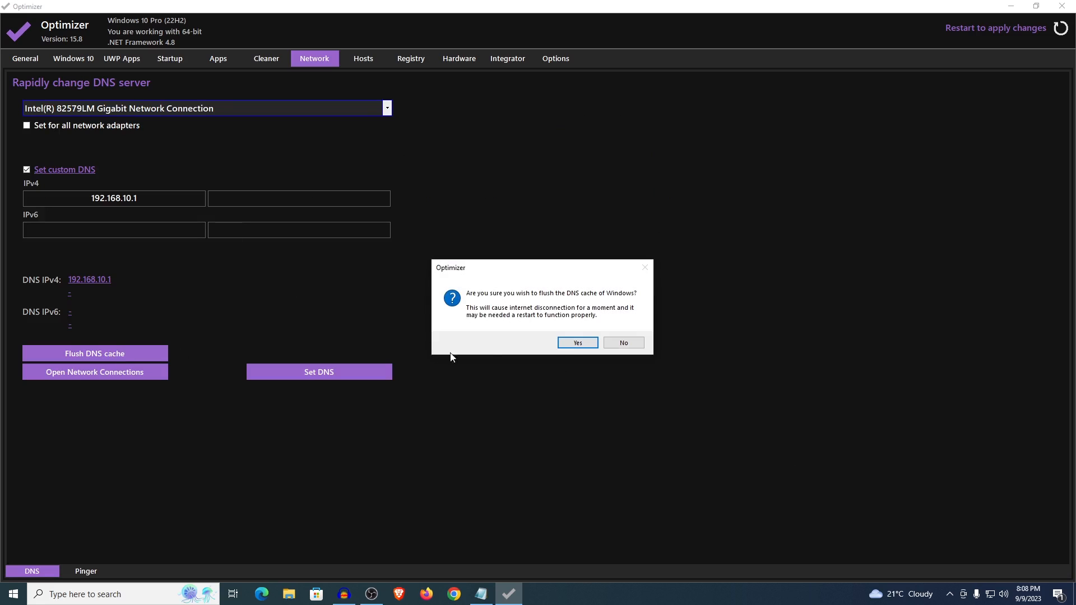
pyautogui.moveTo(486, 321)
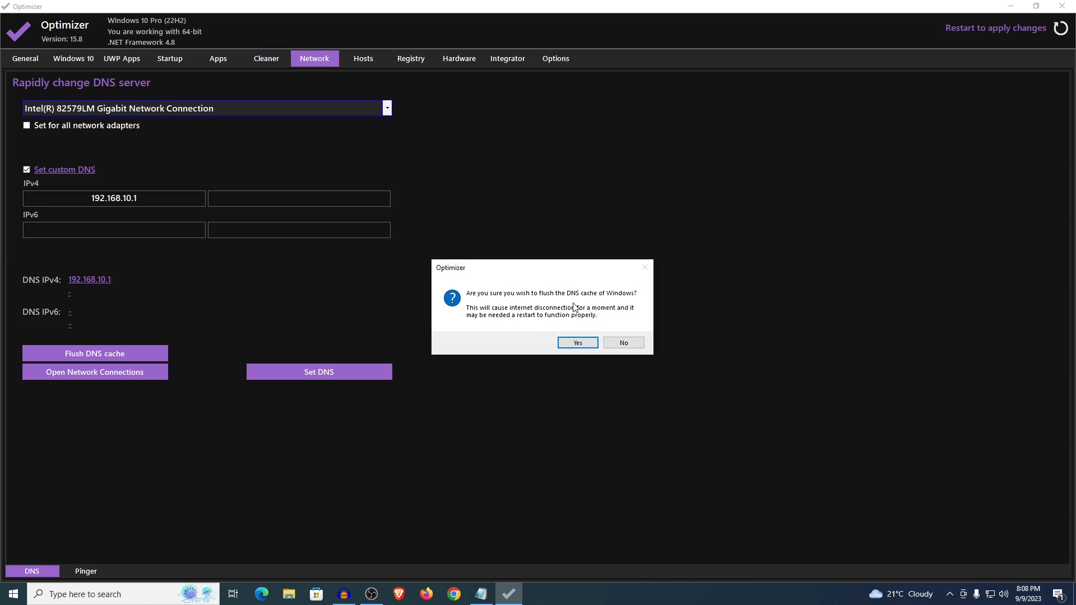
pyautogui.click(576, 342)
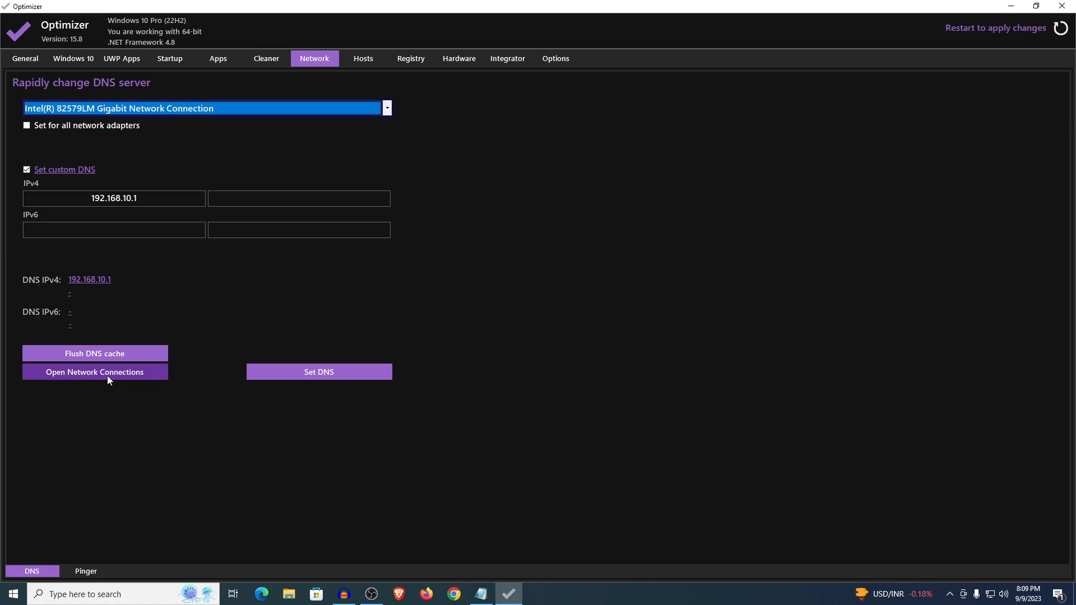
# - Turn off 'Allow the computer to turn off this device to save power' for the Ethernet adapter
pyautogui.click(94, 372)
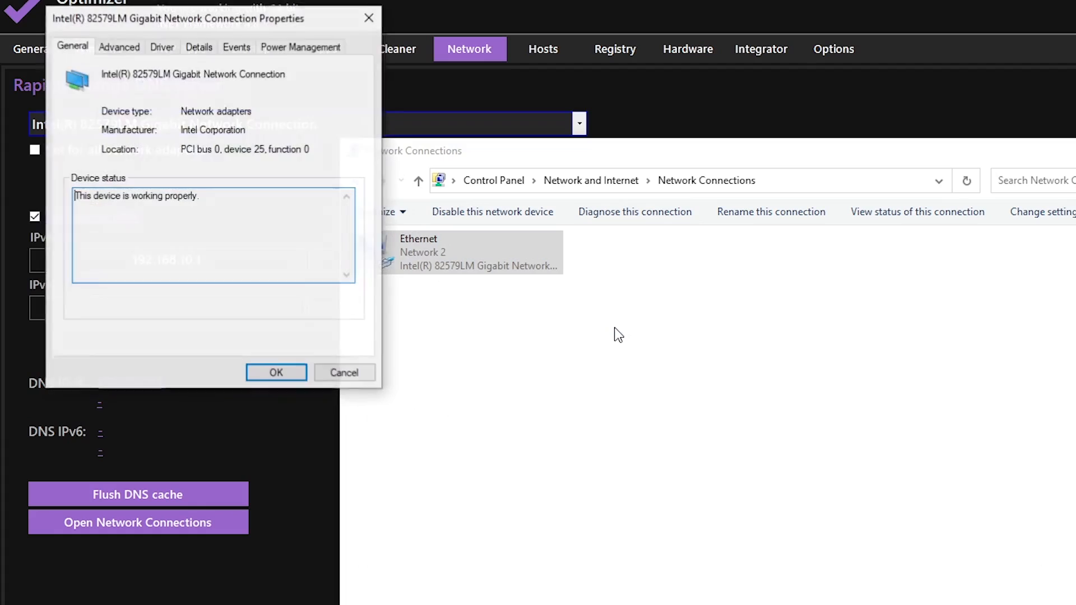
pyautogui.click(299, 46)
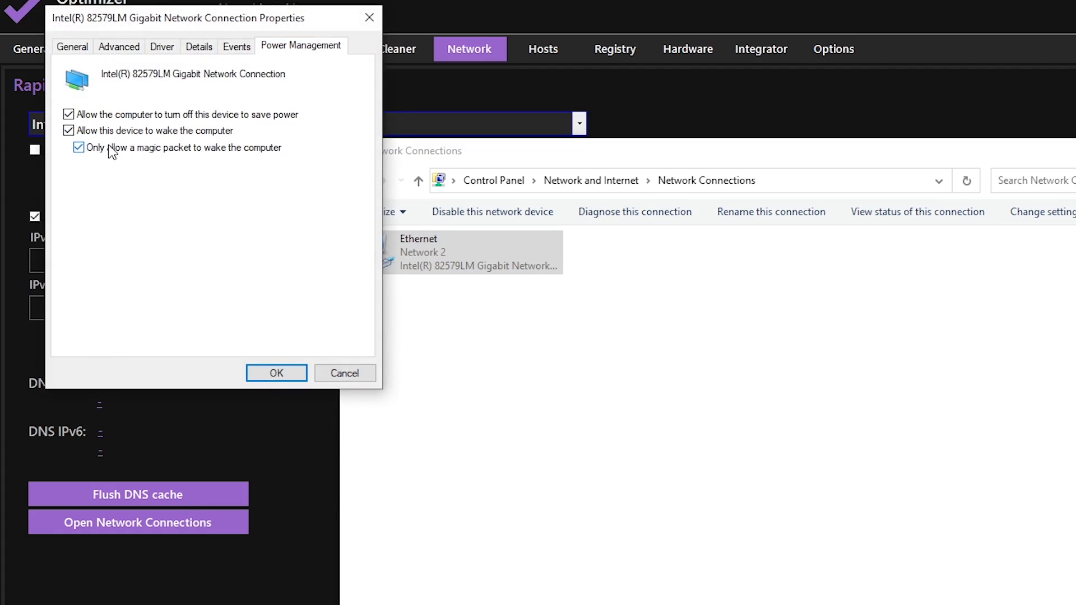
pyautogui.click(68, 113)
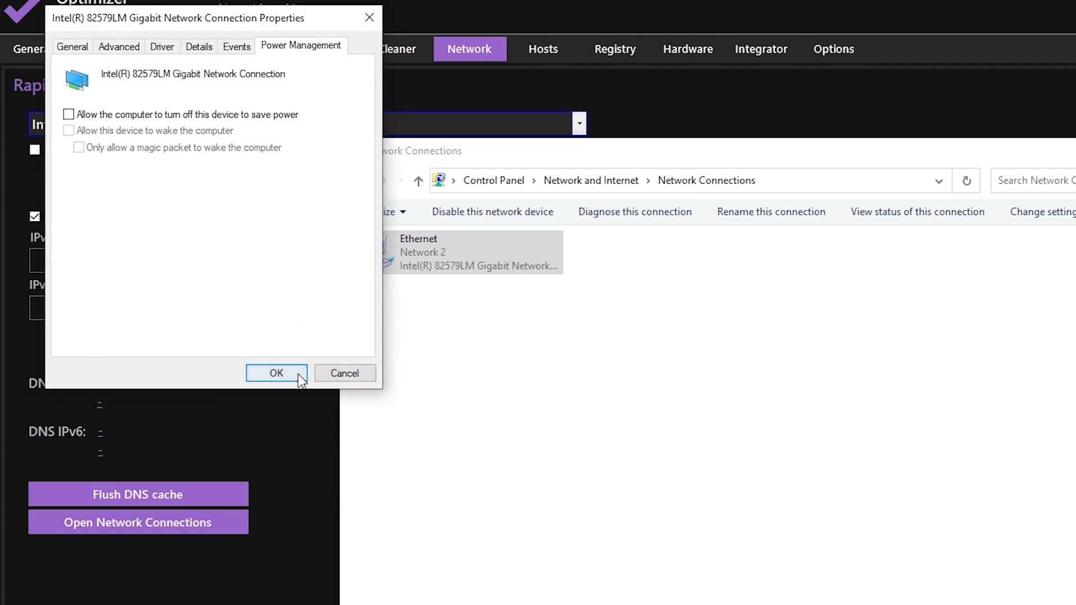
pyautogui.click(276, 373)
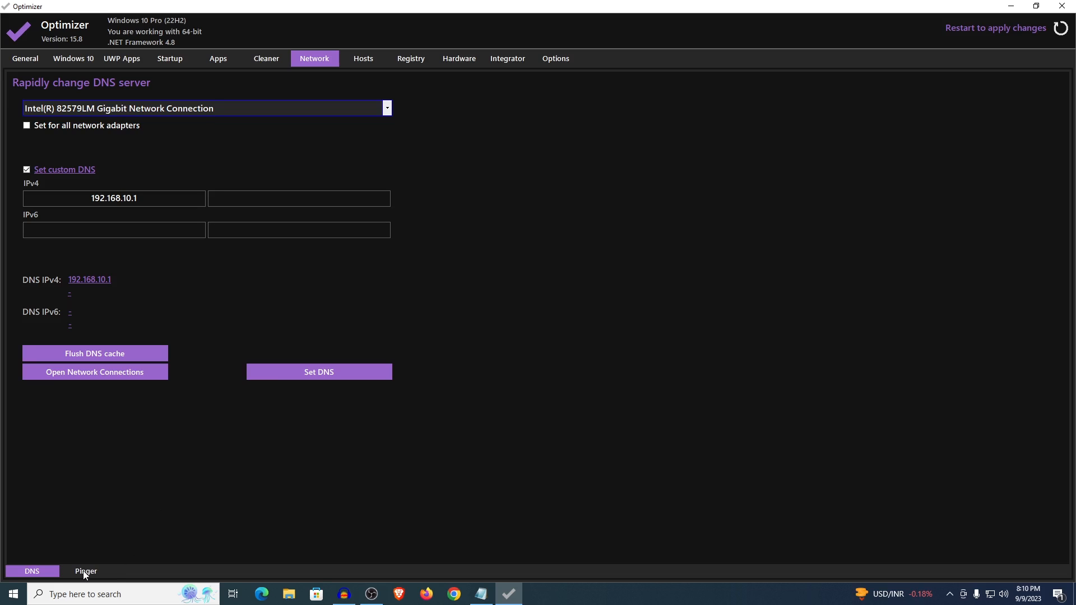
# - Ping 1.1.1.1 in the Pinger, getting nine replies averaging 60.11 ms
pyautogui.click(85, 571)
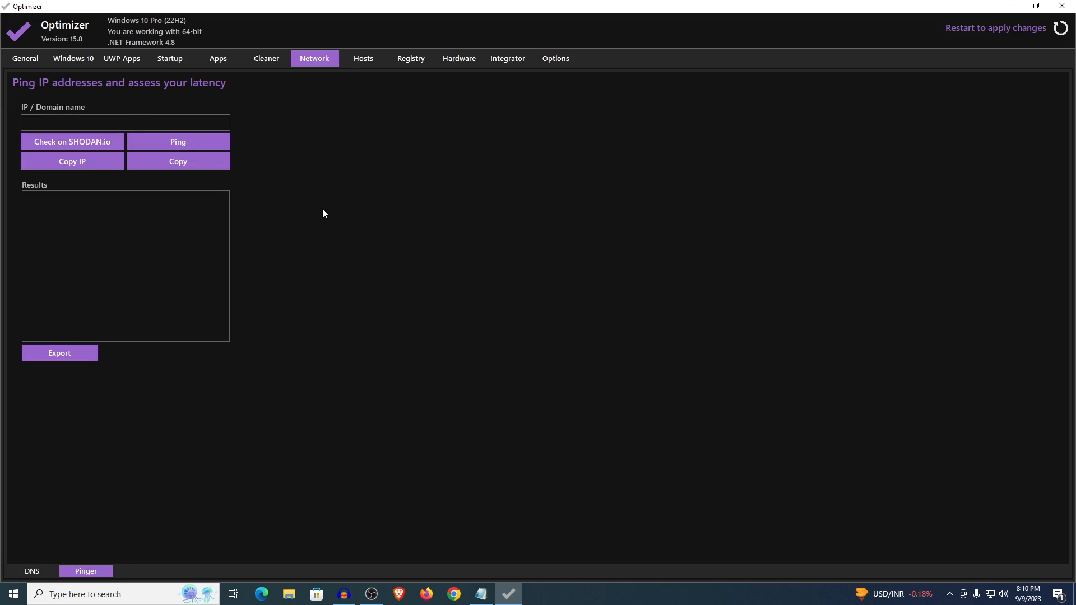
pyautogui.write('1.1.1.')
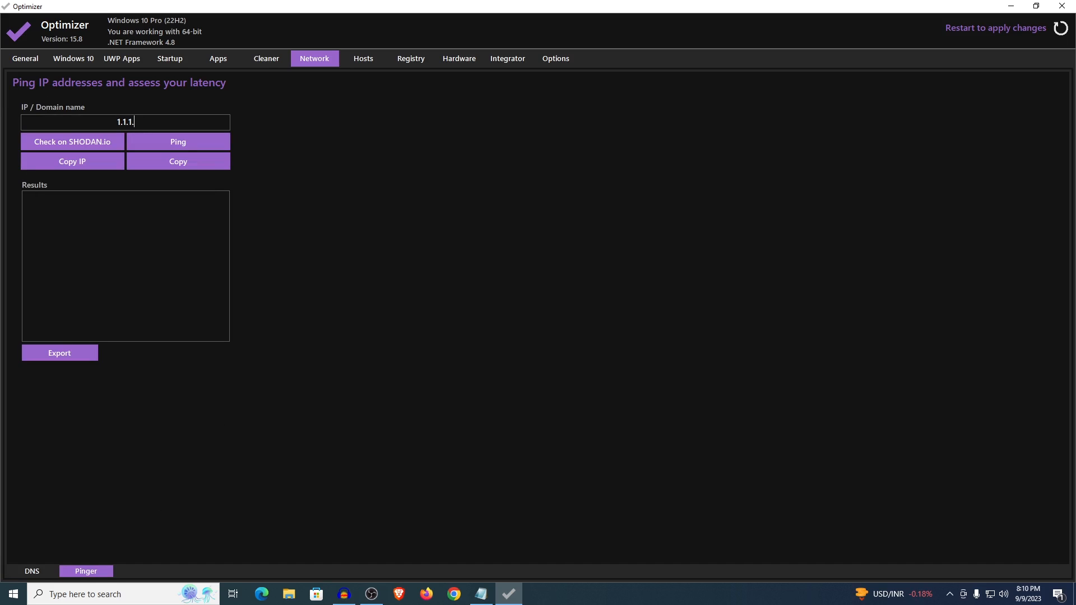
pyautogui.click(178, 142)
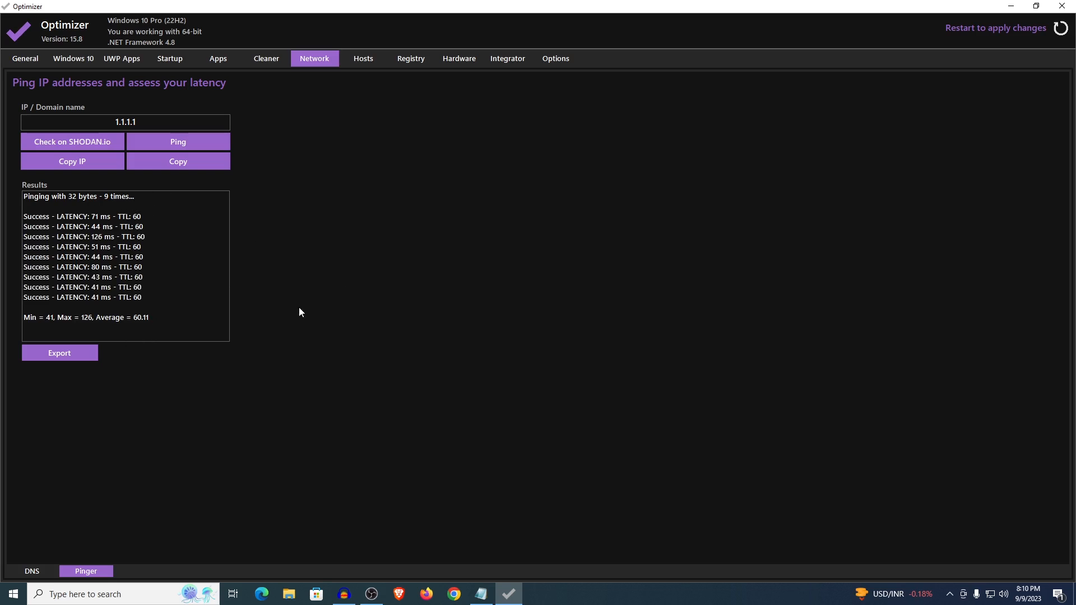
pyautogui.moveTo(144, 327)
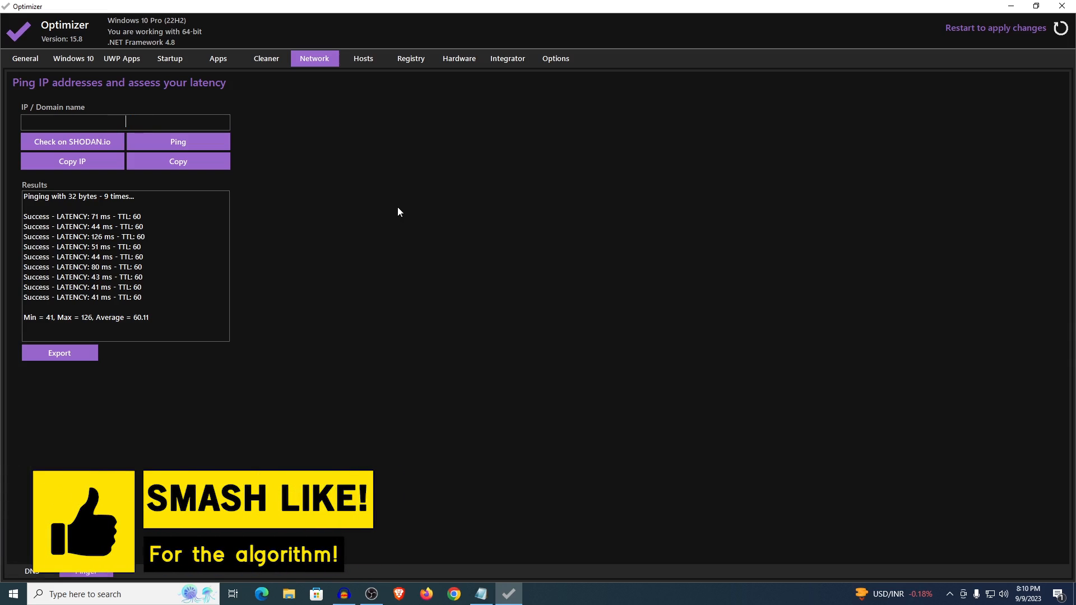
# - Ping 8.8.8.8 in the Pinger, getting nine replies averaging 75.11 ms
pyautogui.write('8.8')
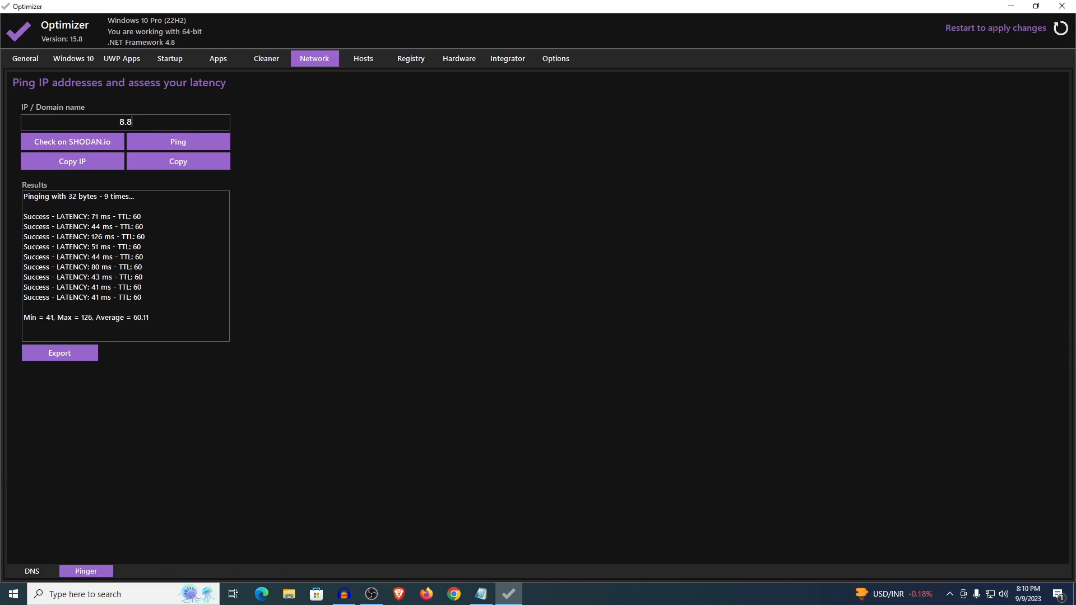
pyautogui.write('.8.8')
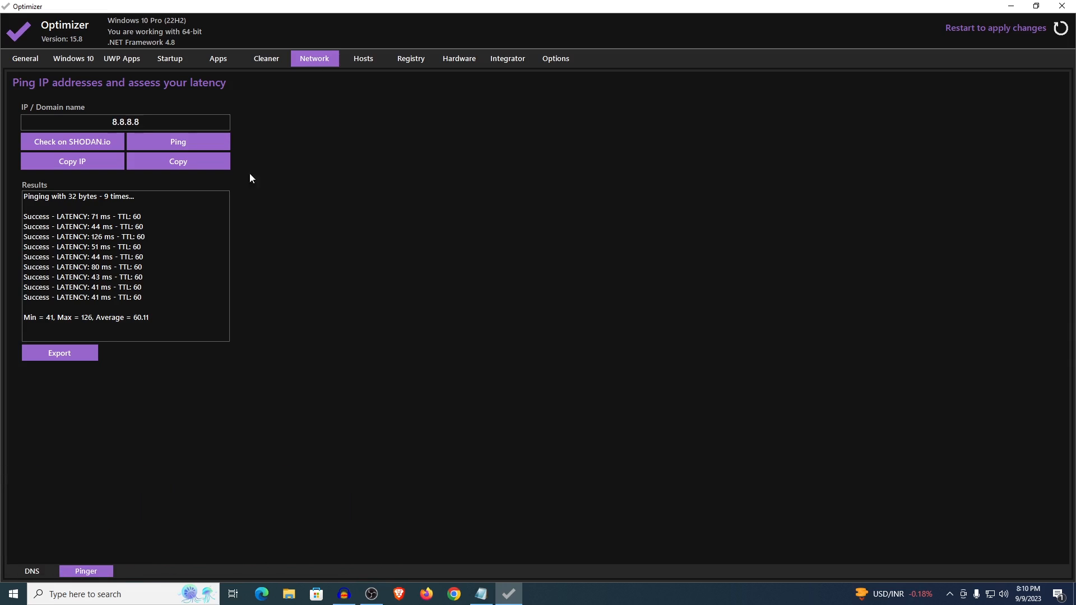
pyautogui.click(178, 142)
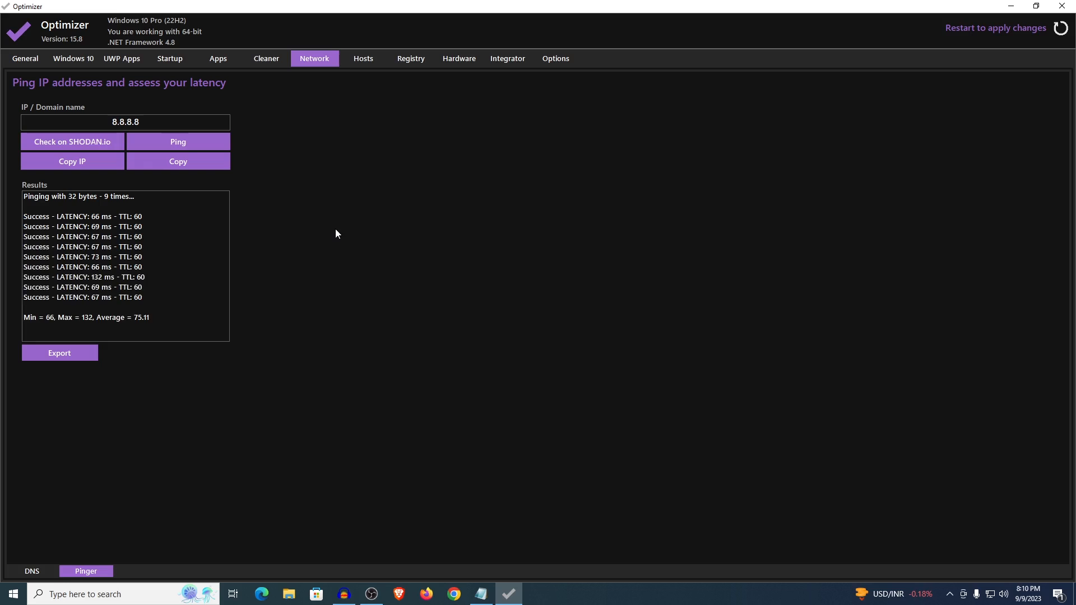
pyautogui.moveTo(162, 332)
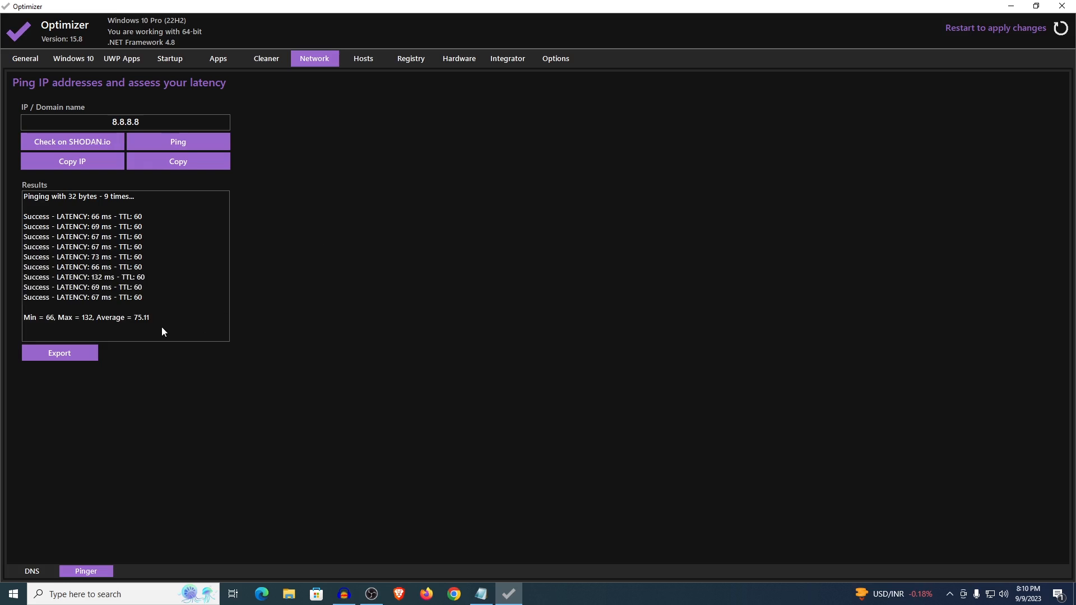
pyautogui.moveTo(141, 323)
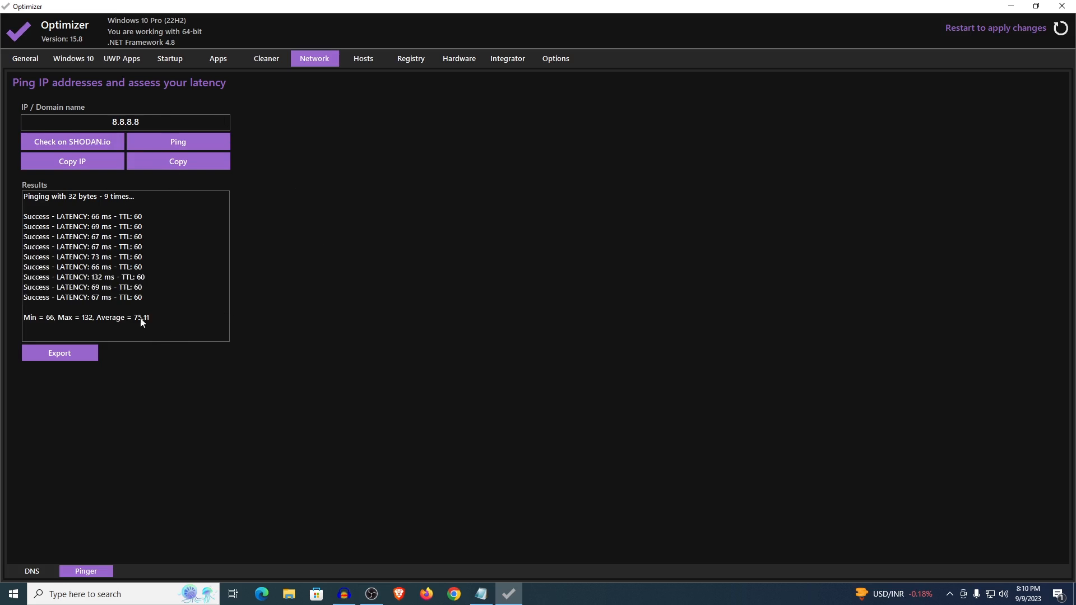
pyautogui.moveTo(287, 343)
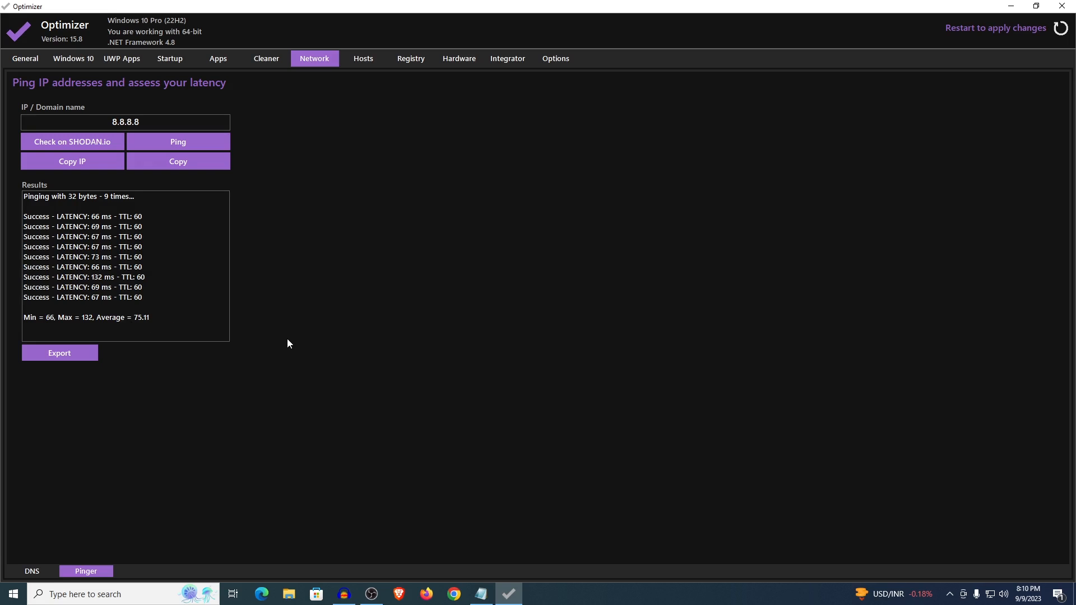
pyautogui.moveTo(137, 343)
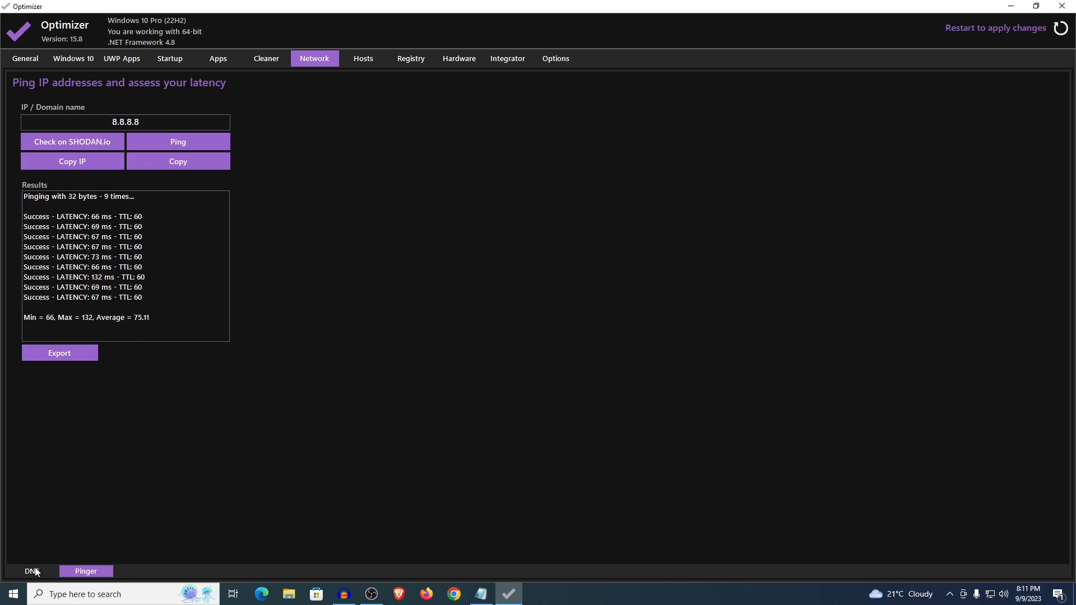
# - Set Ethernet IPv4 to manual DNS with 1.1.1.1 preferred and 8.8.8.8 alternate
pyautogui.click(28, 571)
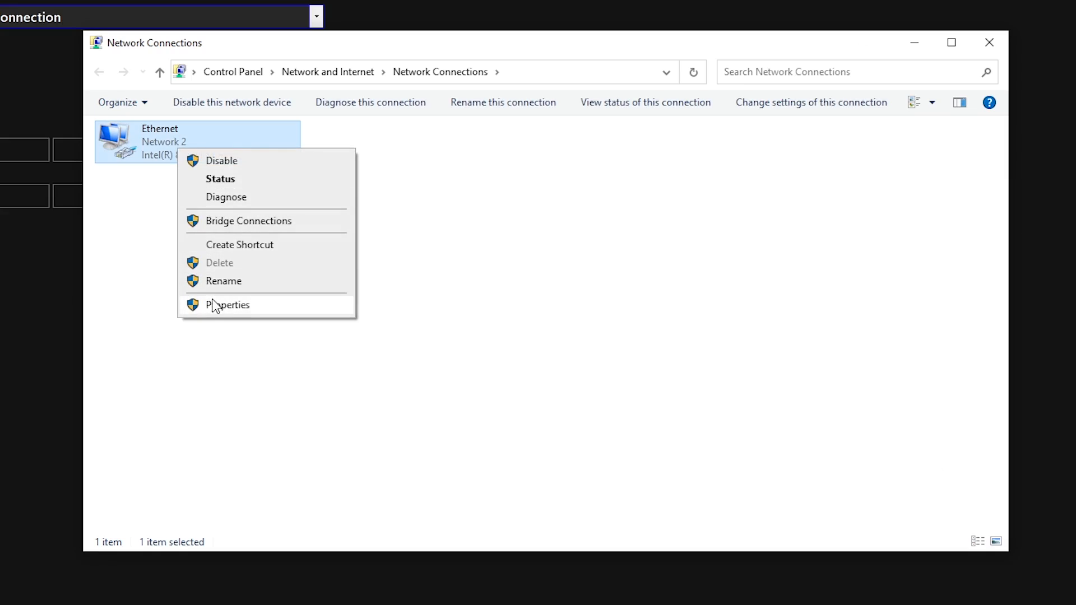
pyautogui.click(226, 305)
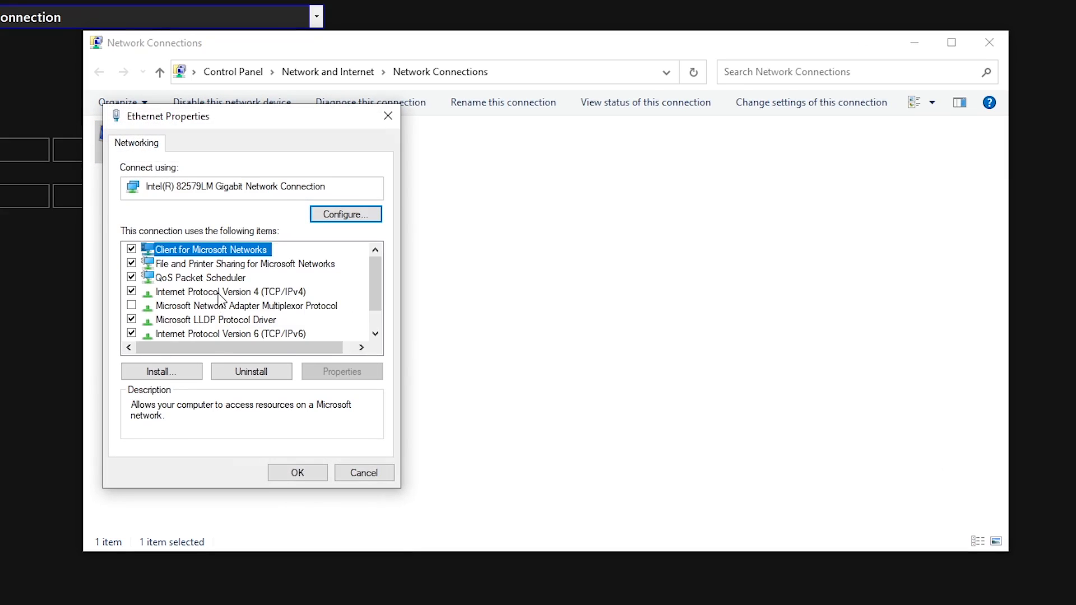
pyautogui.click(231, 292)
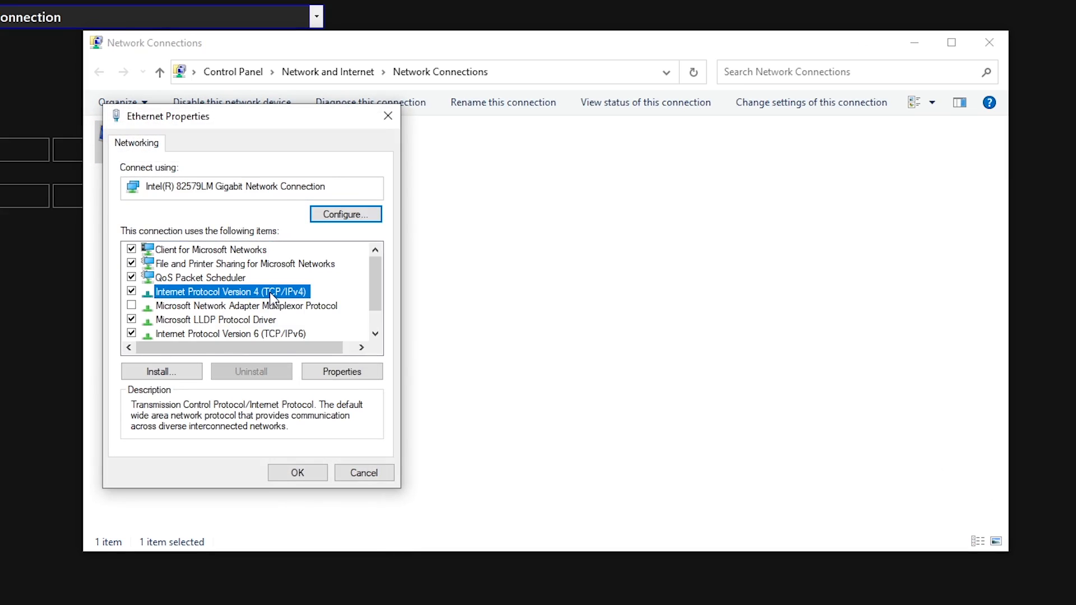
pyautogui.click(342, 371)
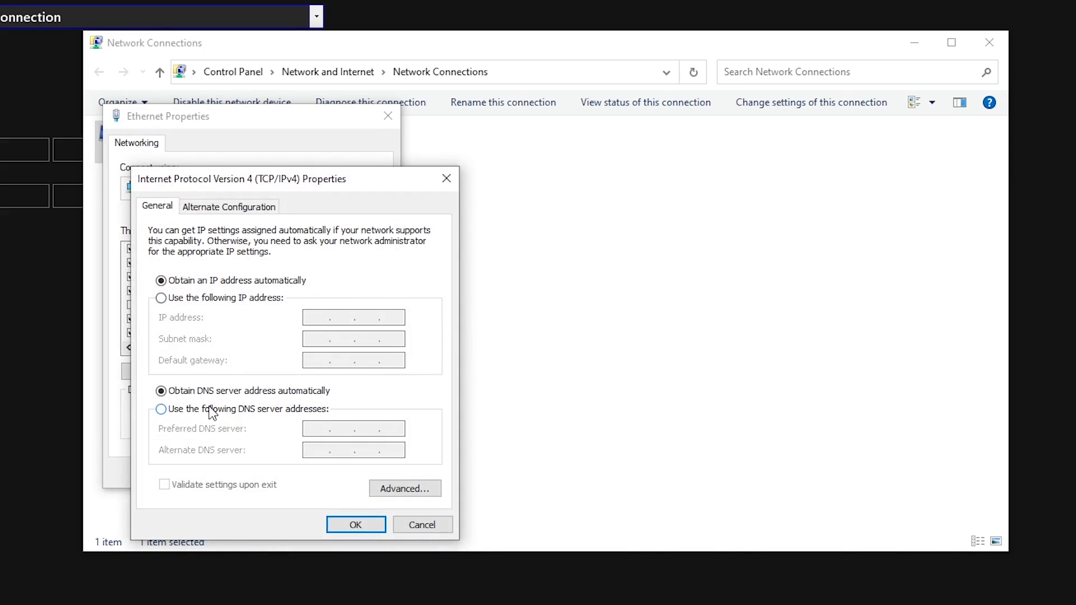
pyautogui.click(161, 410)
pyautogui.write('1.1.1.1')
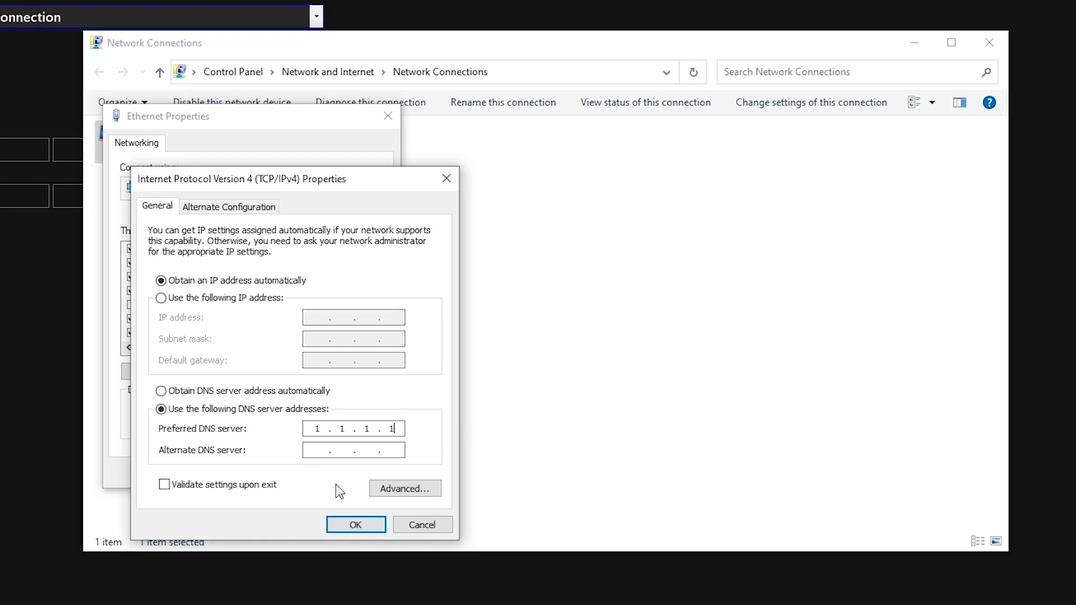
pyautogui.moveTo(607, 474)
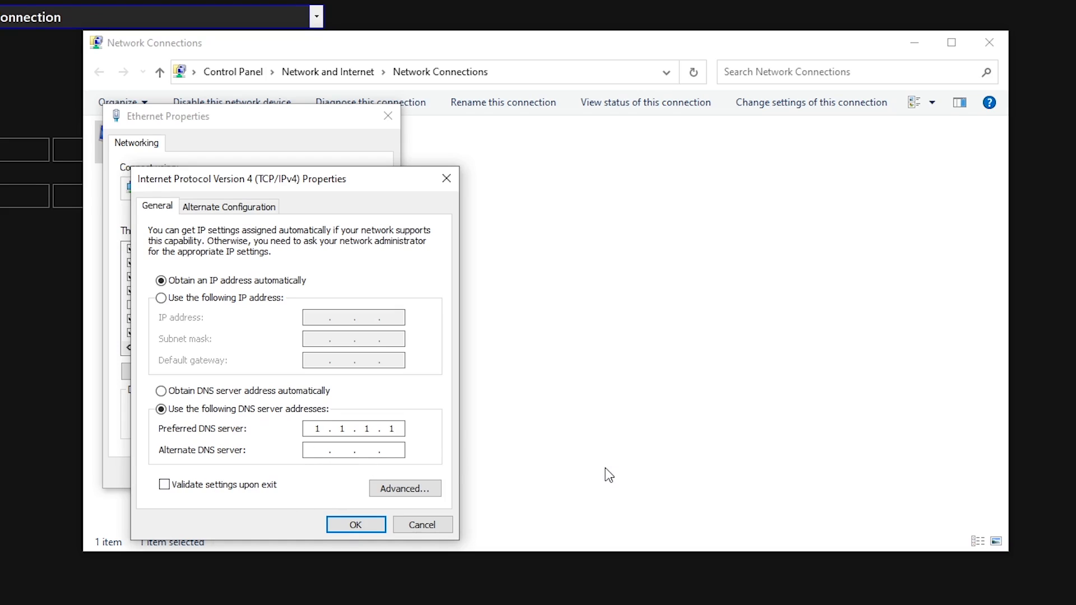
pyautogui.write('8 . 8 . 8 . 8')
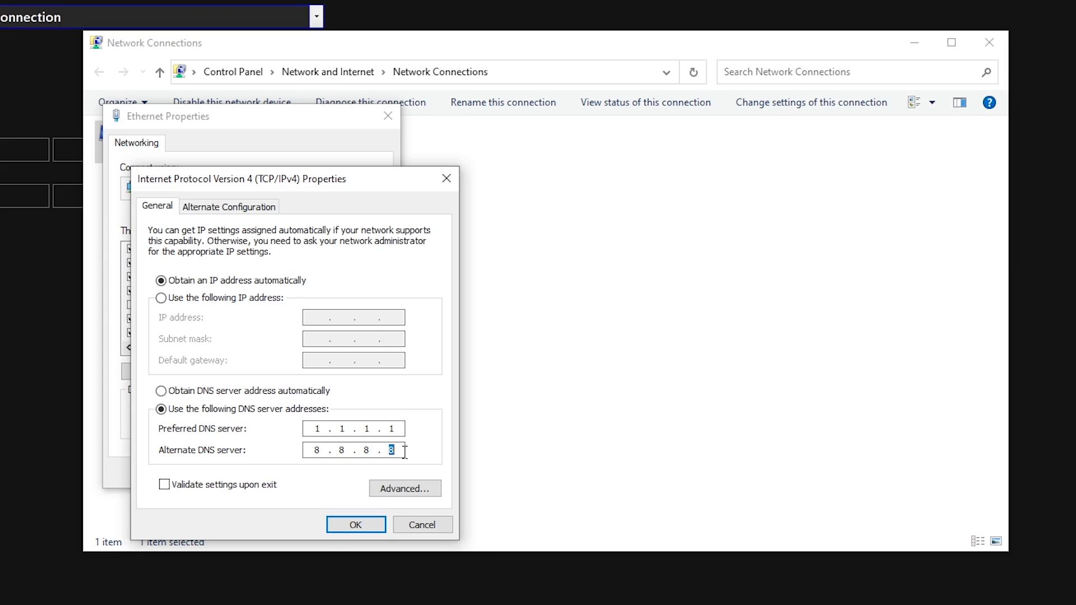
pyautogui.moveTo(325, 428)
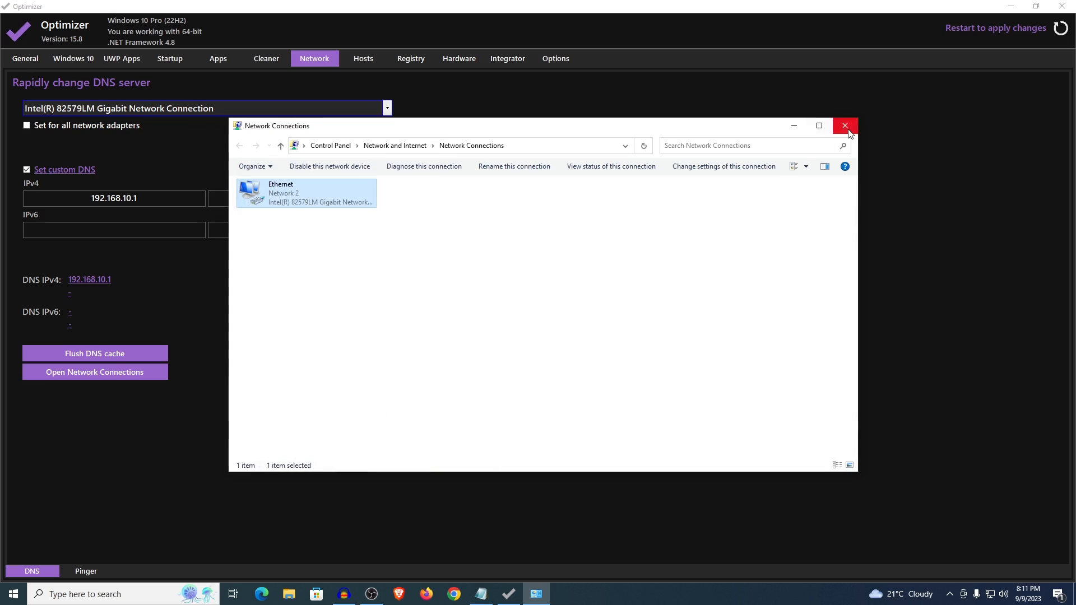
# - Browse the Hosts, Registry and Hardware tabs, then show the Integrator information
pyautogui.click(363, 58)
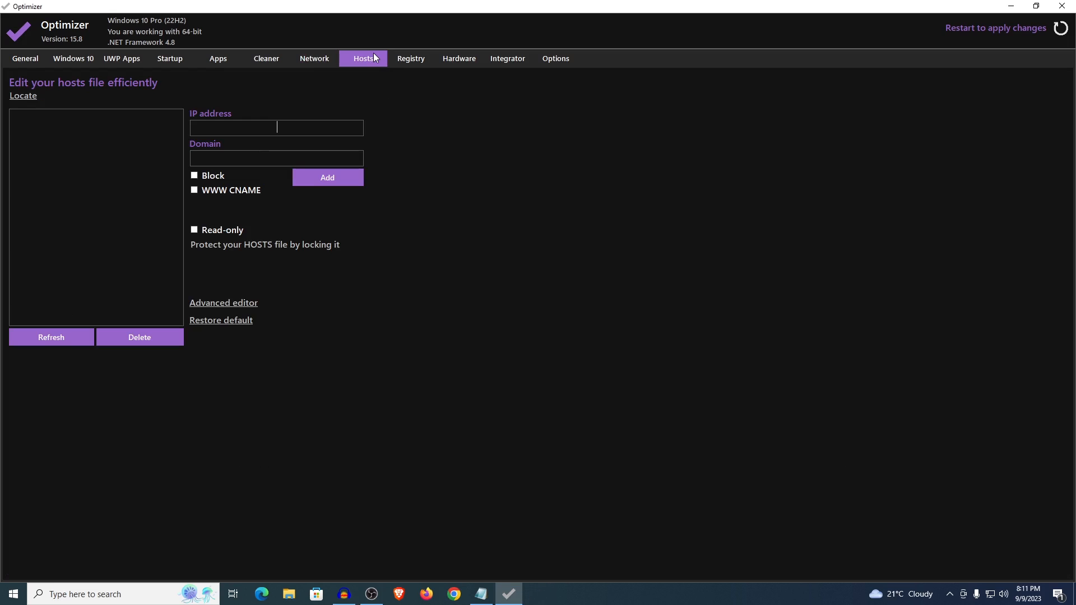
pyautogui.click(409, 58)
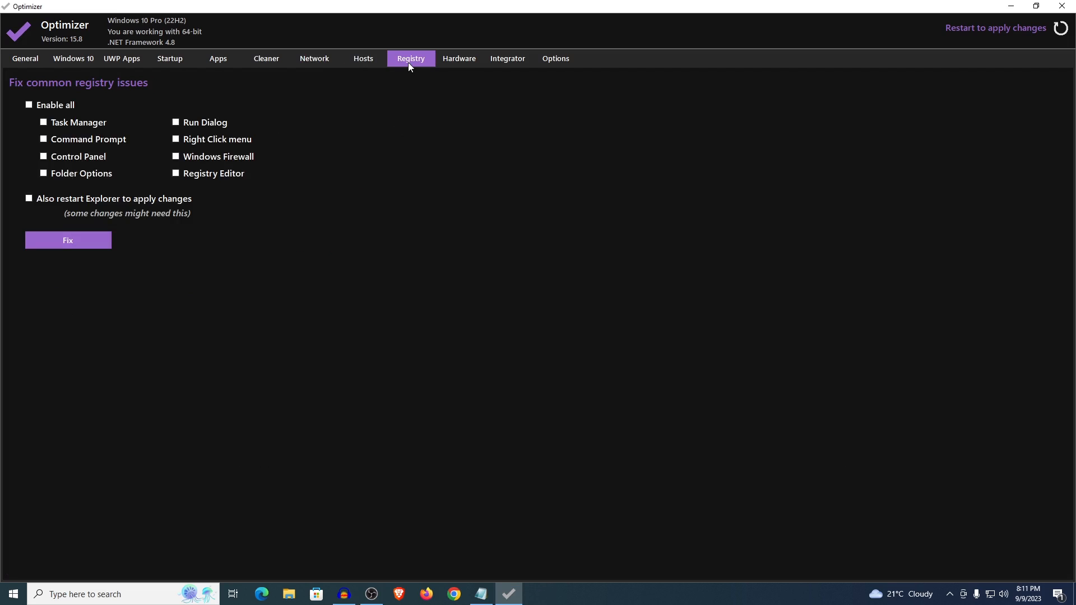
pyautogui.moveTo(366, 158)
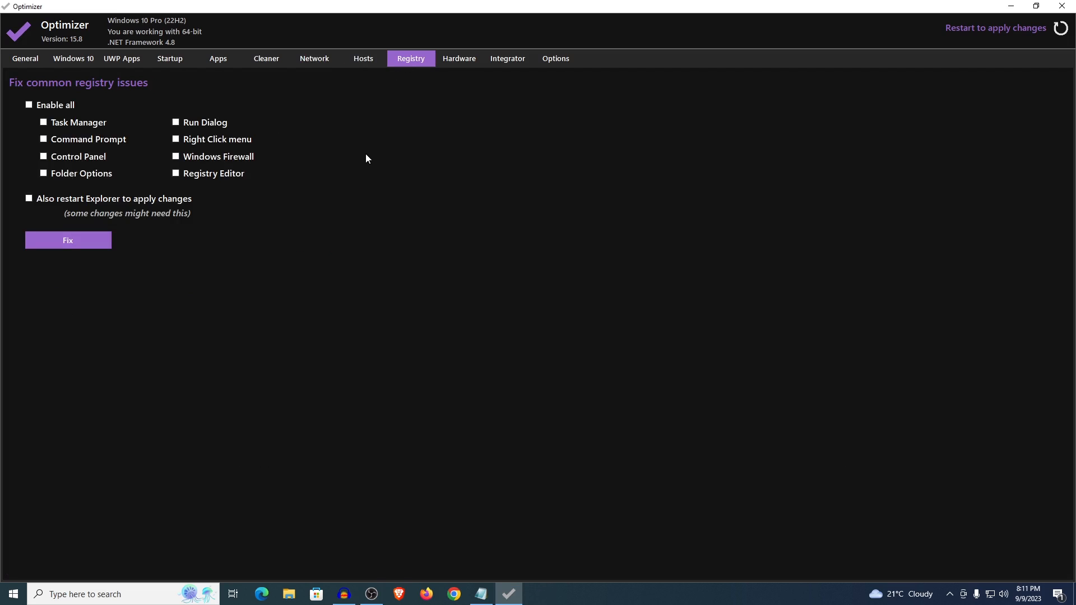
pyautogui.click(459, 58)
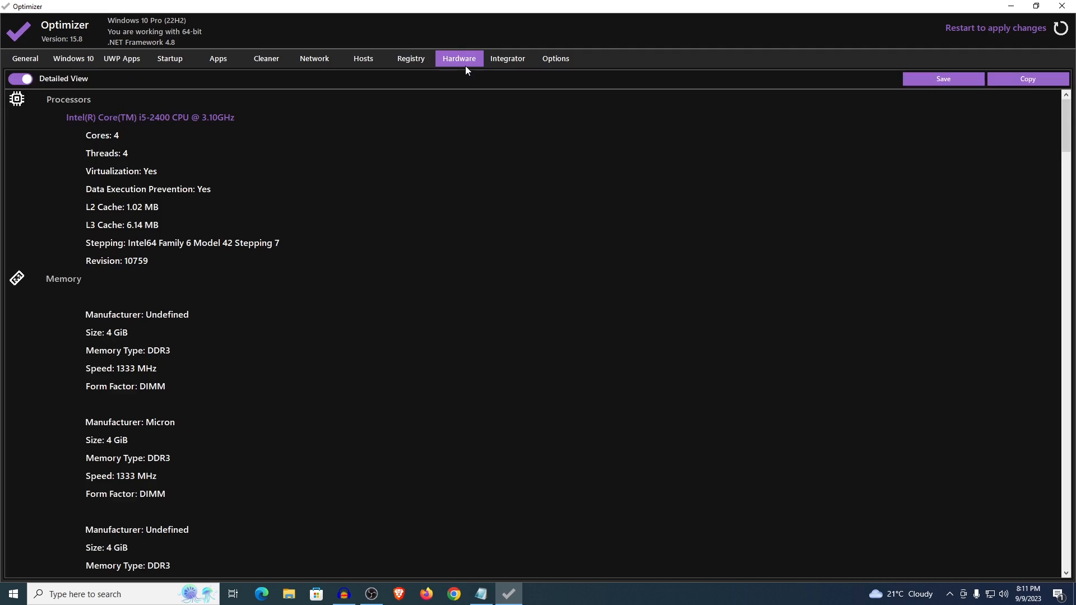
pyautogui.scroll(-3)
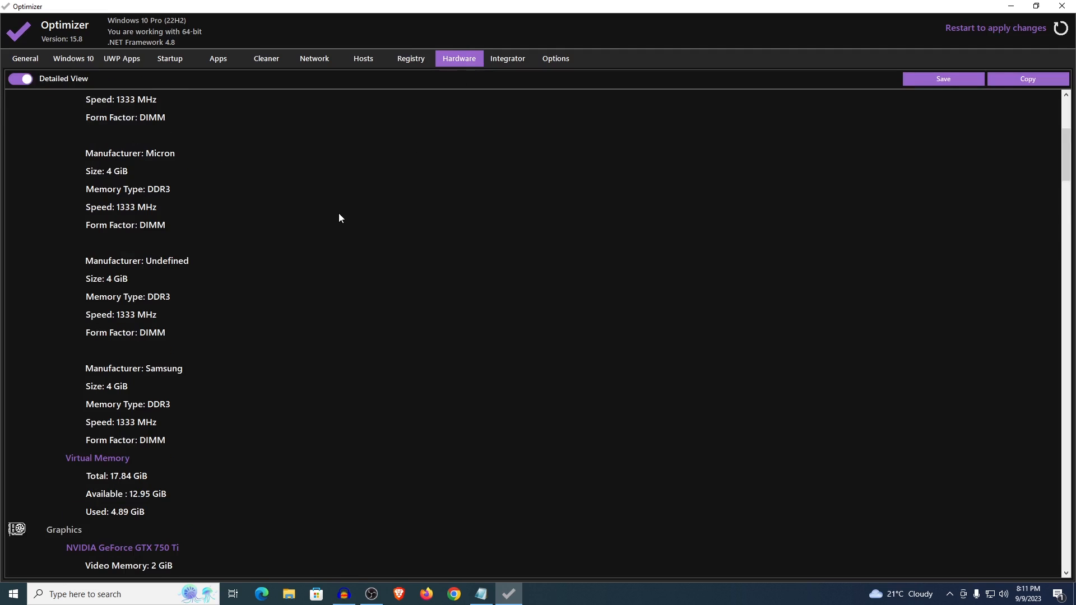
pyautogui.scroll(-3)
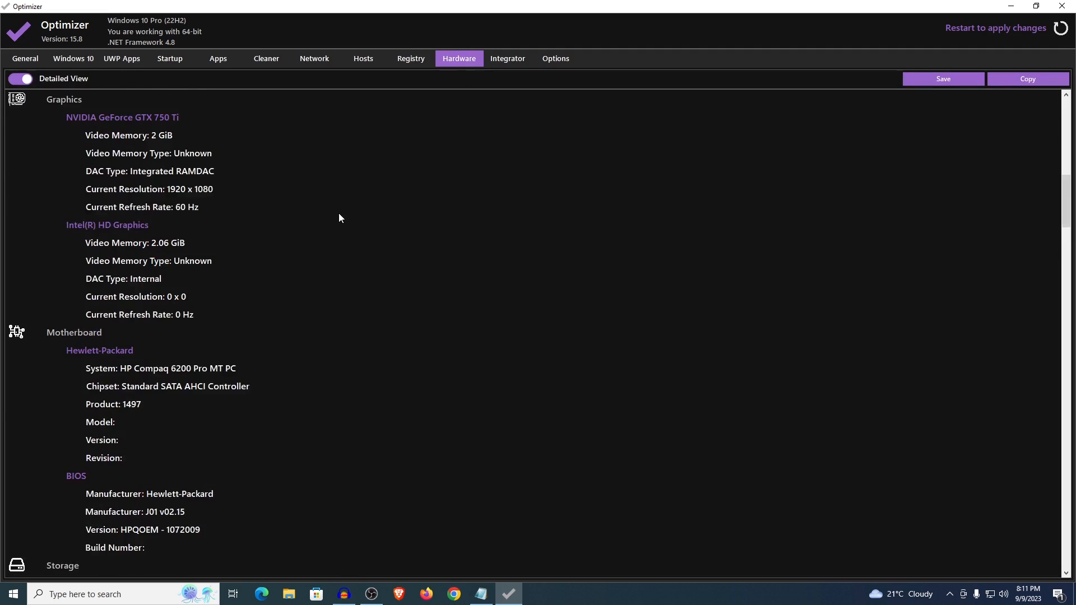
pyautogui.click(507, 59)
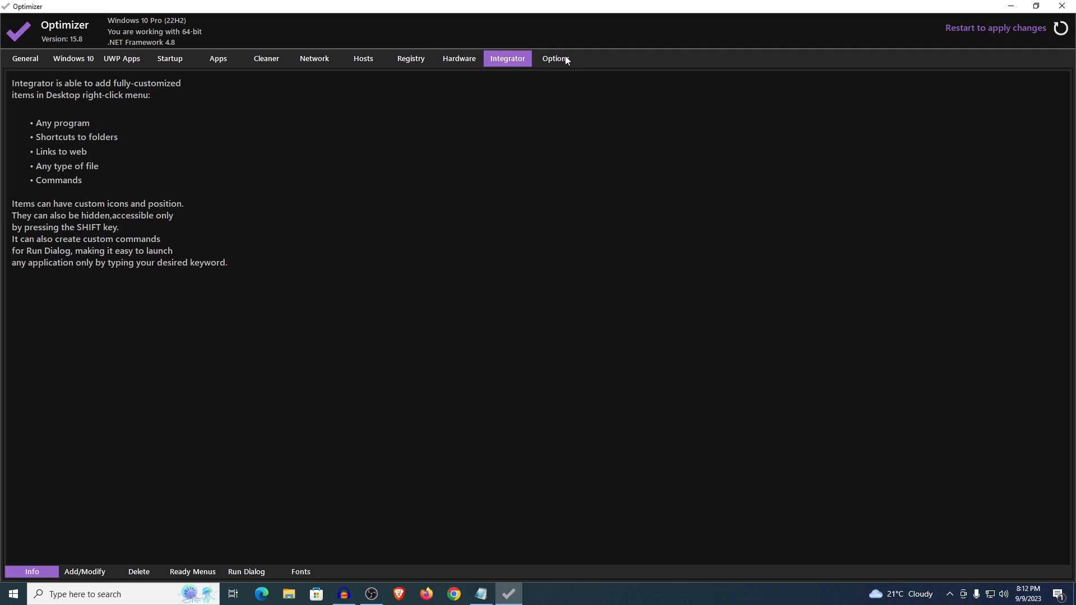
# - Show Optimizer's Options page with theme, language, update and troubleshooting settings
pyautogui.click(554, 58)
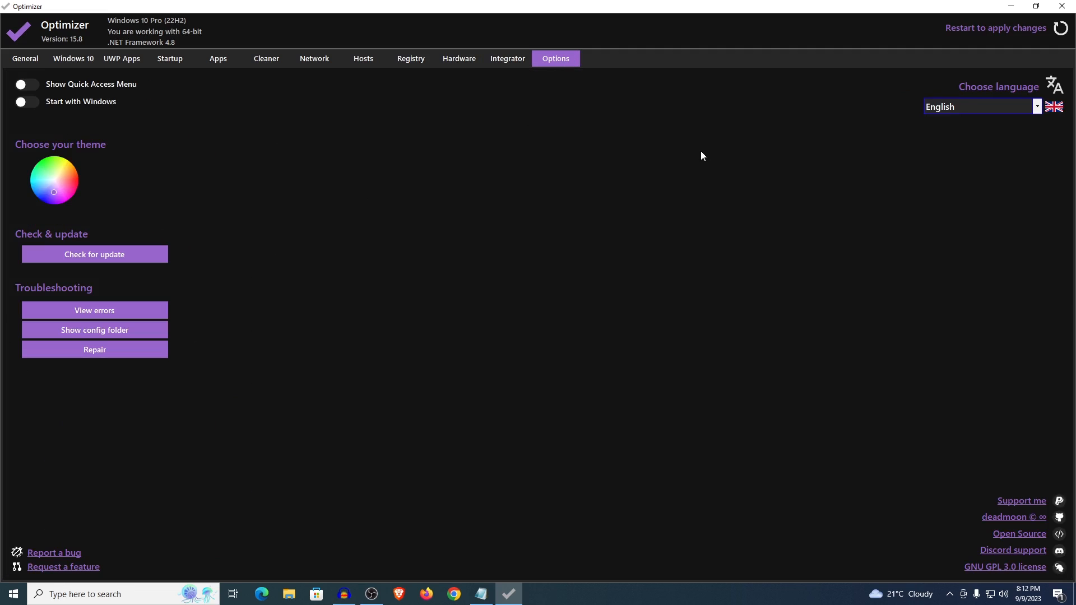
pyautogui.moveTo(380, 251)
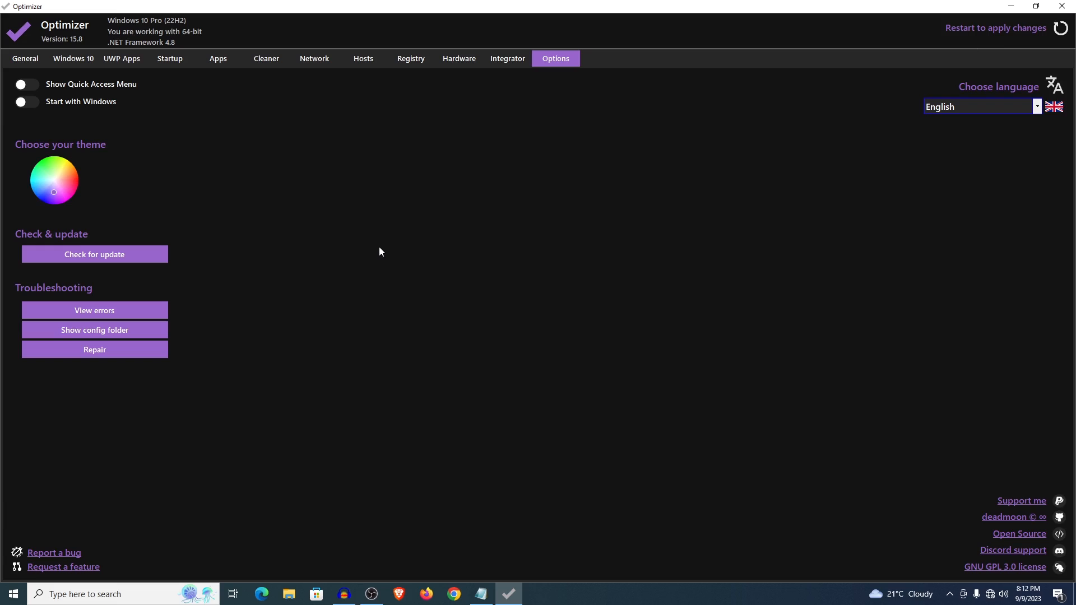
pyautogui.moveTo(994, 28)
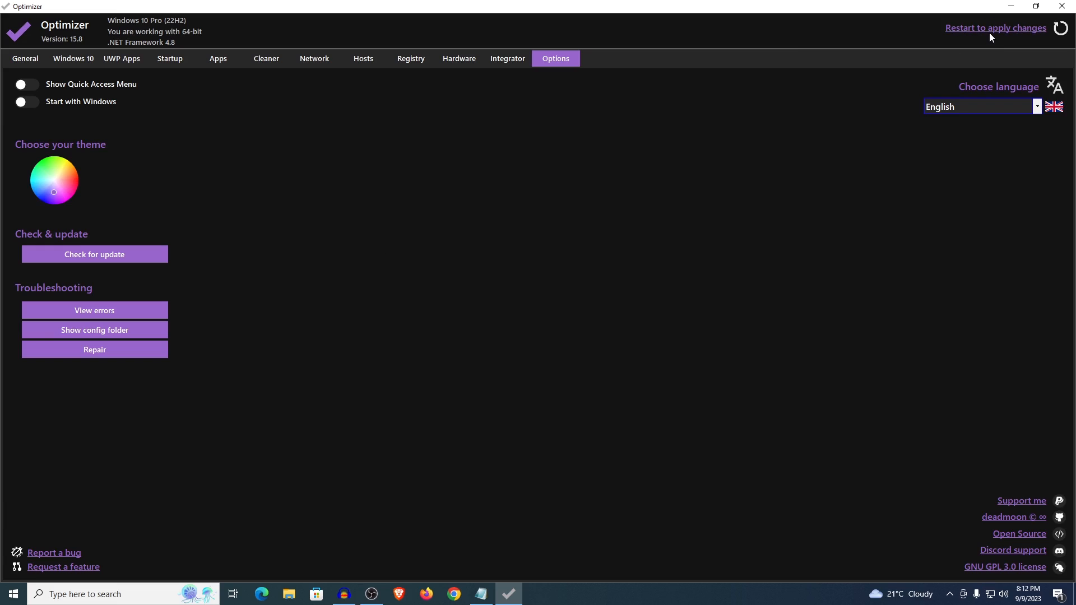
pyautogui.moveTo(1021, 42)
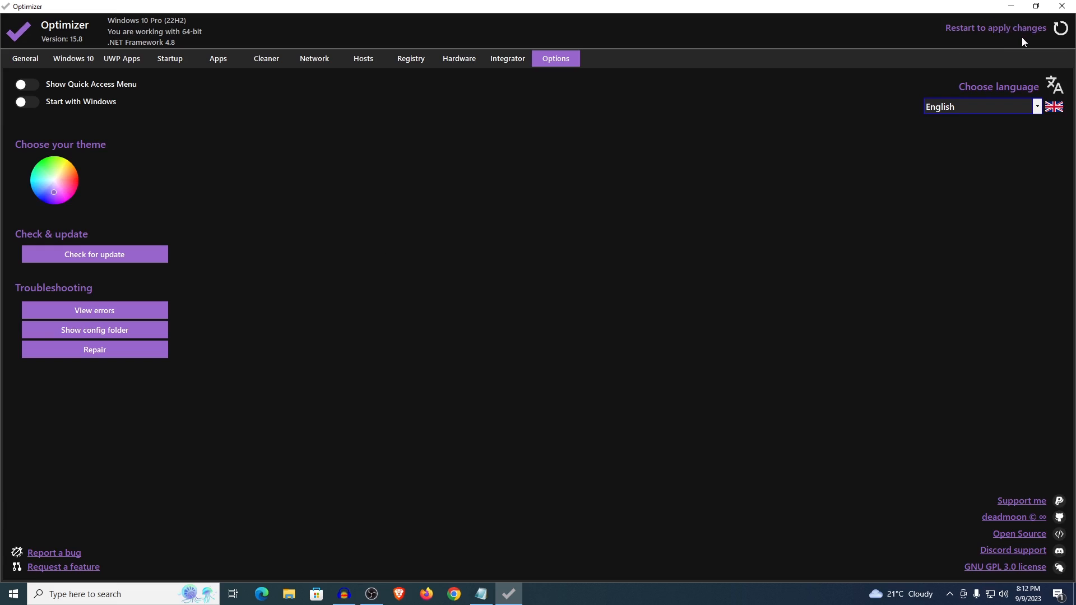